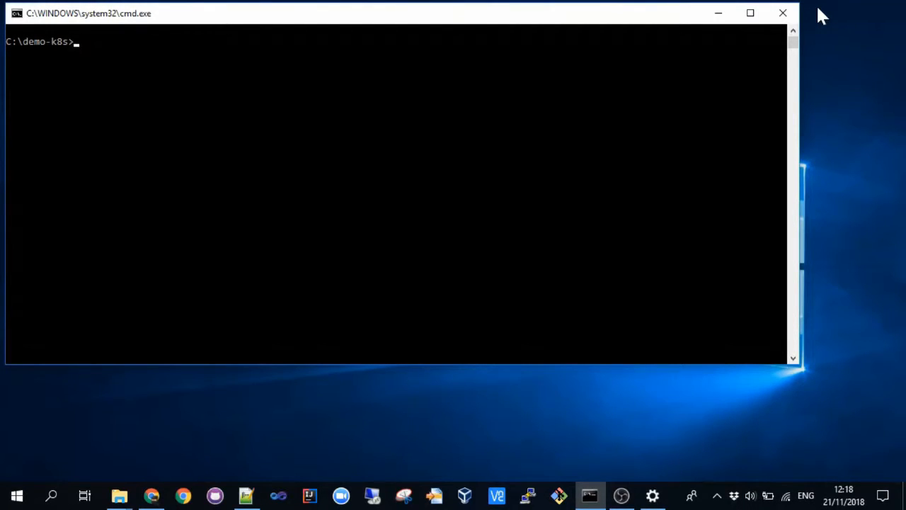
pyautogui.write('helm')
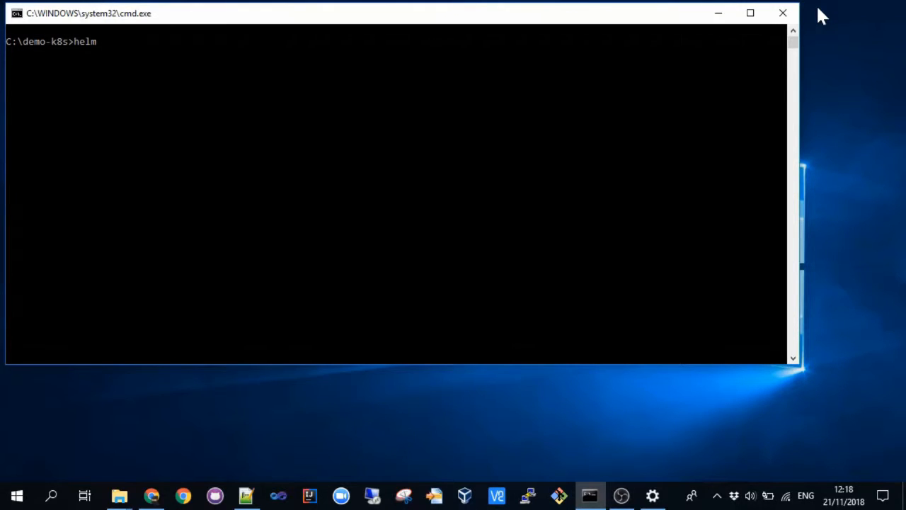
pyautogui.write('repo add')
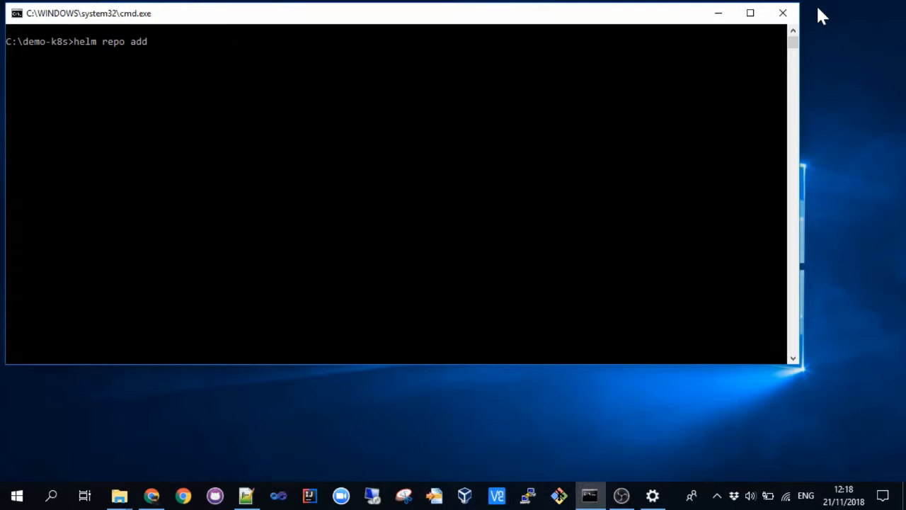
pyautogui.write('gi')
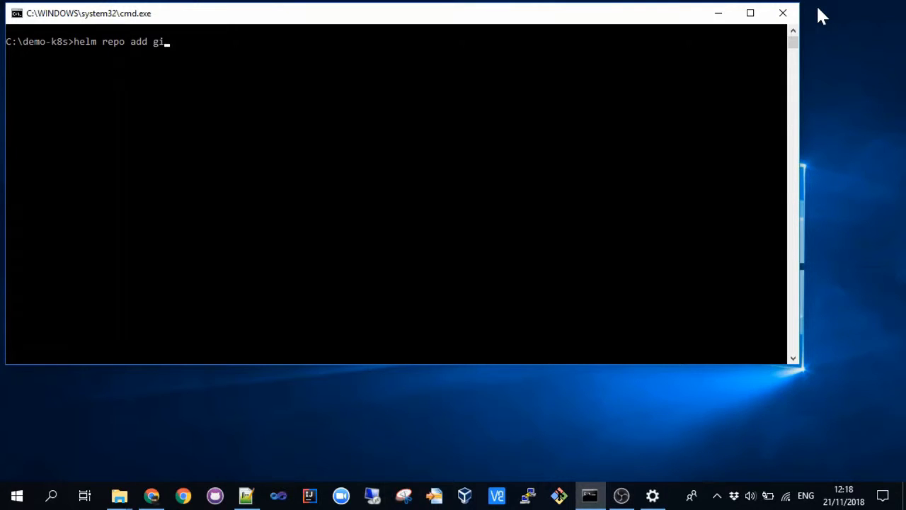
pyautogui.write('gaspaces')
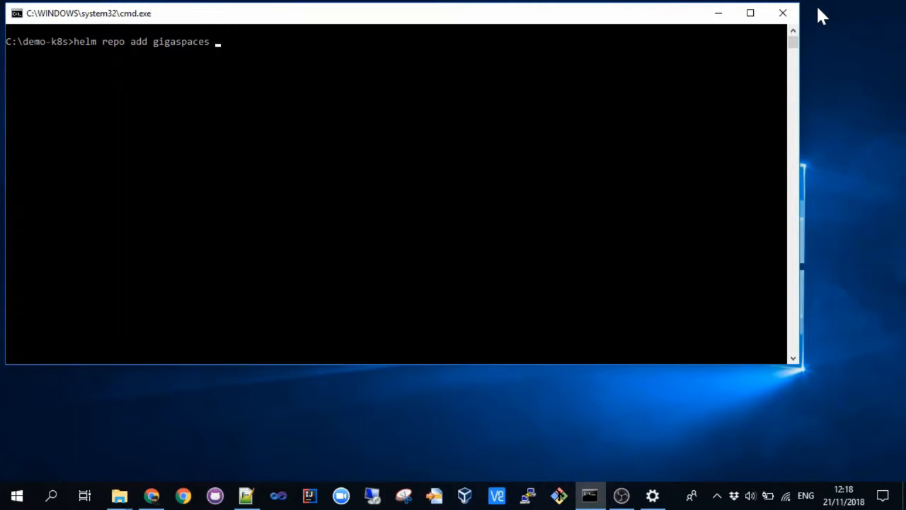
pyautogui.write('https://resources.gigaspaces.com/helm-charts')
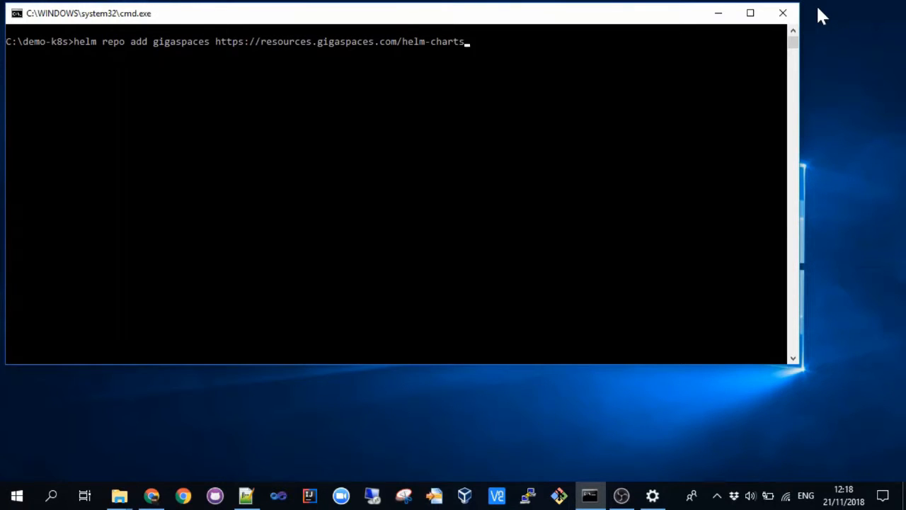
pyautogui.press('Return')
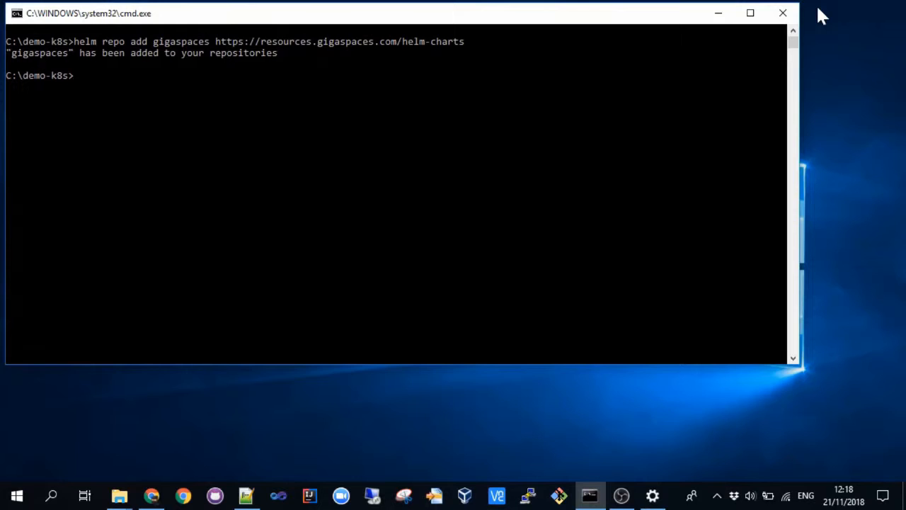
# Step: List the configured Helm repositories to confirm gigaspaces appears alongside stable
pyautogui.write('helm repo')
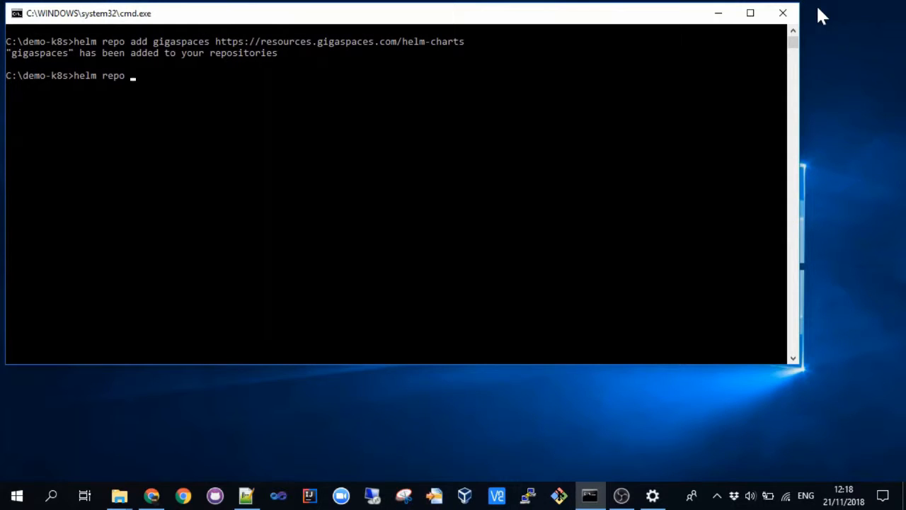
pyautogui.press('Return')
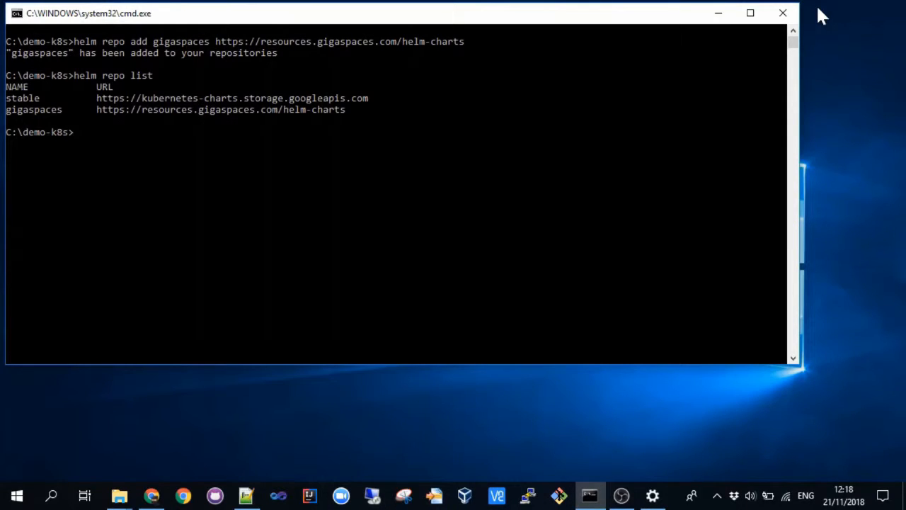
# Step: Refresh both chart repositories with helm repo update
pyautogui.write('he')
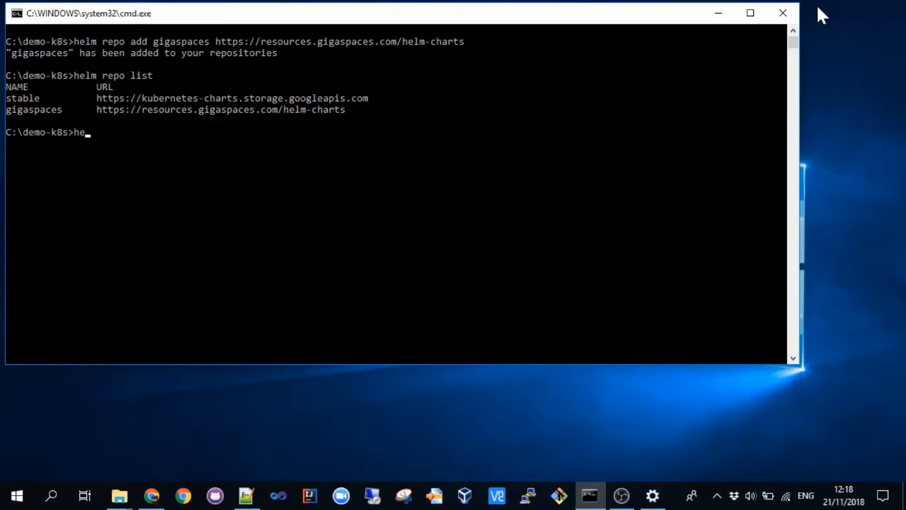
pyautogui.write('lm repo upd')
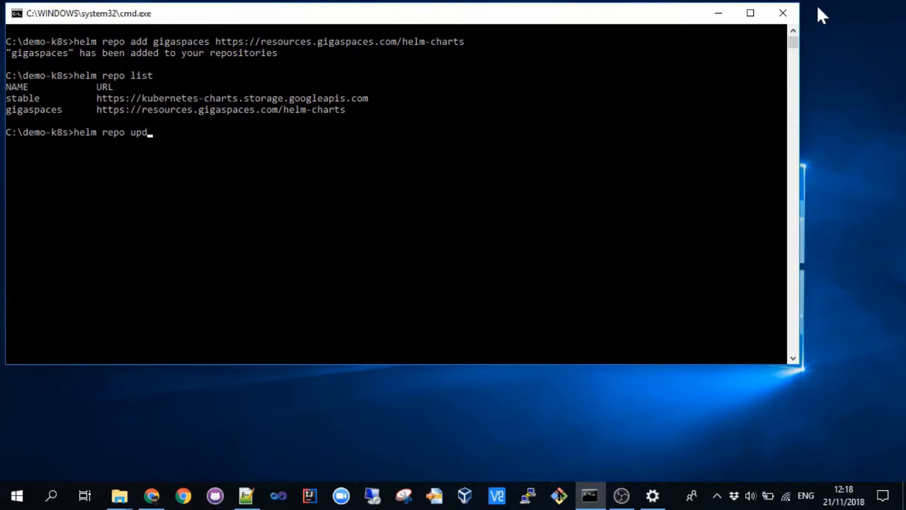
pyautogui.press('Return')
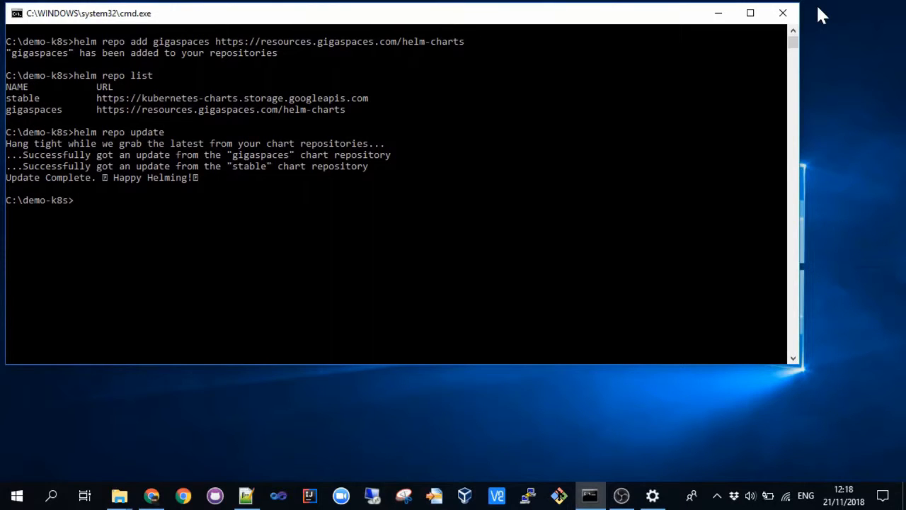
# Step: Search Helm for insightedge charts, listing four gigaspaces charts at version 14.0
pyautogui.write('helm s')
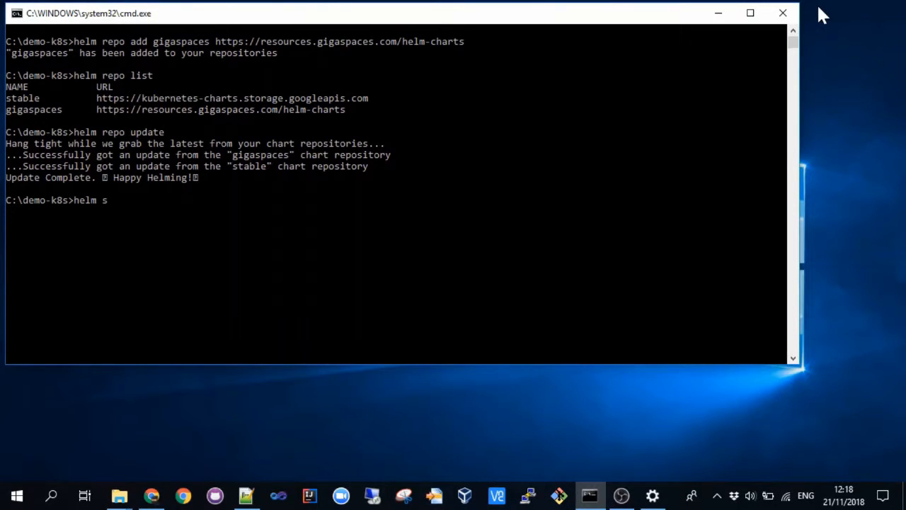
pyautogui.write('earch in')
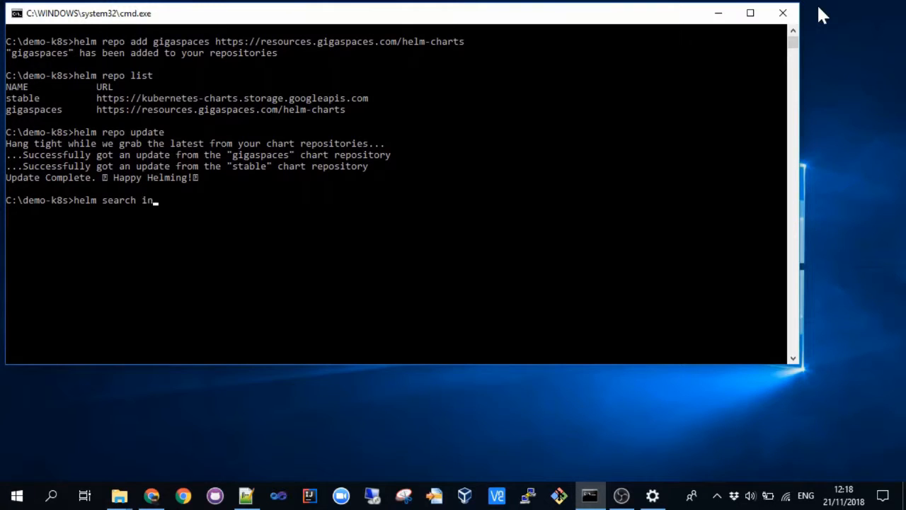
pyautogui.write('ightedg')
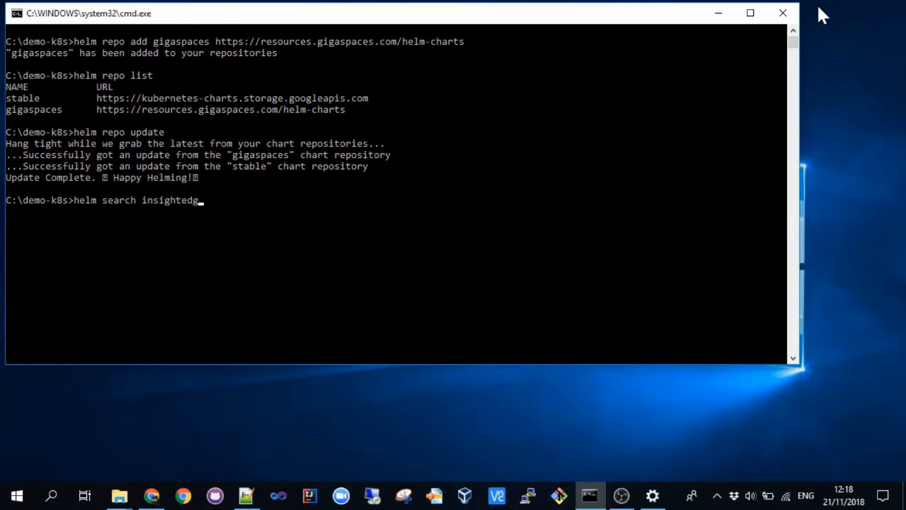
pyautogui.press('Return')
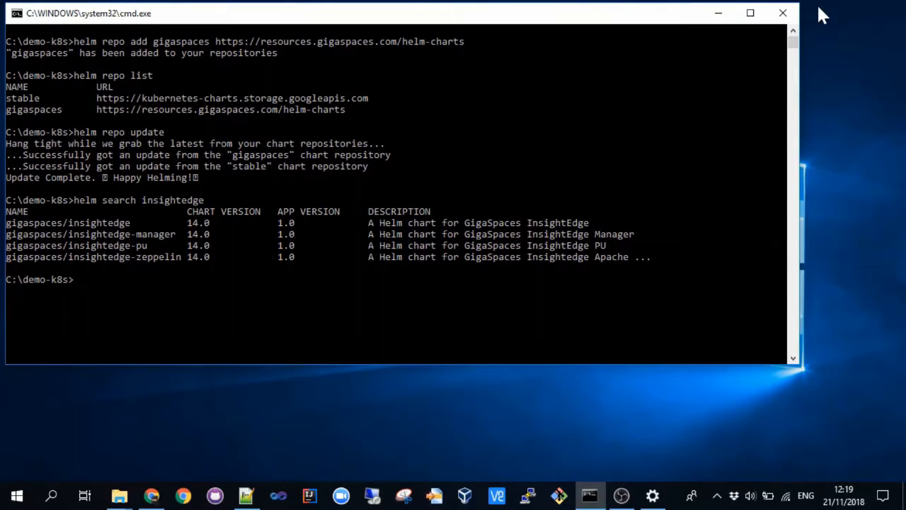
# Step: Search Helm for gigaspaces, listing seven charts including the xap ones at 14.0
pyautogui.write('helm')
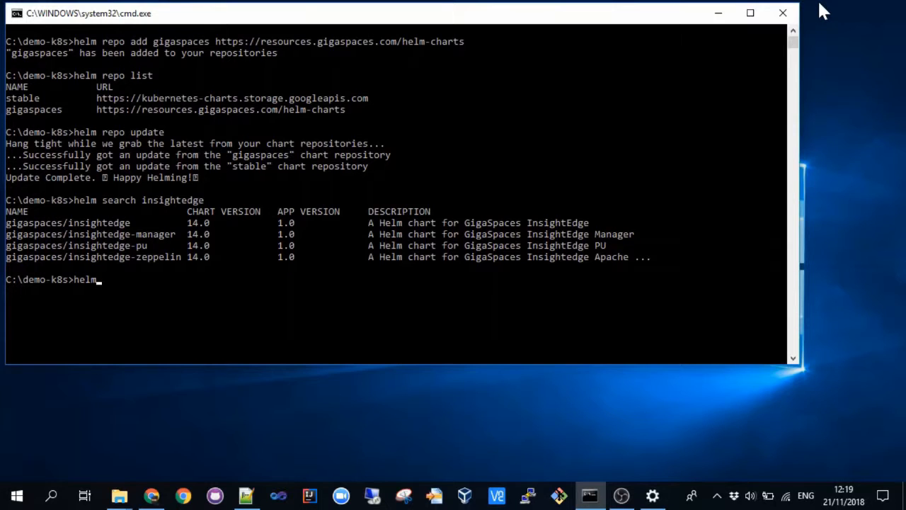
pyautogui.write('search gigaa')
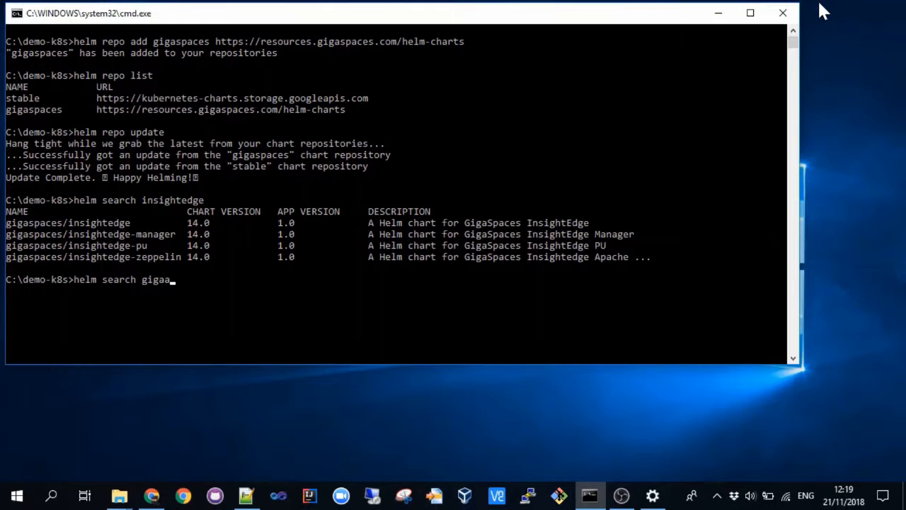
pyautogui.write('spaces')
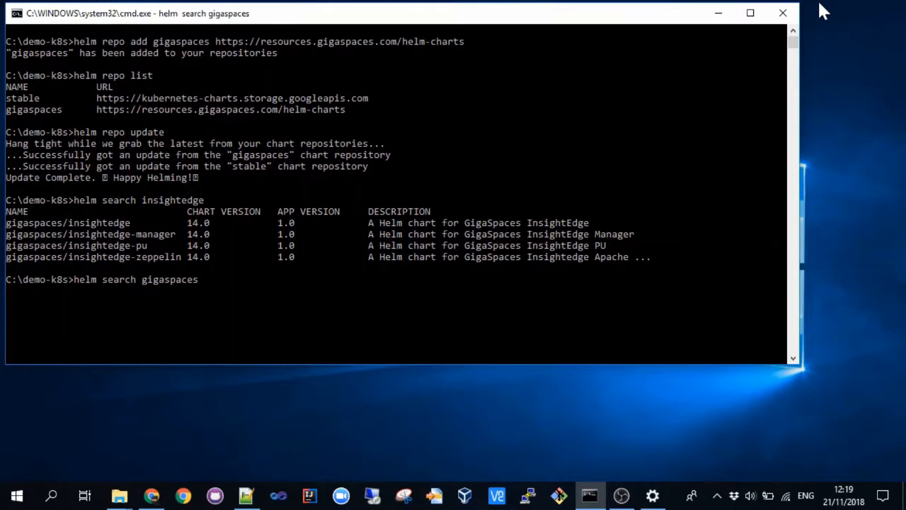
pyautogui.press('Return')
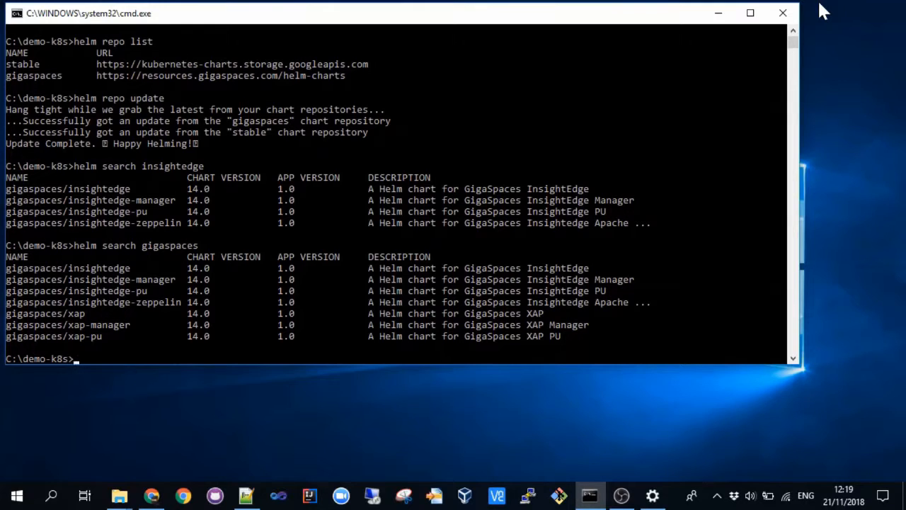
# Step: Fetch gigaspaces/insightedge version 14.0 with untar, first with a mistyped flag
pyautogui.write('helm')
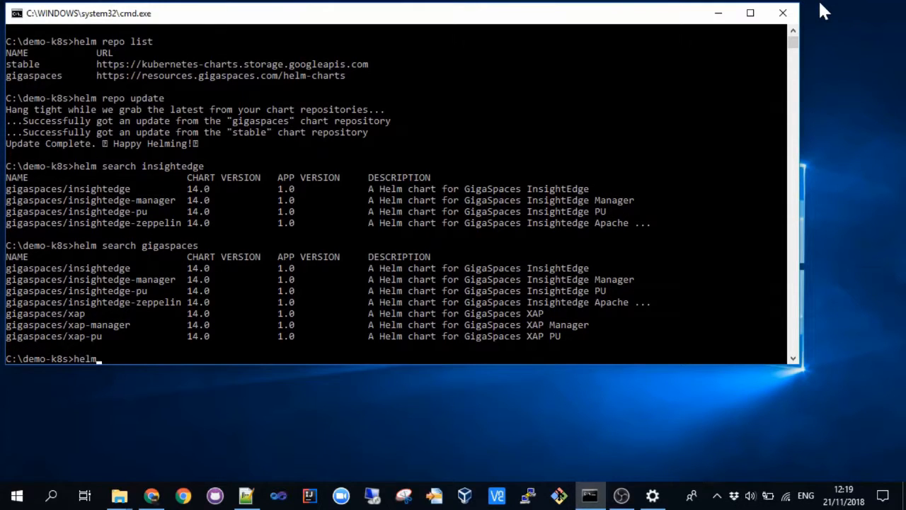
pyautogui.write('fetch g')
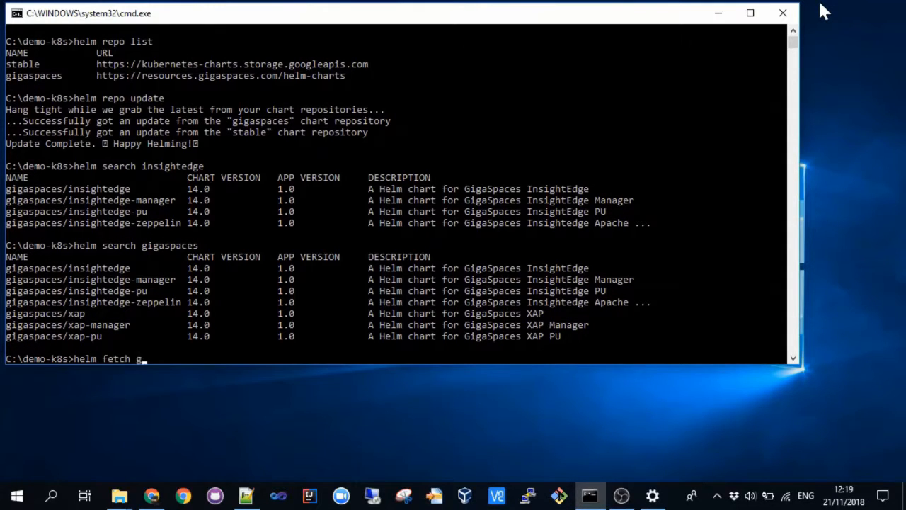
pyautogui.write('igaspaces/')
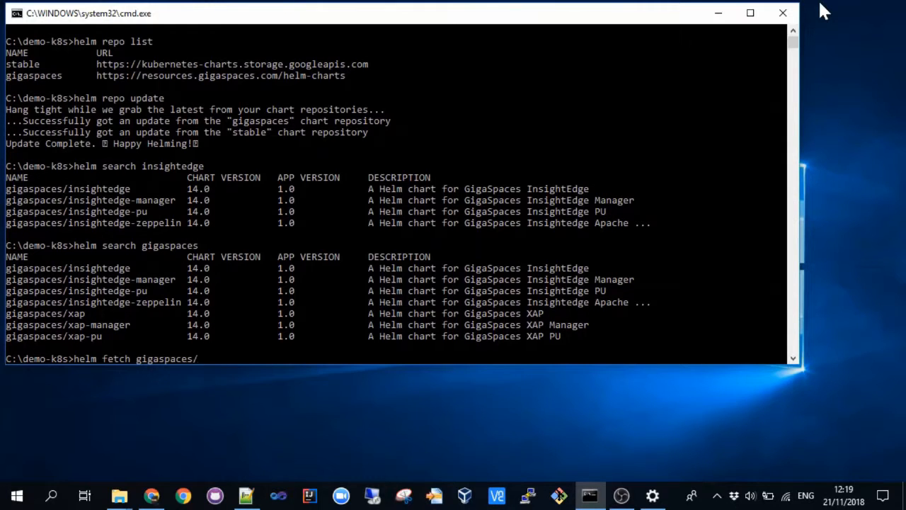
pyautogui.write('insightedge --version')
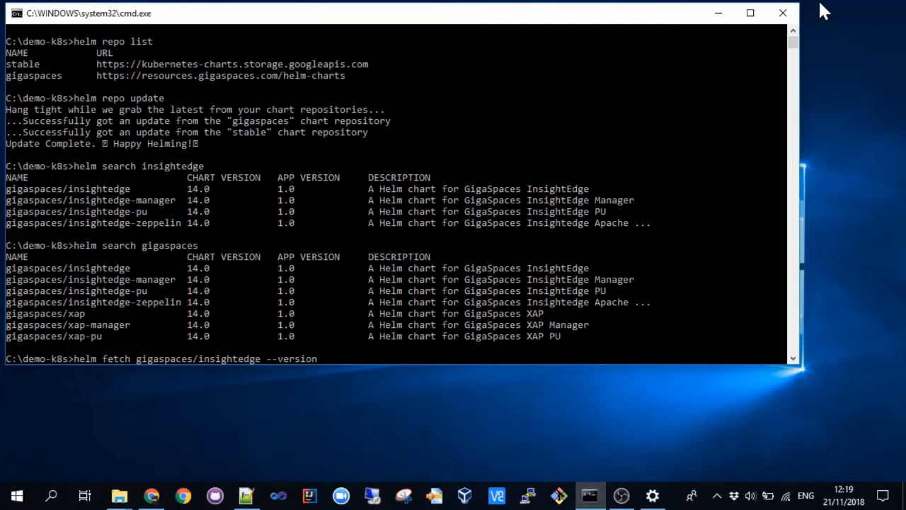
pyautogui.write('14.0')
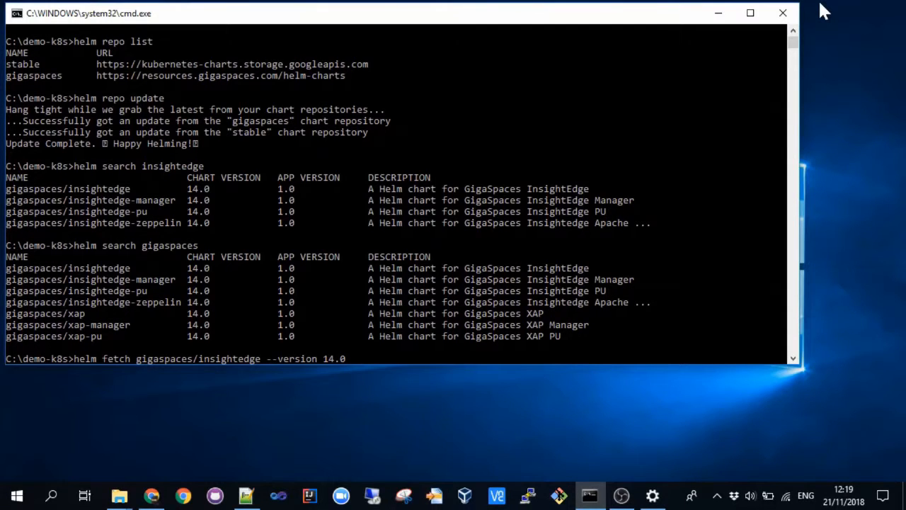
pyautogui.write('--un')
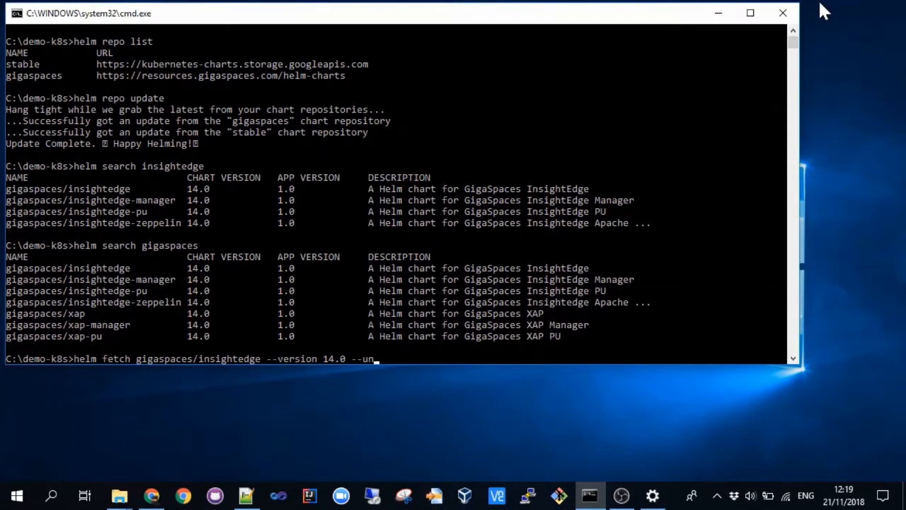
pyautogui.press('Return')
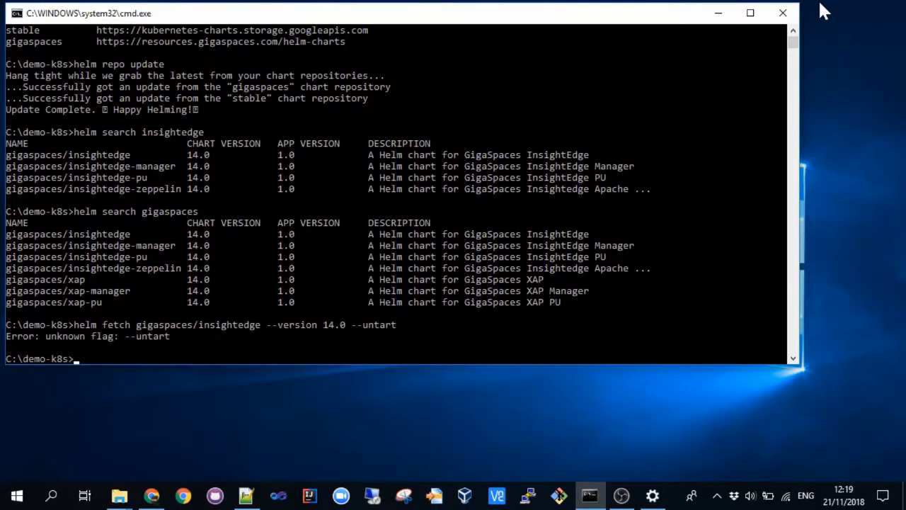
# Step: Rerun the corrected helm fetch with --untar and start a dir listing
pyautogui.write('helm fetch gigaspaces/insightedge --version 14.0 --untar')
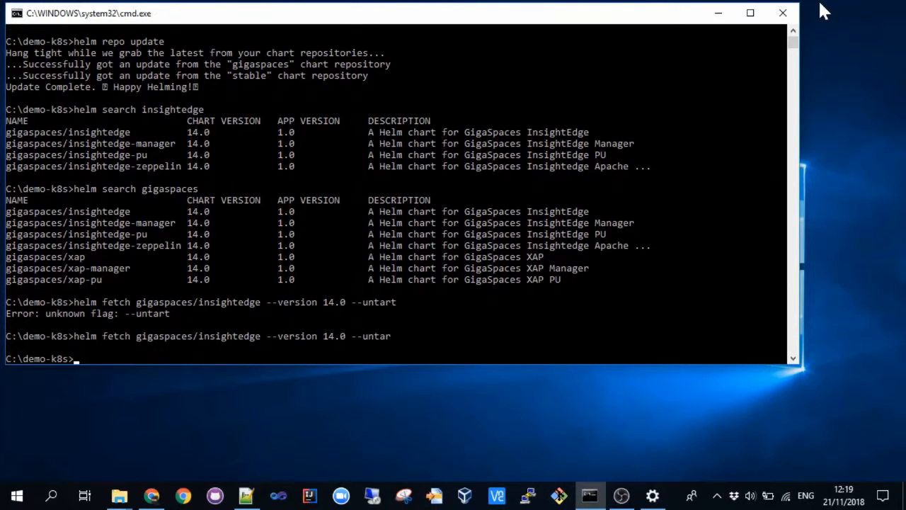
pyautogui.write('dir')
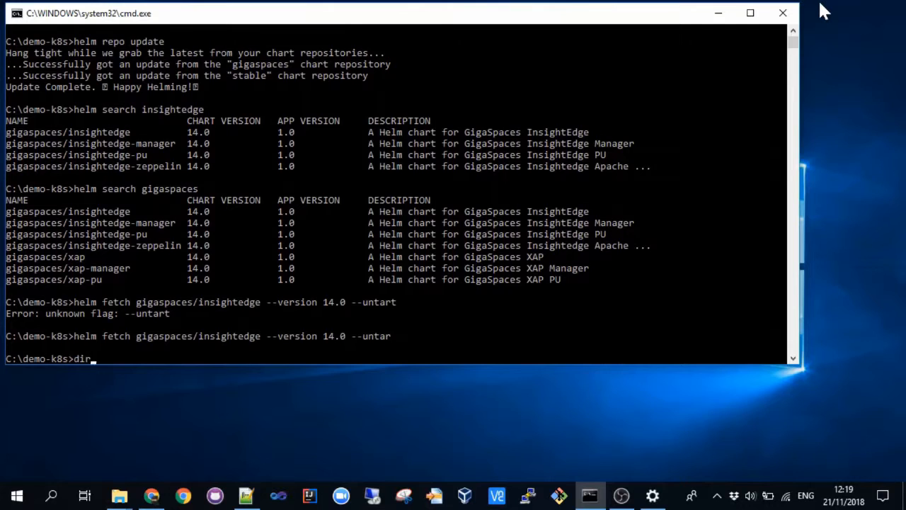
# Step: List the demo-k8s folder and then the unpacked insightedge chart's files
pyautogui.press('Return')
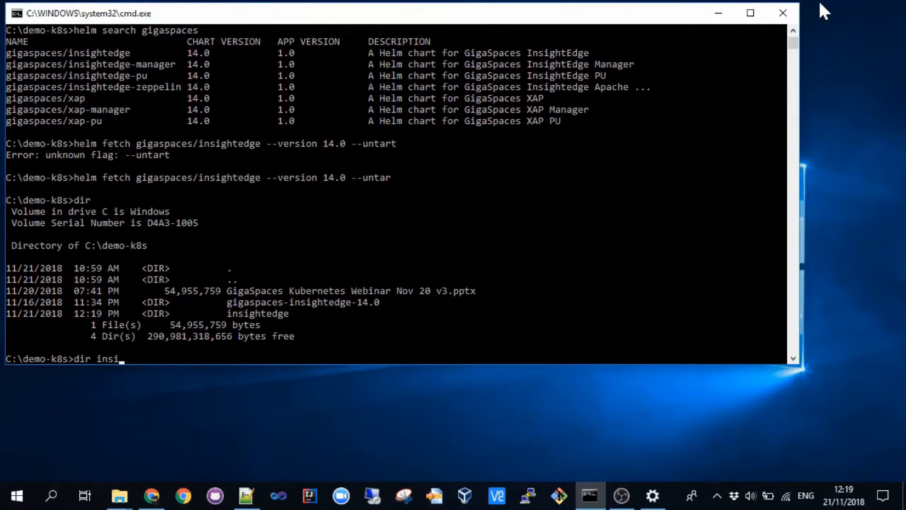
pyautogui.press('Return')
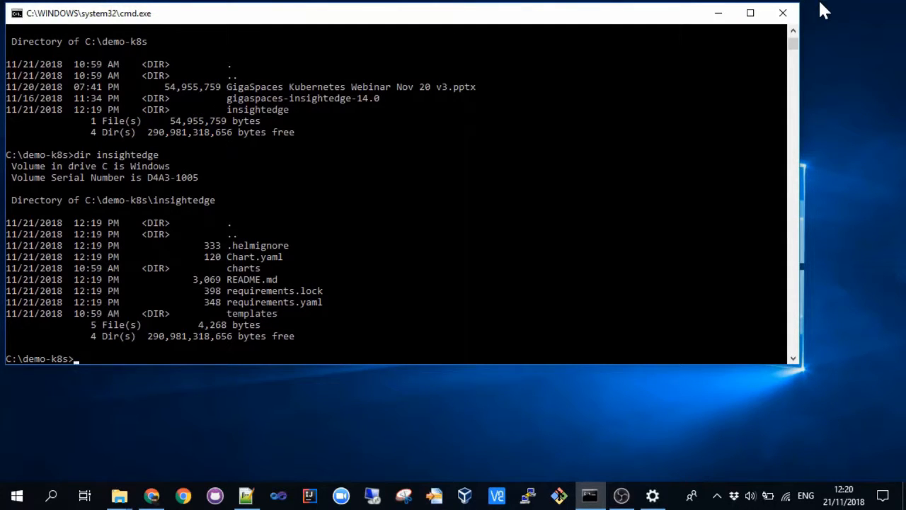
# Step: Switch to the Chrome window showing the webinar notes Google Doc
pyautogui.press('alt+tab')
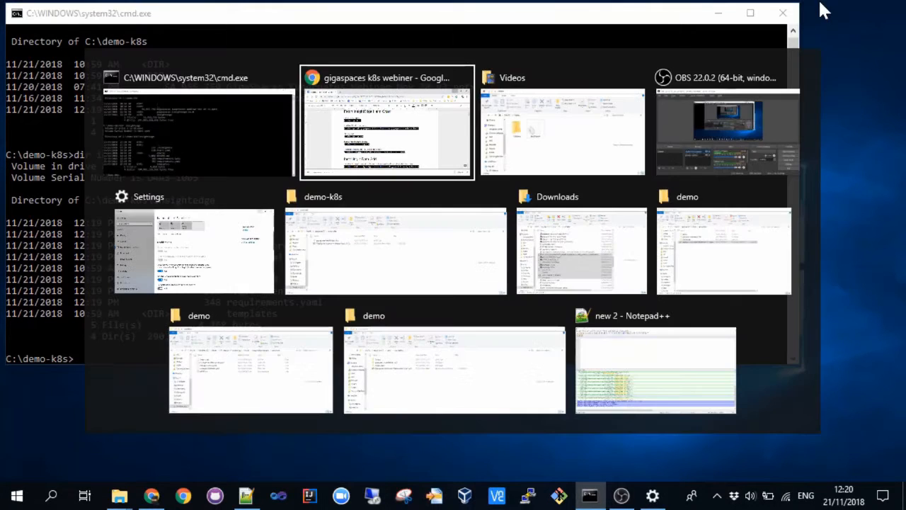
pyautogui.click(387, 120)
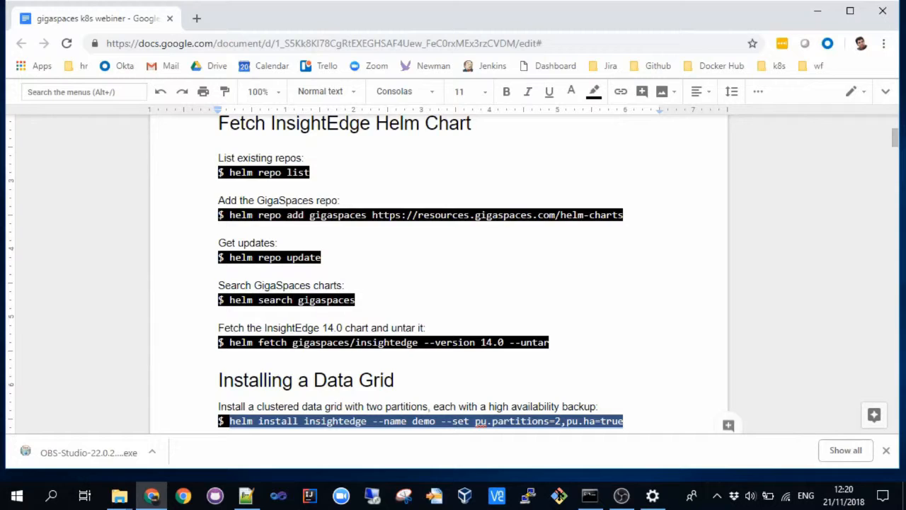
# Step: Run helm install insightedge --name demo with pu.partitions=2, pu.ha=true and review the output
pyautogui.click(589, 496)
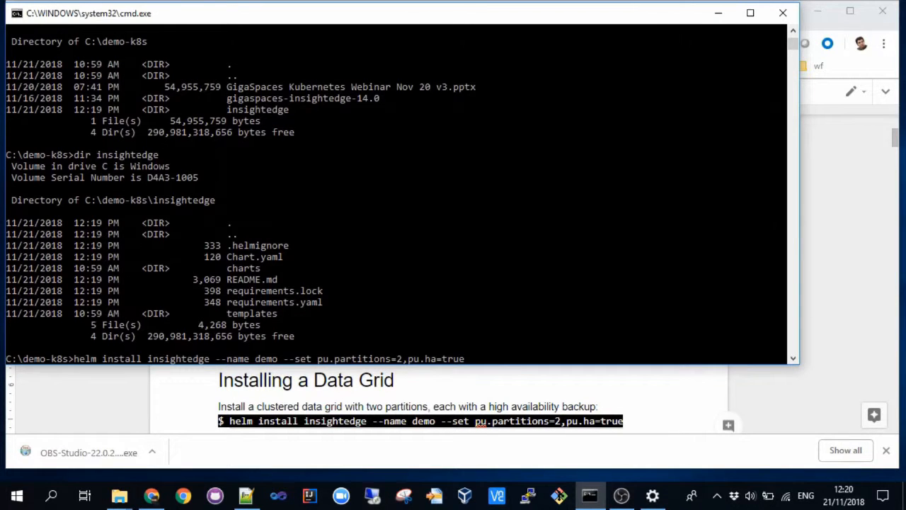
pyautogui.press('Return')
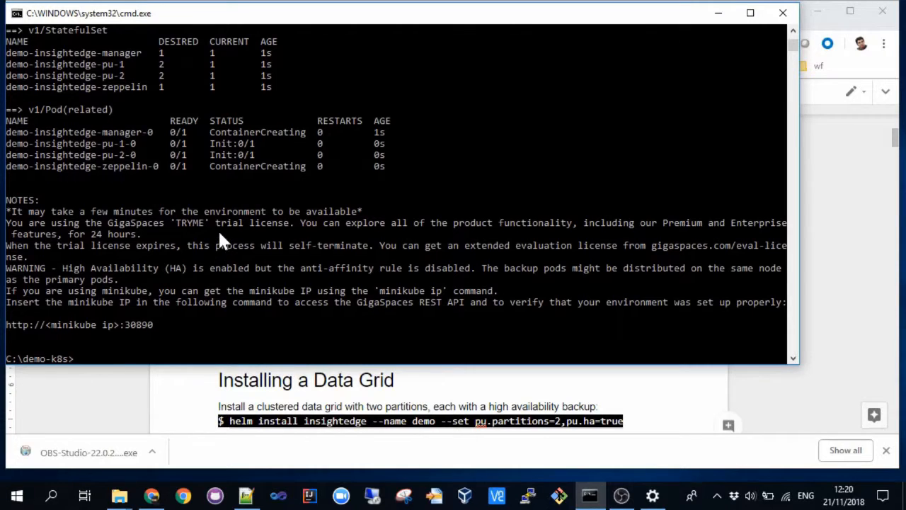
pyautogui.scroll(3)
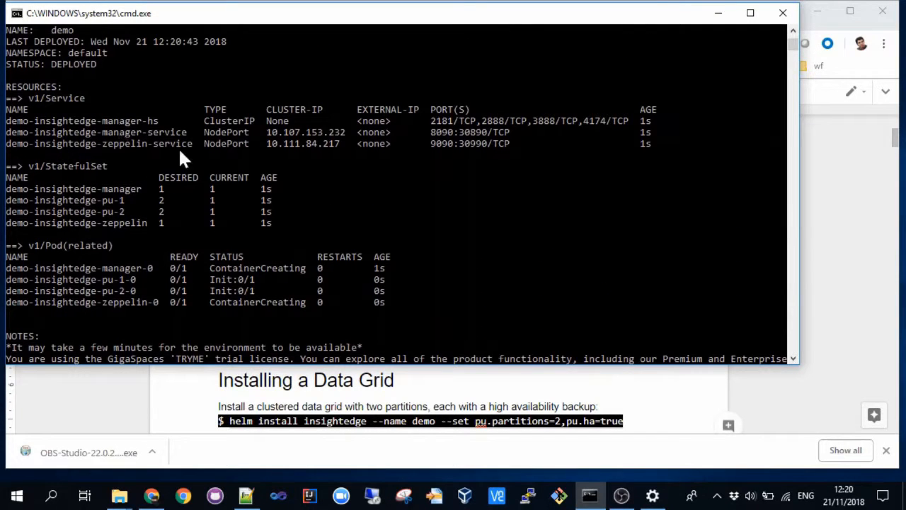
pyautogui.moveTo(63, 266)
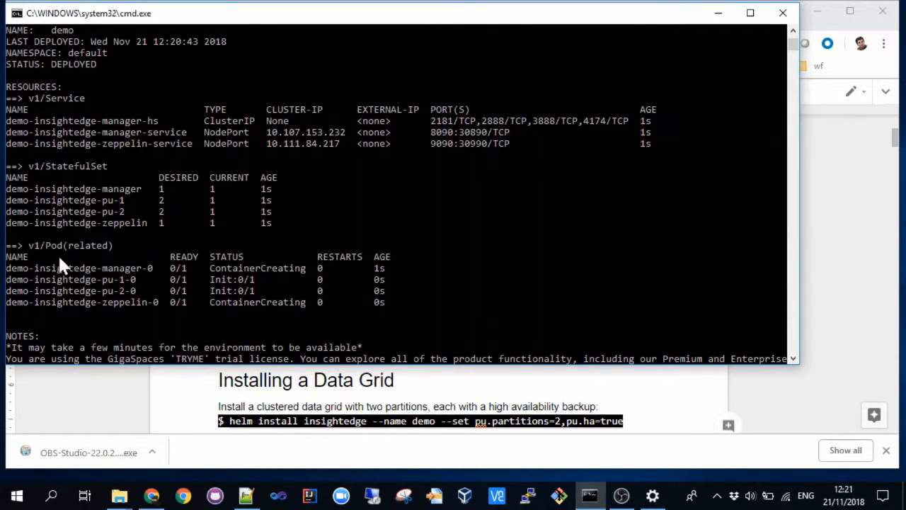
pyautogui.moveTo(167, 280)
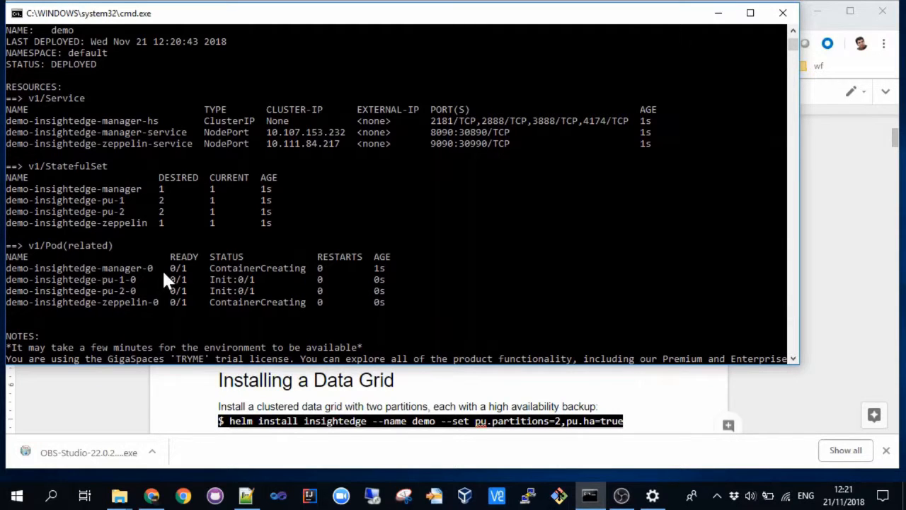
pyautogui.moveTo(185, 275)
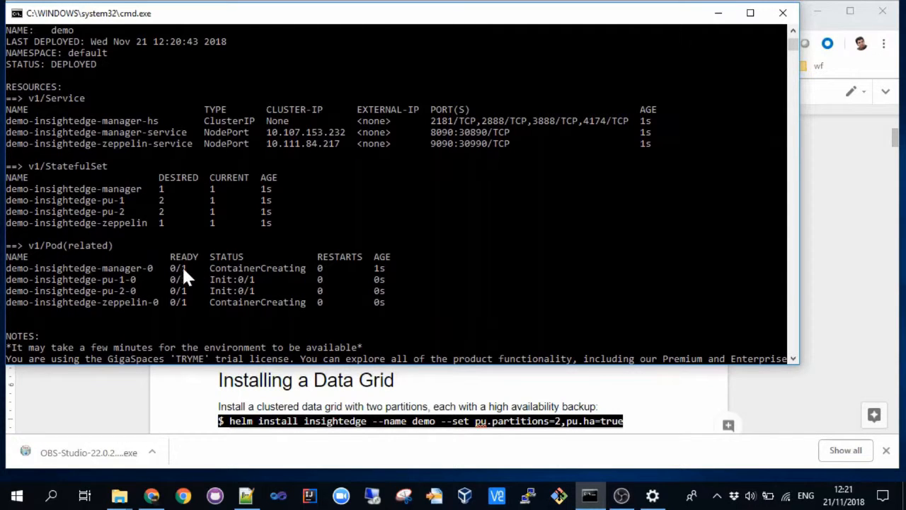
pyautogui.moveTo(233, 272)
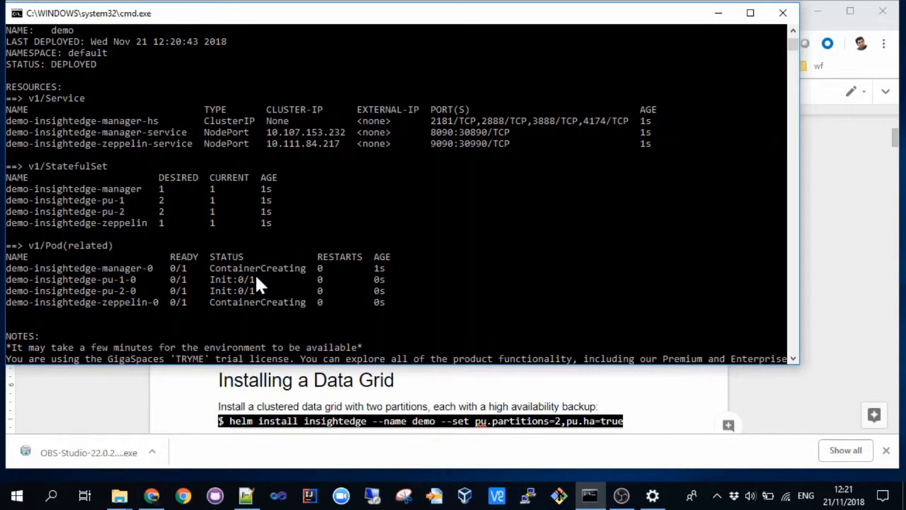
pyautogui.scroll(-3)
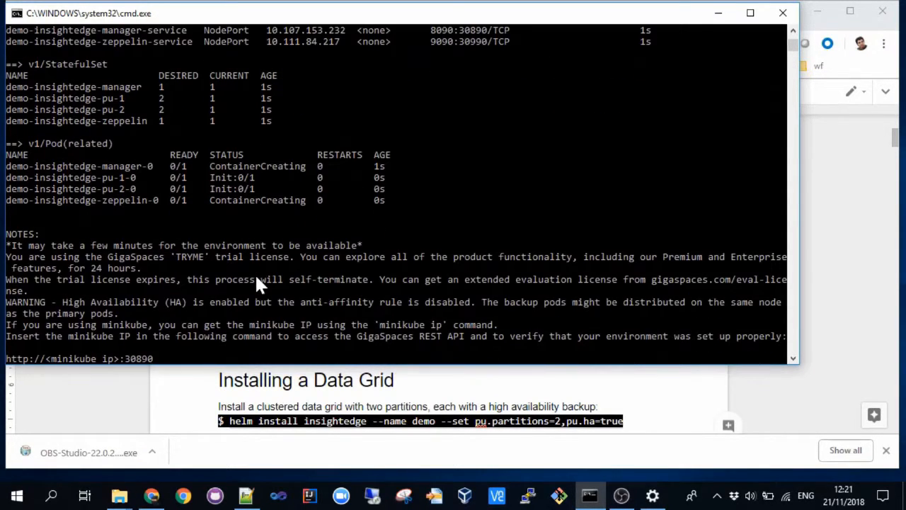
pyautogui.scroll(-3)
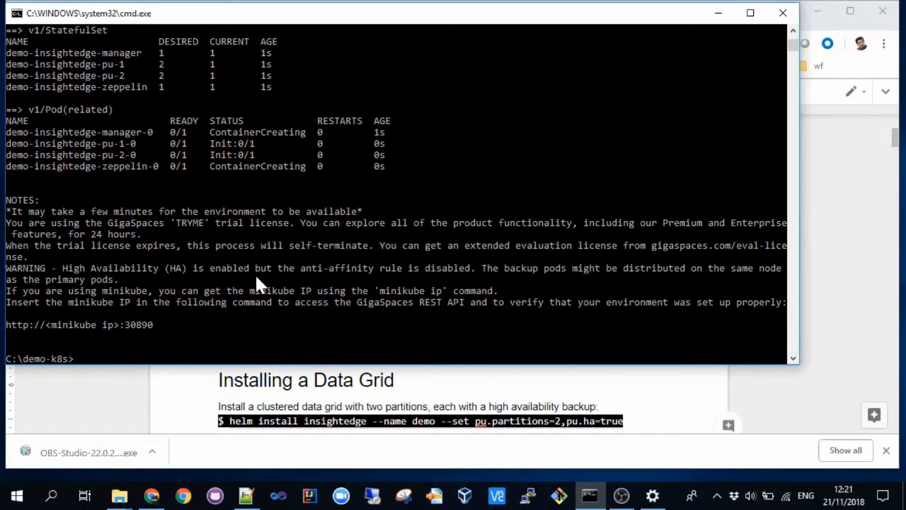
# Step: Enter helm status demo at the prompt
pyautogui.write('helm status')
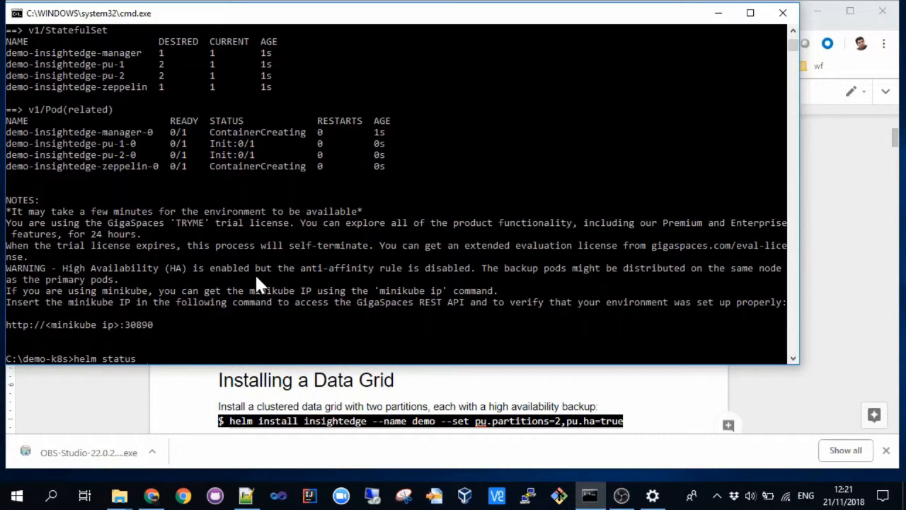
pyautogui.write('demo')
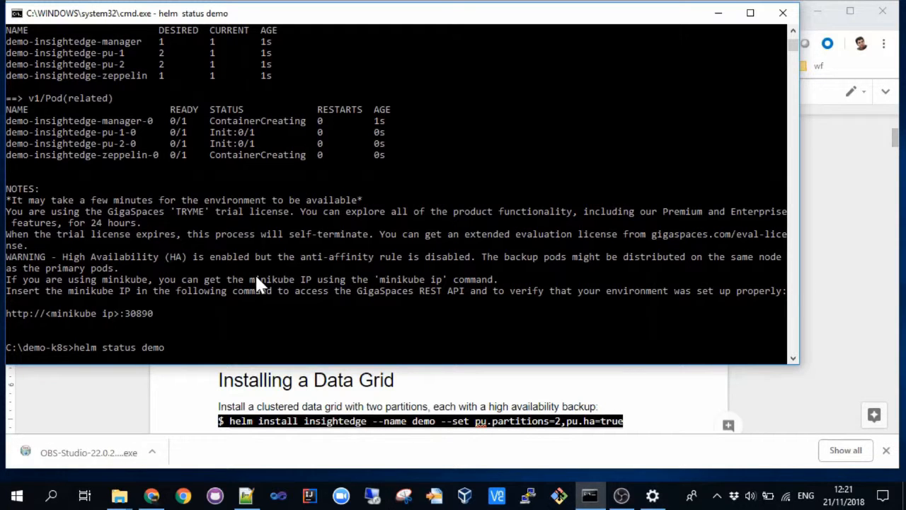
# Step: Run the demo release status check and review the six running InsightEdge pods
pyautogui.press('Return')
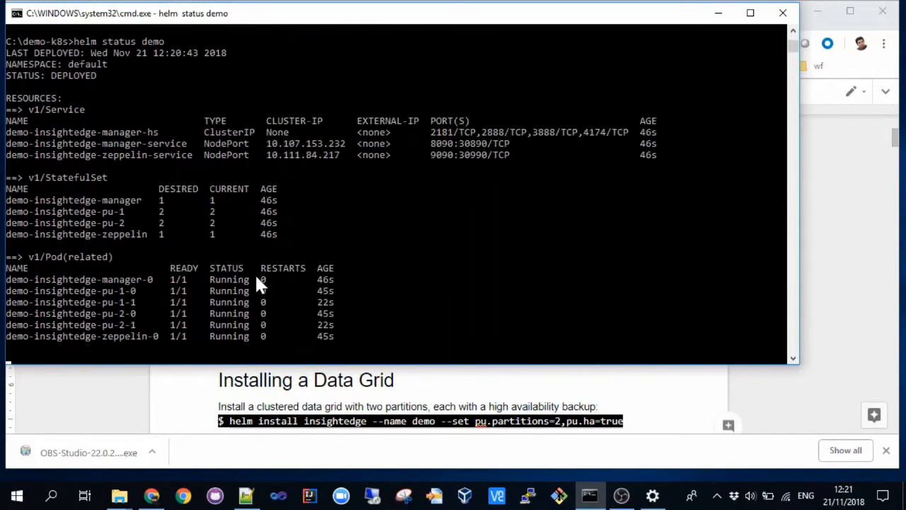
pyautogui.scroll(-3)
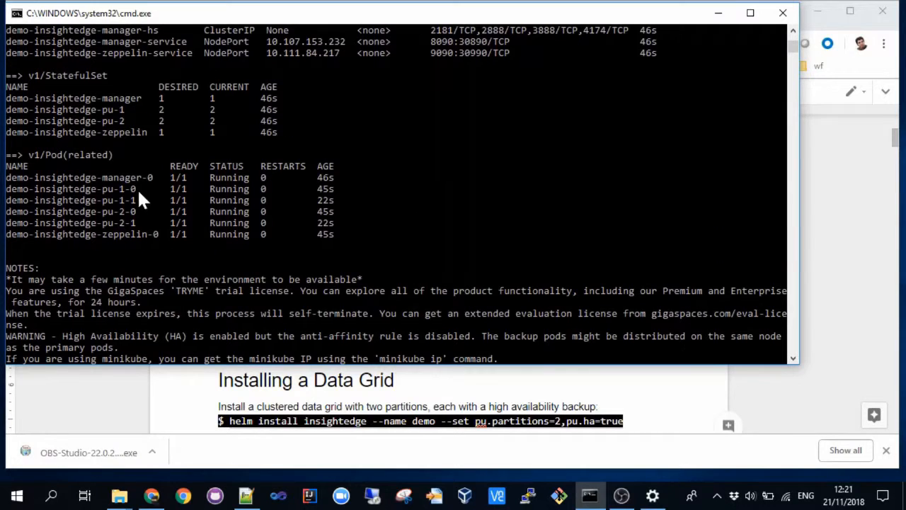
pyautogui.moveTo(181, 225)
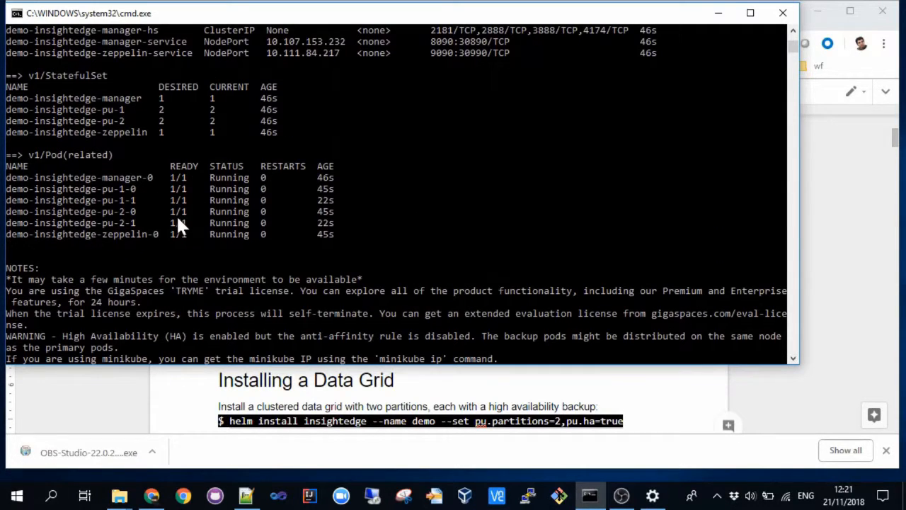
pyautogui.scroll(3)
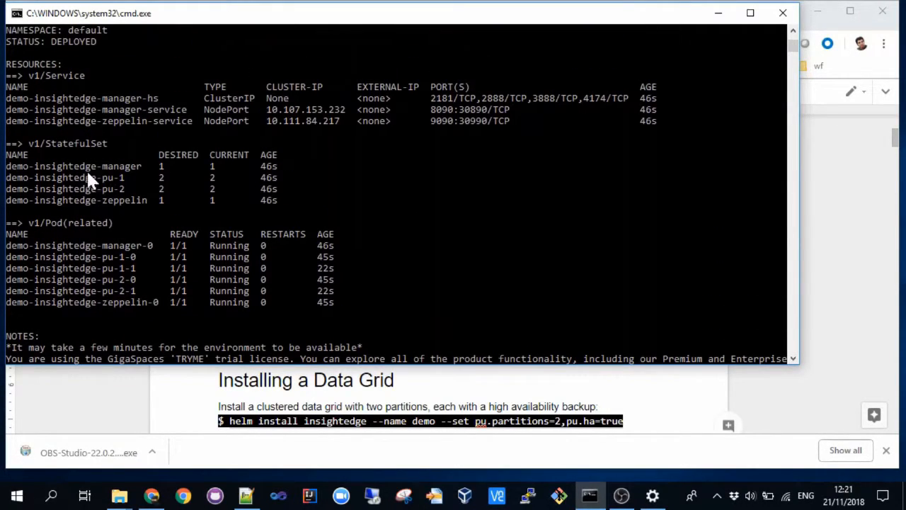
pyautogui.moveTo(102, 191)
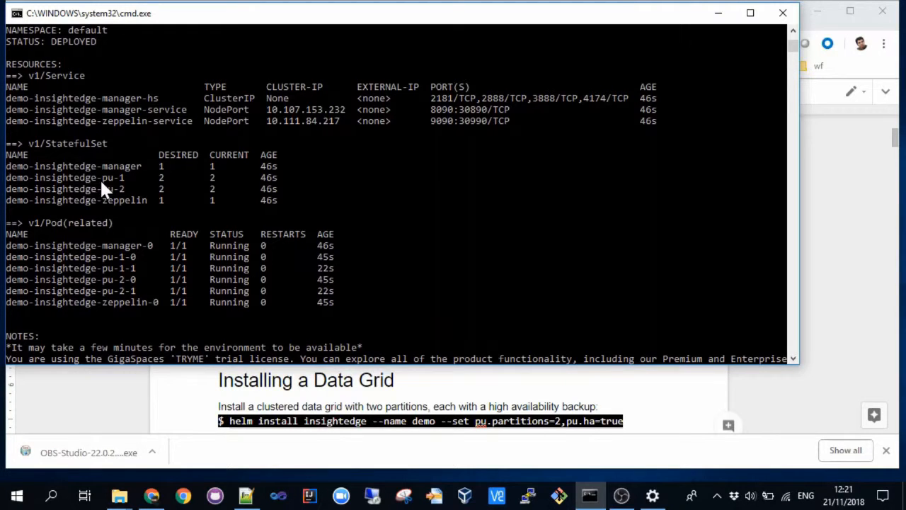
pyautogui.moveTo(127, 199)
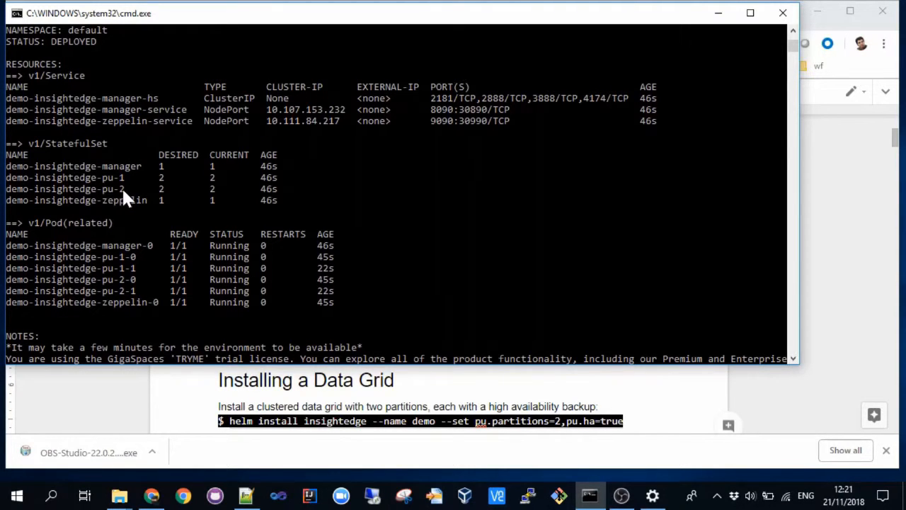
pyautogui.moveTo(210, 201)
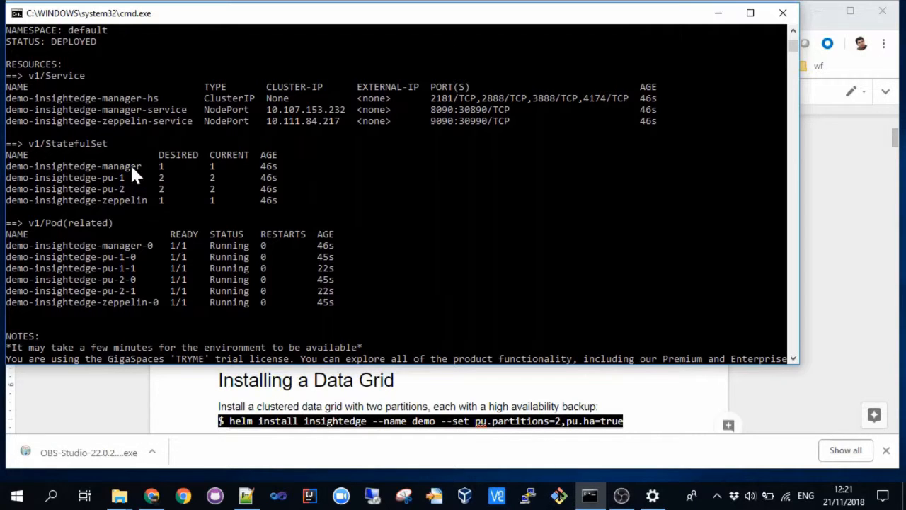
pyautogui.moveTo(163, 175)
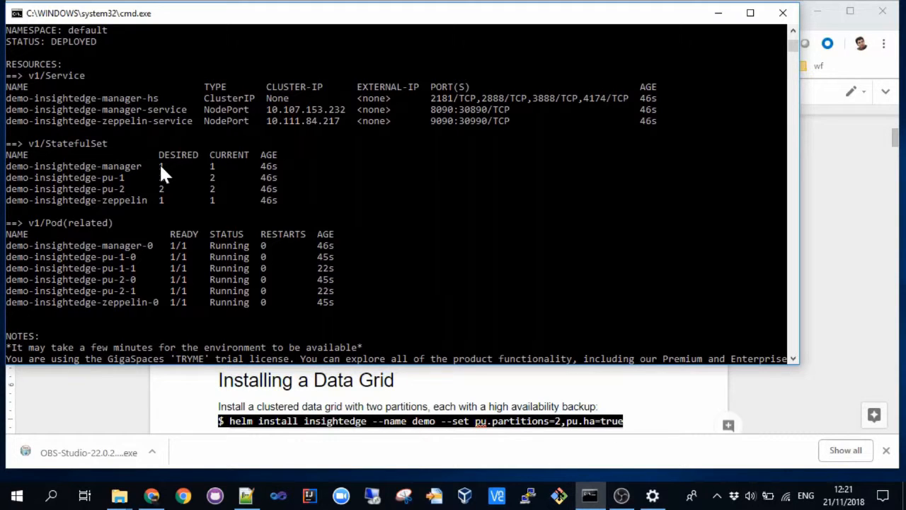
pyautogui.moveTo(169, 215)
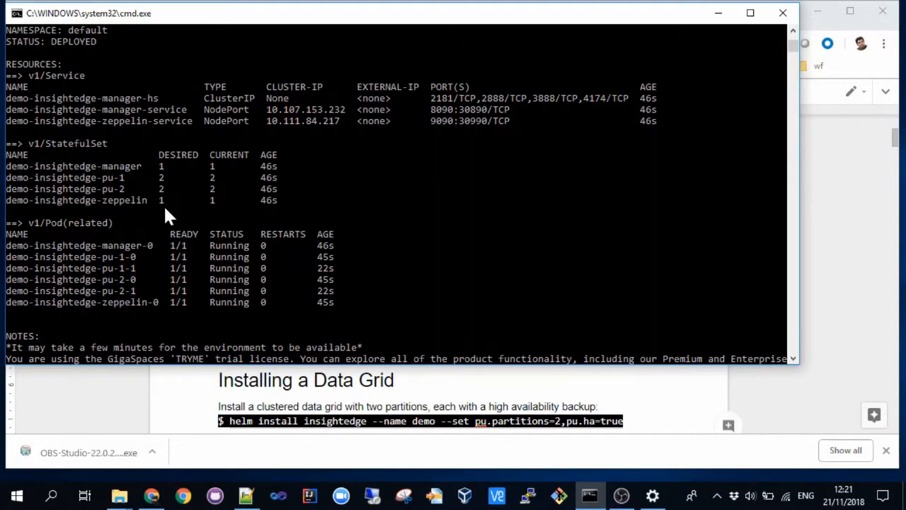
pyautogui.moveTo(149, 125)
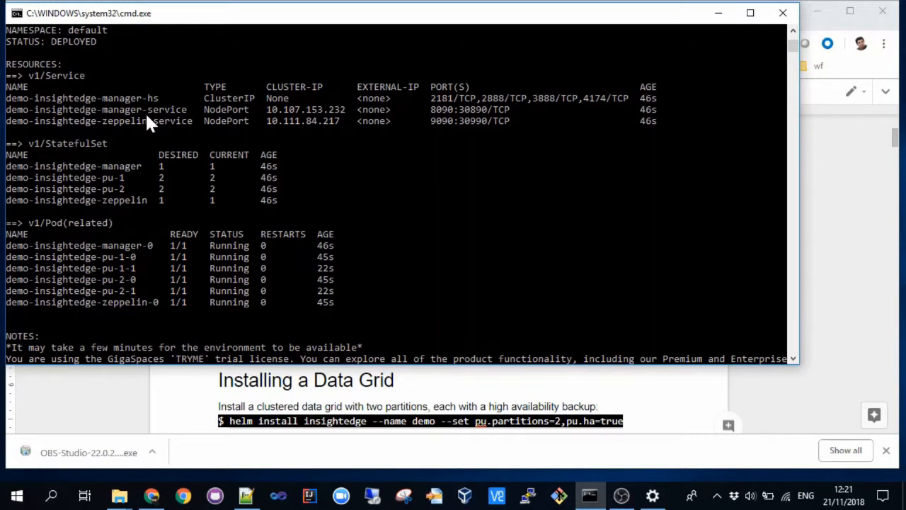
pyautogui.moveTo(283, 119)
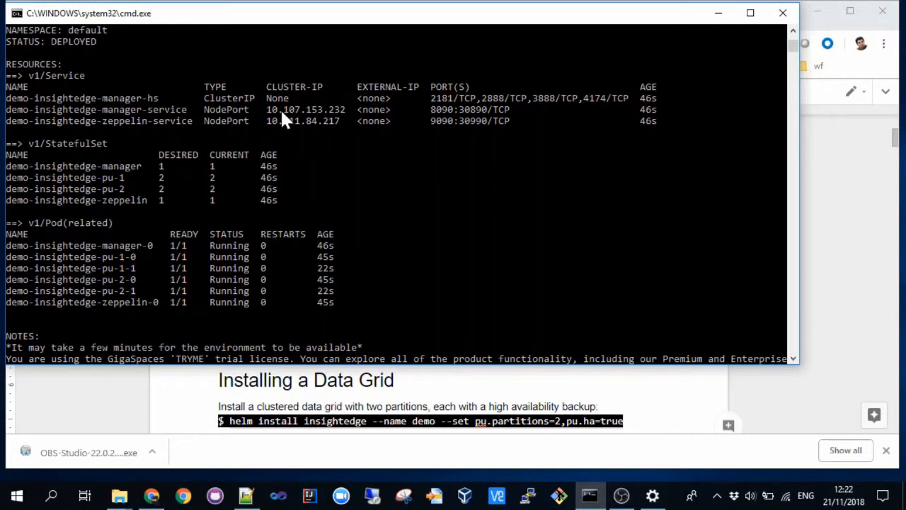
pyautogui.moveTo(453, 119)
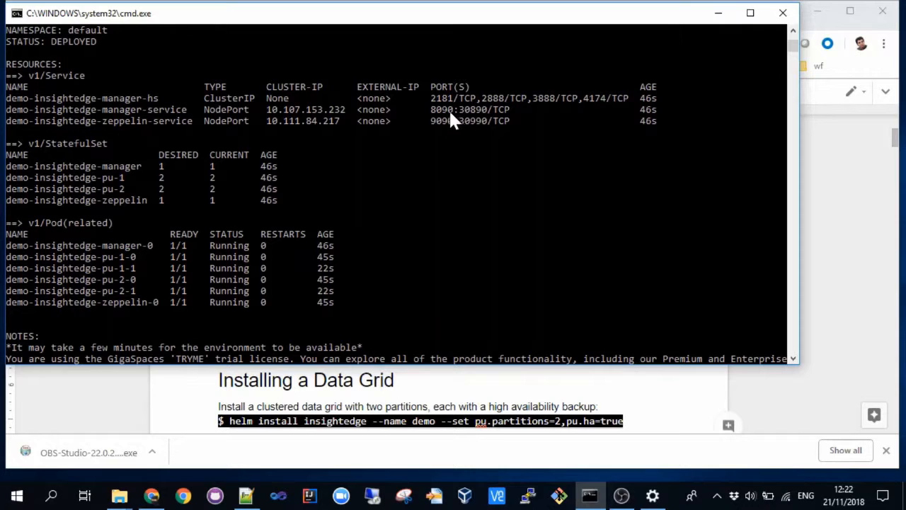
pyautogui.moveTo(484, 119)
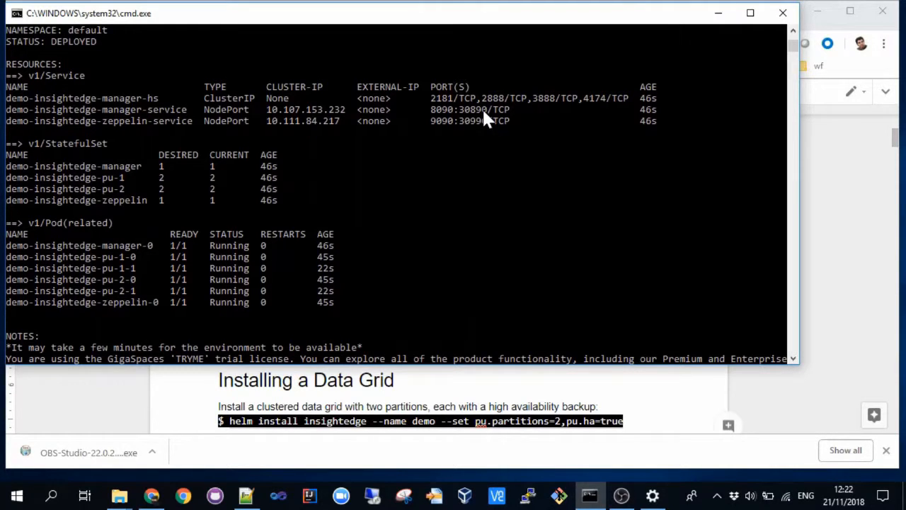
pyautogui.moveTo(441, 116)
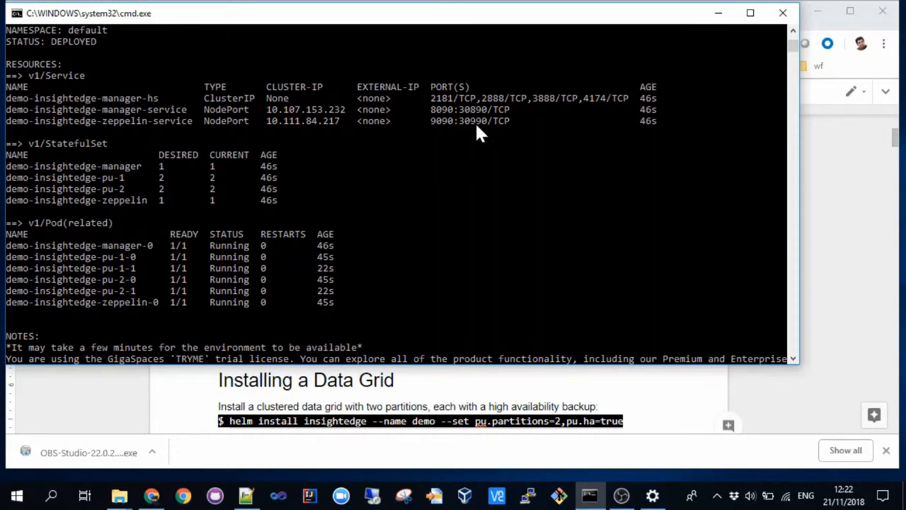
# Step: Run kubectl get pods to confirm all six demo pods are running
pyautogui.scroll(-3)
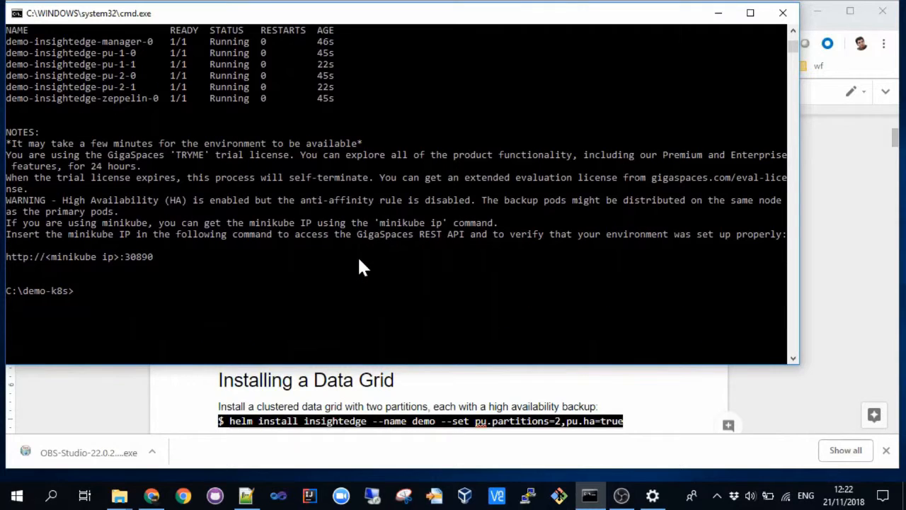
pyautogui.write('k')
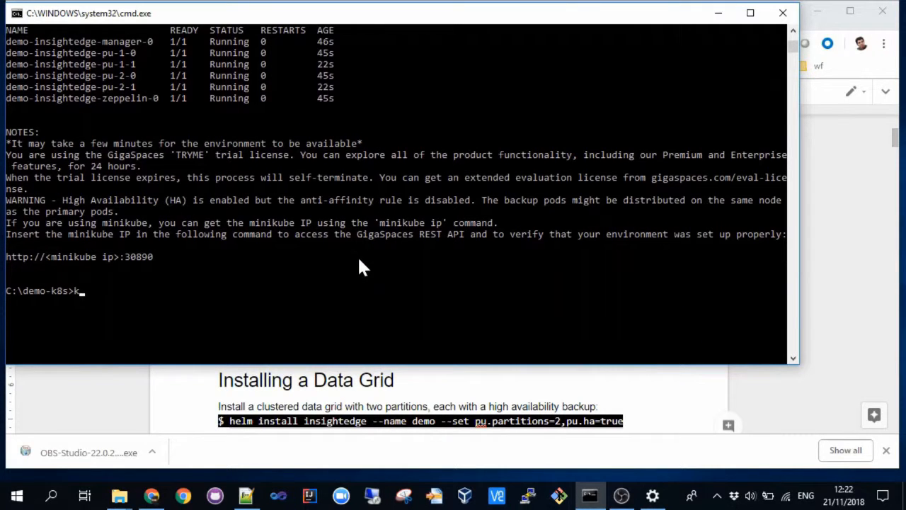
pyautogui.write('ubectl')
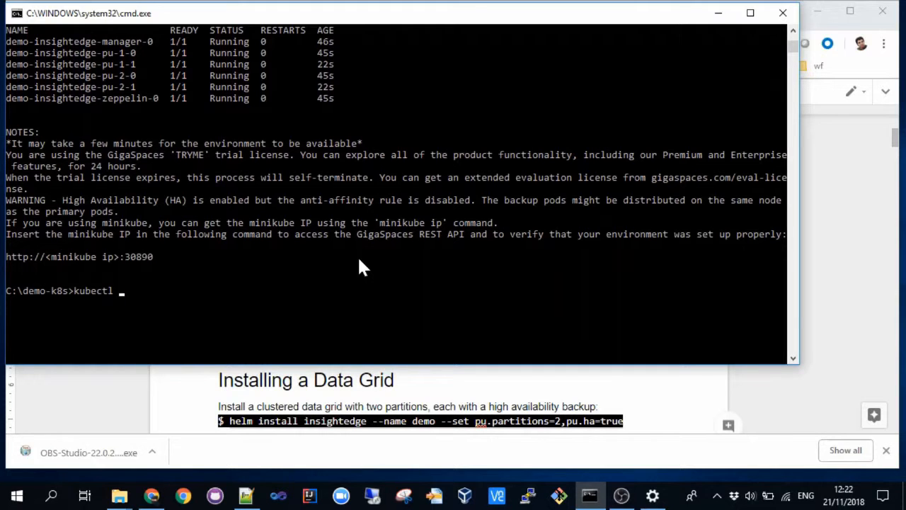
pyautogui.write('get p')
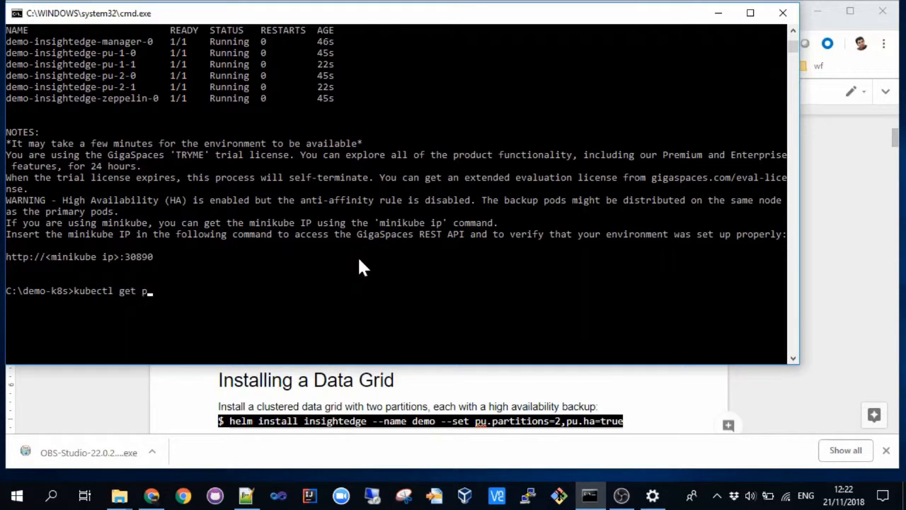
pyautogui.press('Return')
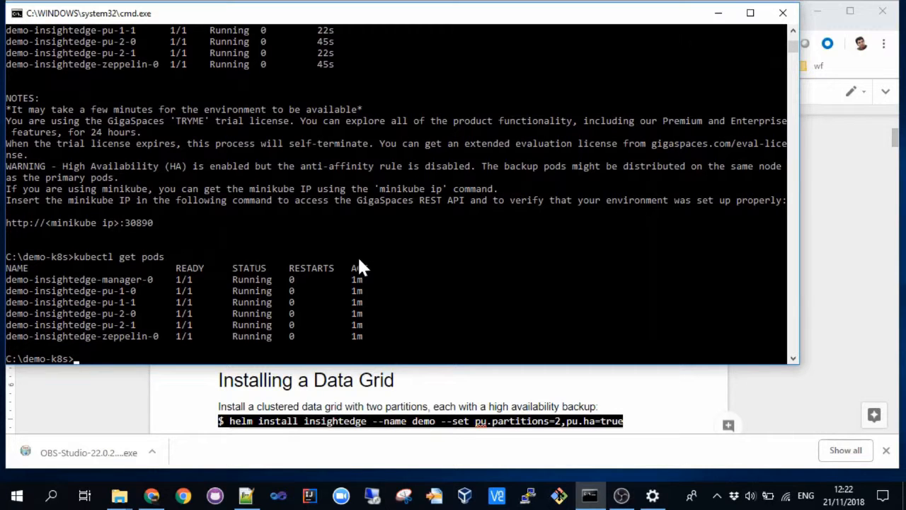
# Step: Run 'minikube dashboard' to open the Kubernetes Dashboard in the browser
pyautogui.write('minik')
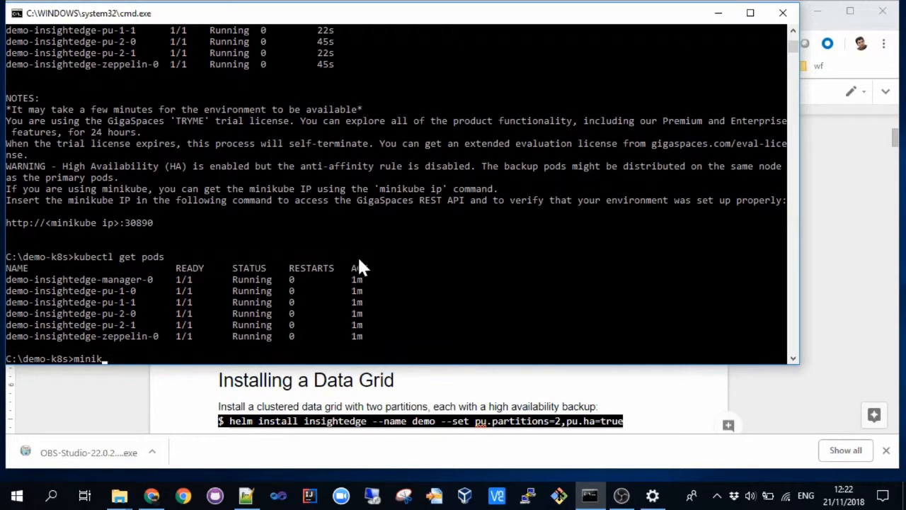
pyautogui.write('ube')
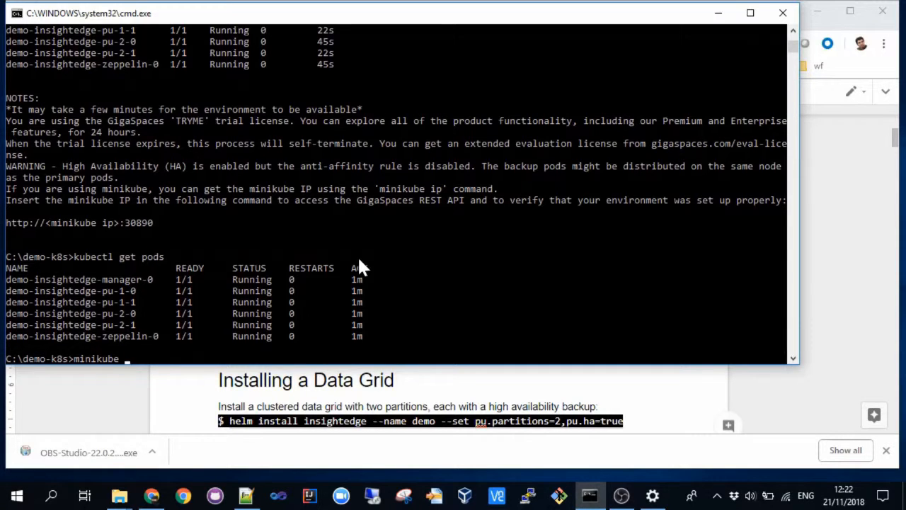
pyautogui.write('d')
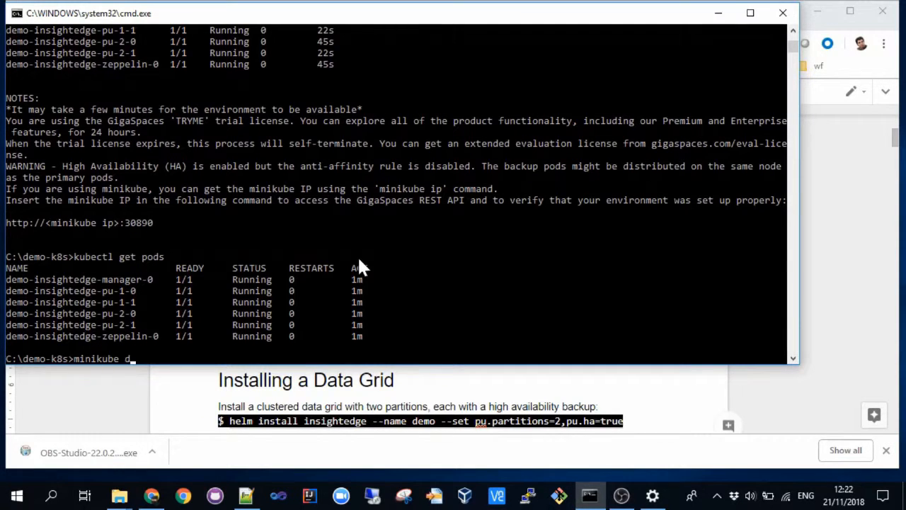
pyautogui.write('ashboar')
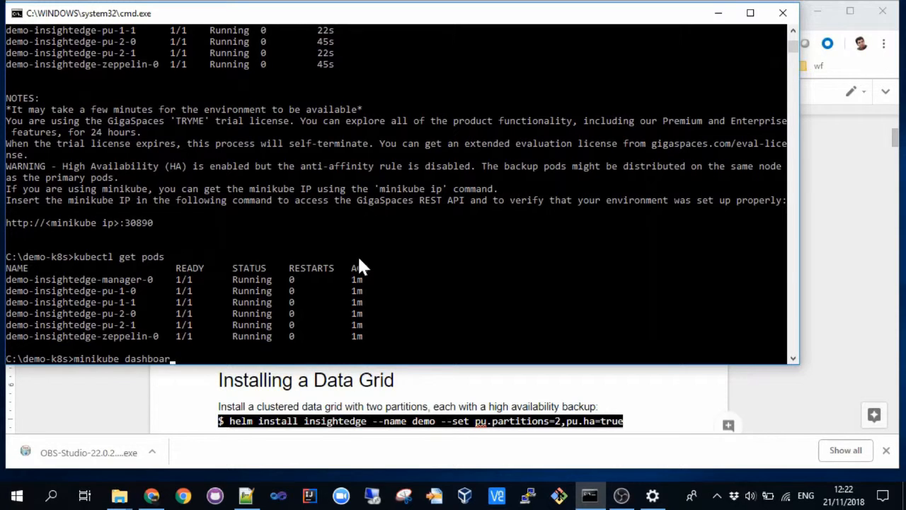
pyautogui.click(151, 495)
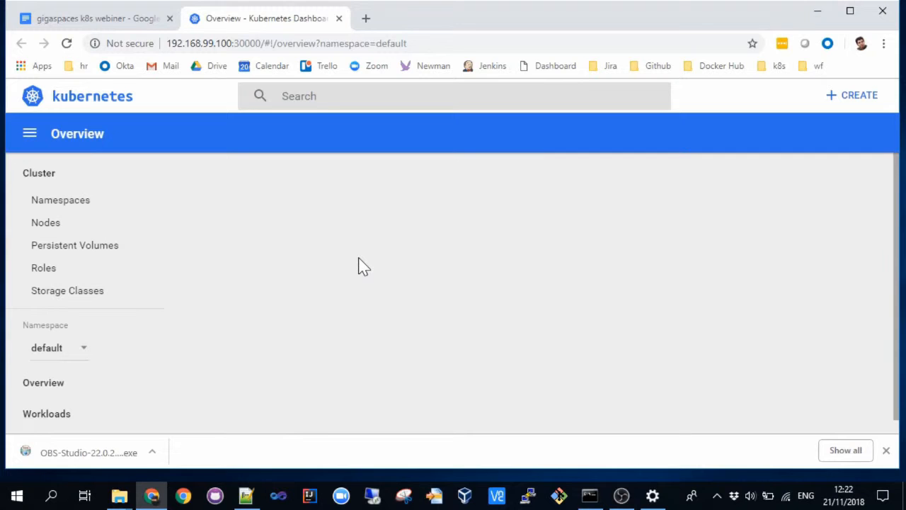
pyautogui.click(43, 382)
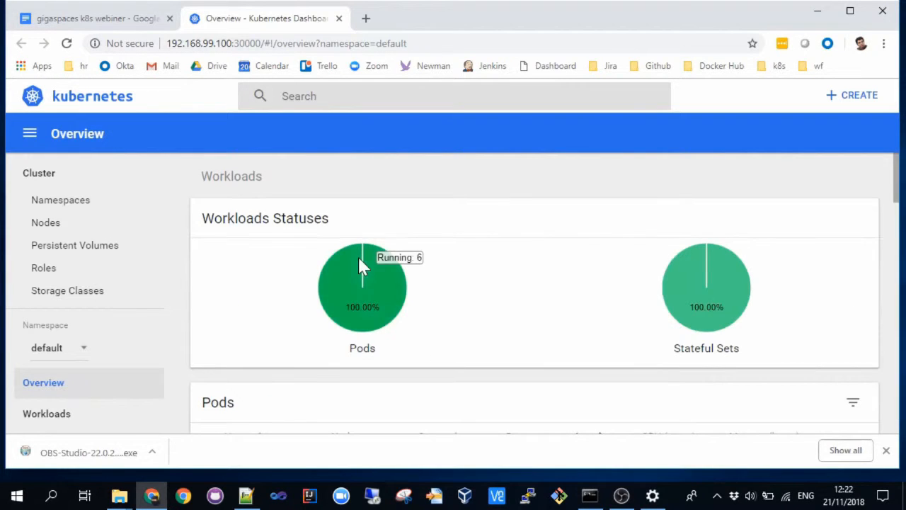
pyautogui.scroll(-3)
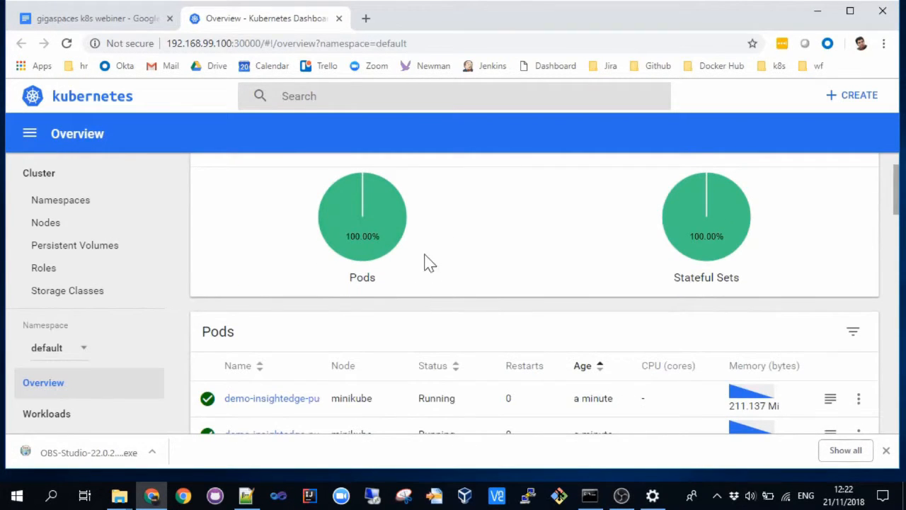
pyautogui.scroll(-3)
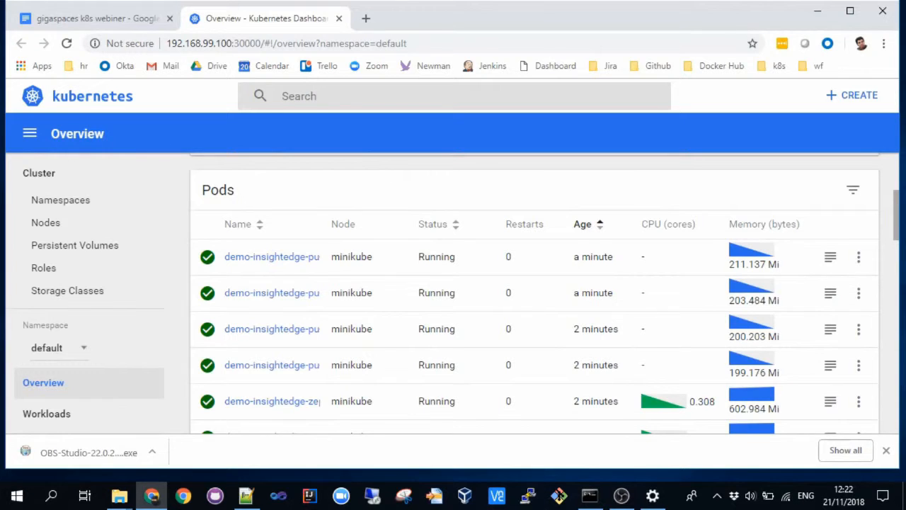
pyautogui.press('ctrl+minus')
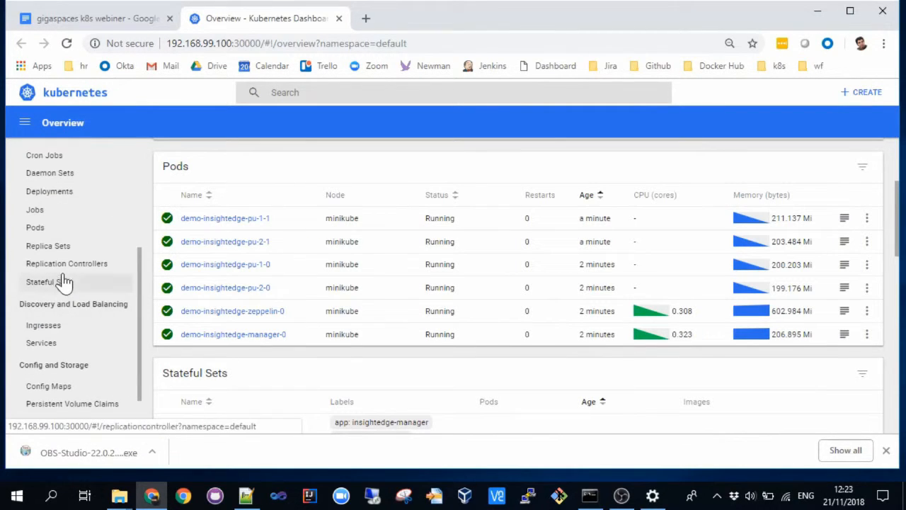
pyautogui.click(48, 282)
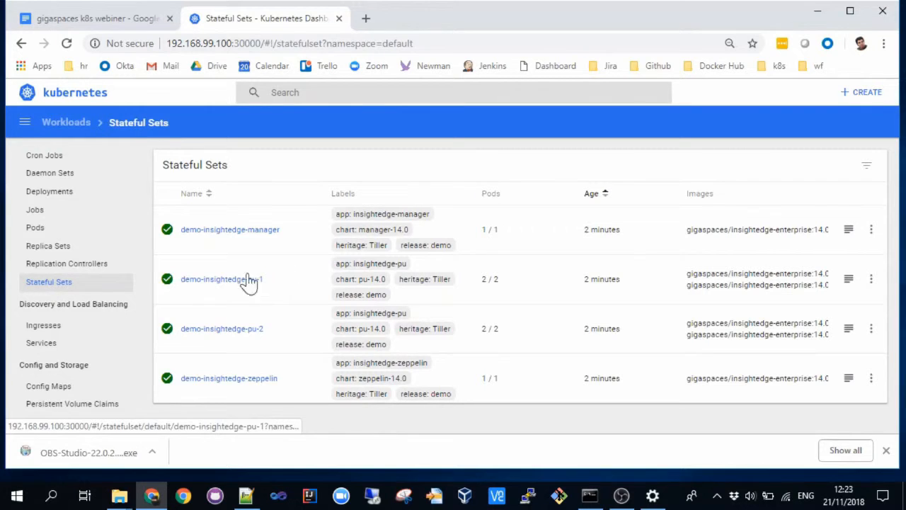
pyautogui.click(41, 342)
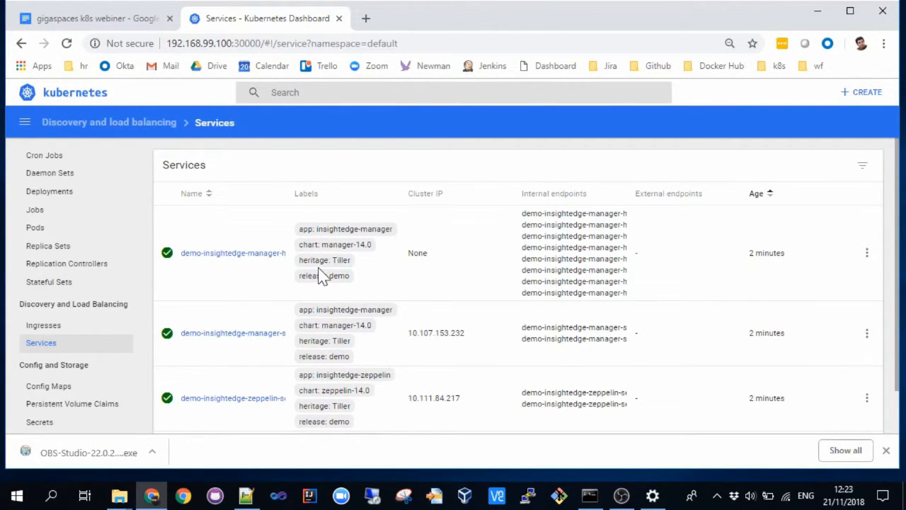
pyautogui.scroll(3)
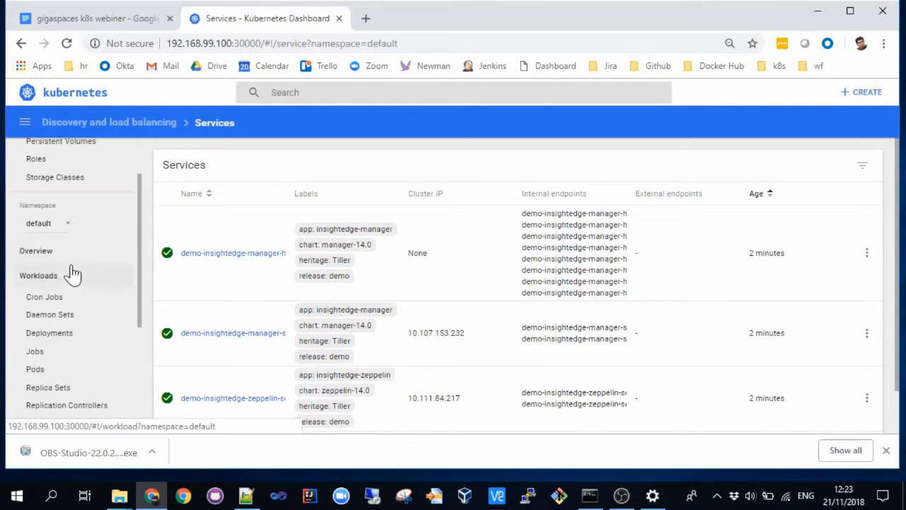
pyautogui.click(35, 251)
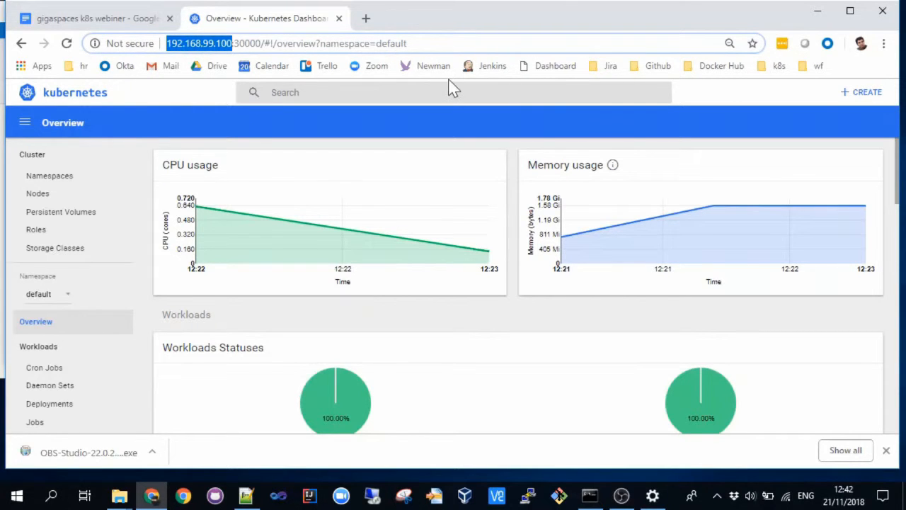
pyautogui.moveTo(365, 18)
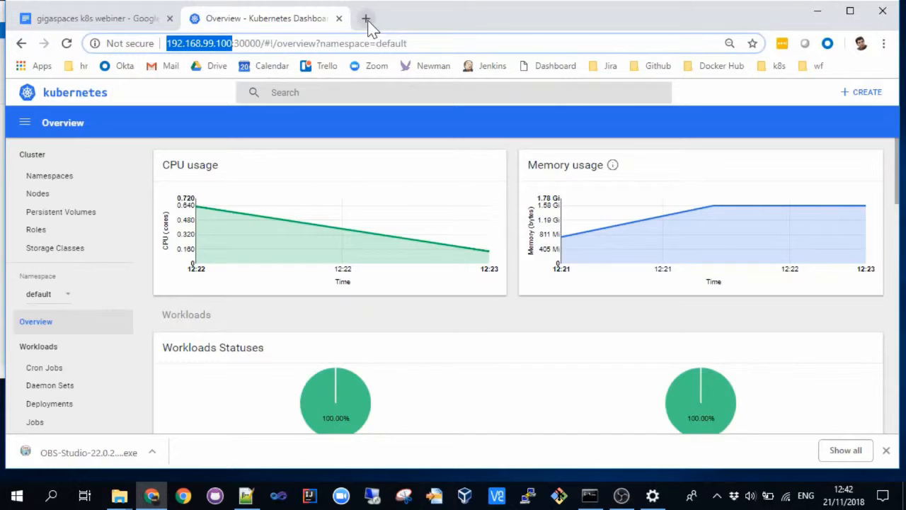
pyautogui.click(365, 18)
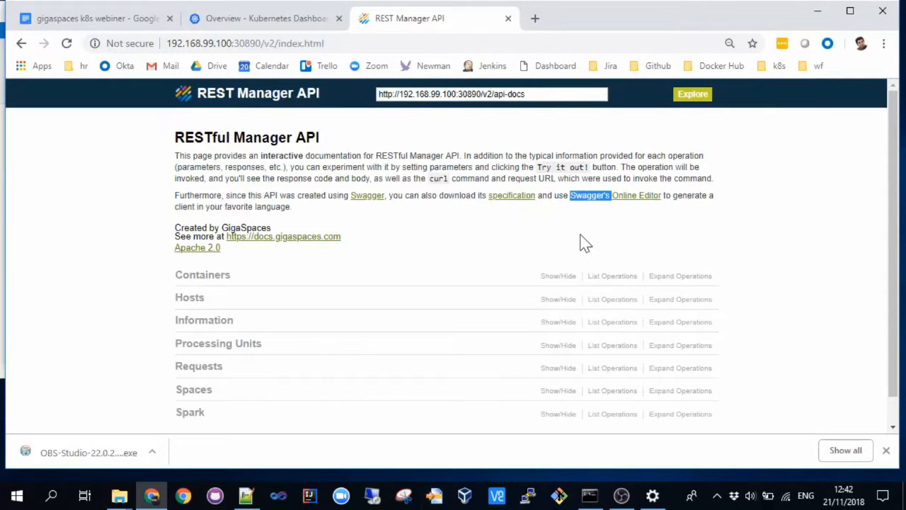
# Step: Run GET /spaces/{id}/instances for the demo space
pyautogui.scroll(-3)
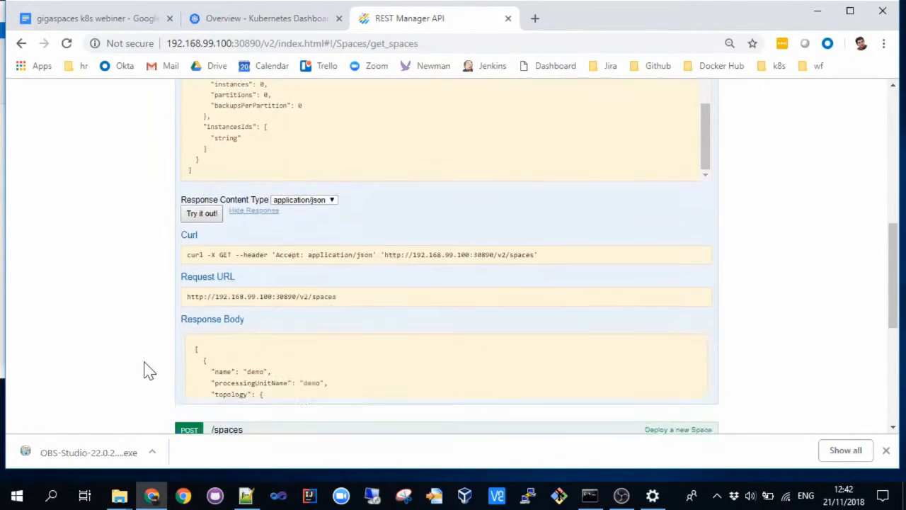
pyautogui.scroll(-3)
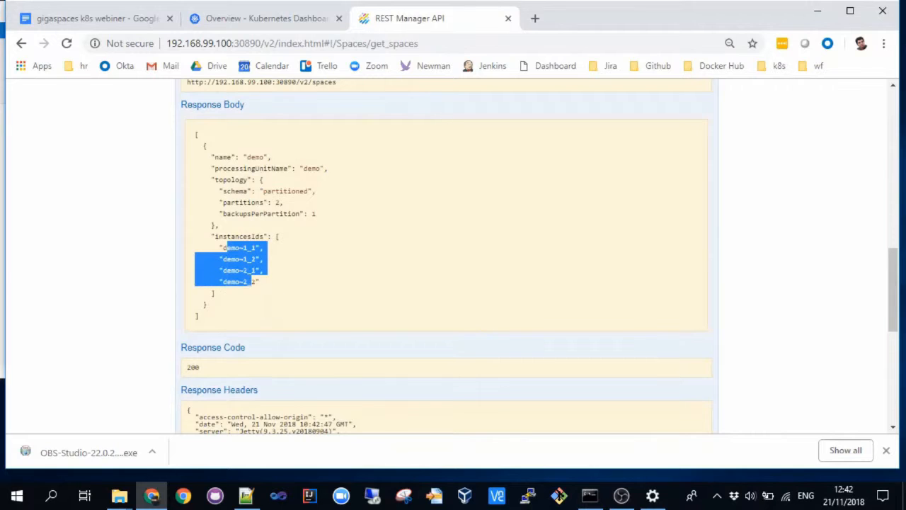
pyautogui.scroll(-3)
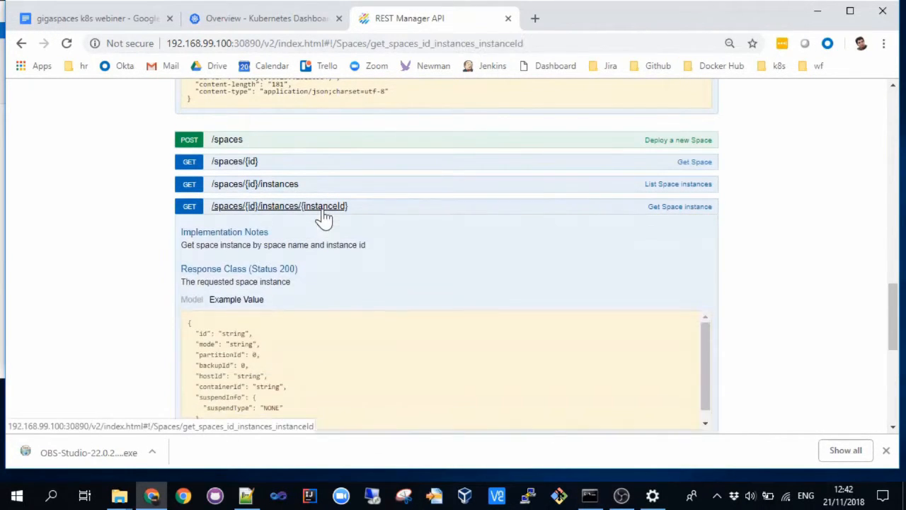
pyautogui.scroll(-3)
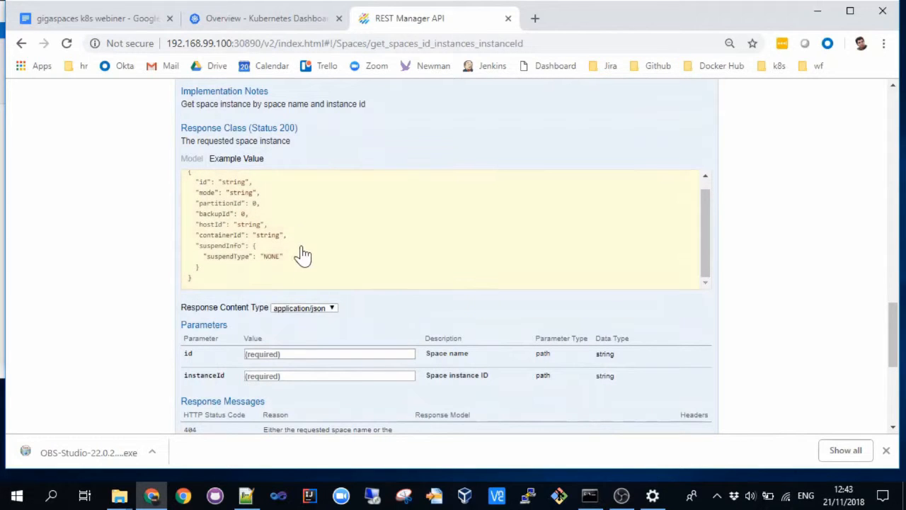
pyautogui.scroll(3)
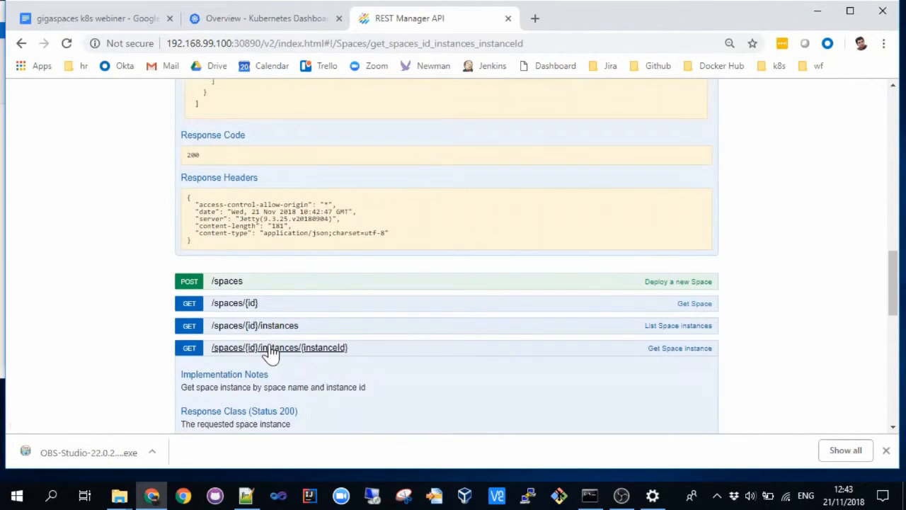
pyautogui.click(254, 324)
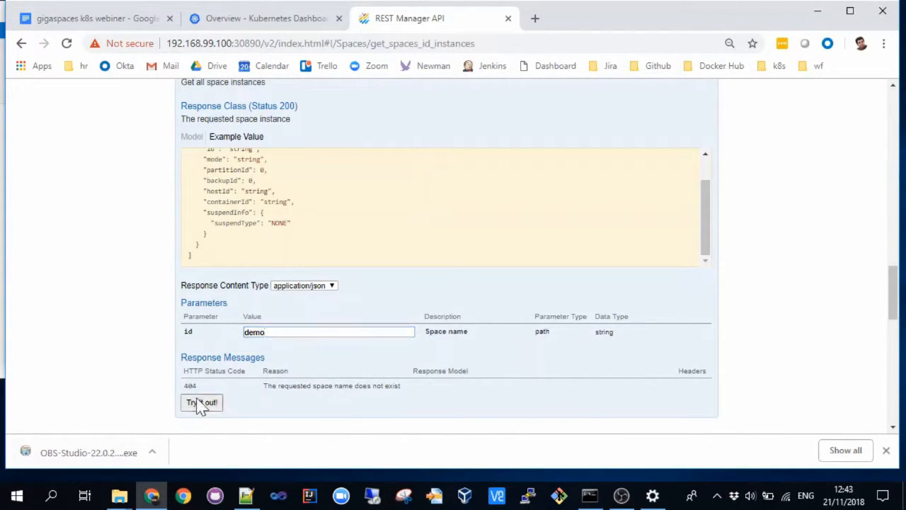
pyautogui.click(201, 402)
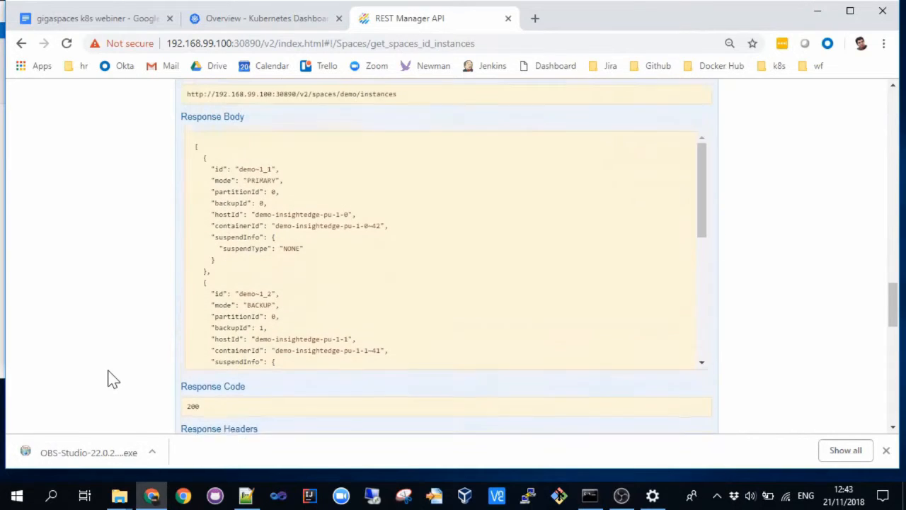
# Step: Highlight the instances' primary/backup mode and hostId values, then return to the webinar notes
pyautogui.scroll(3)
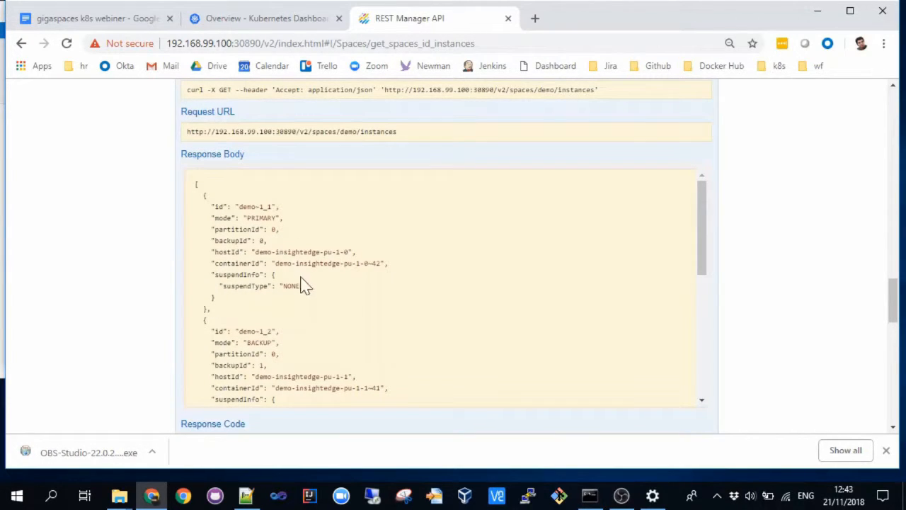
pyautogui.doubleClick(260, 331)
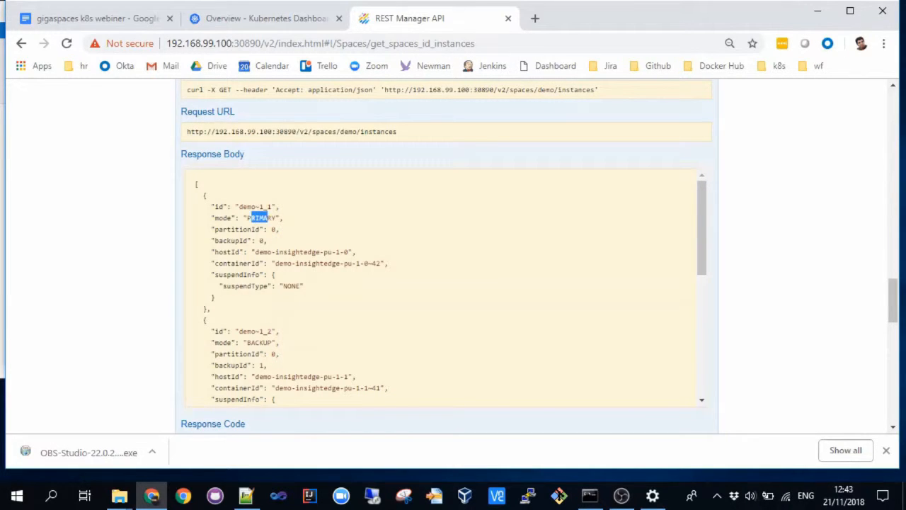
pyautogui.doubleClick(258, 342)
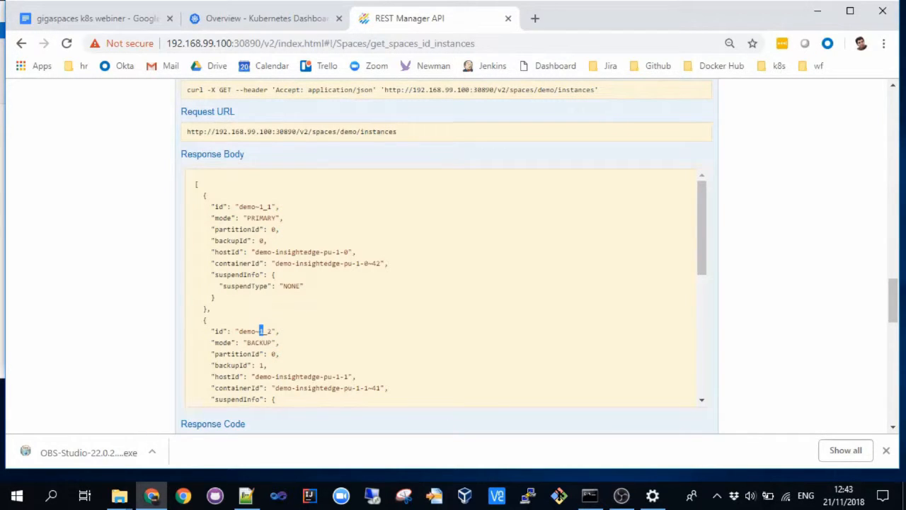
pyautogui.moveTo(283, 347)
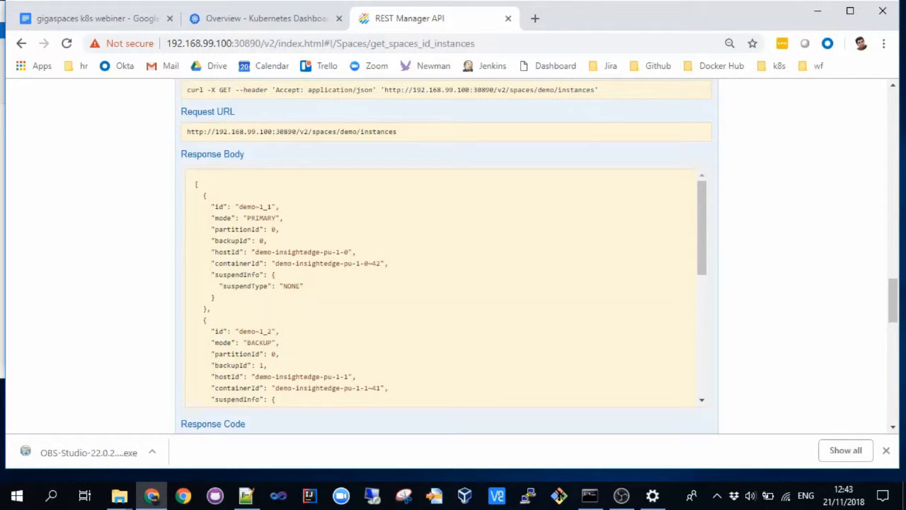
pyautogui.doubleClick(302, 252)
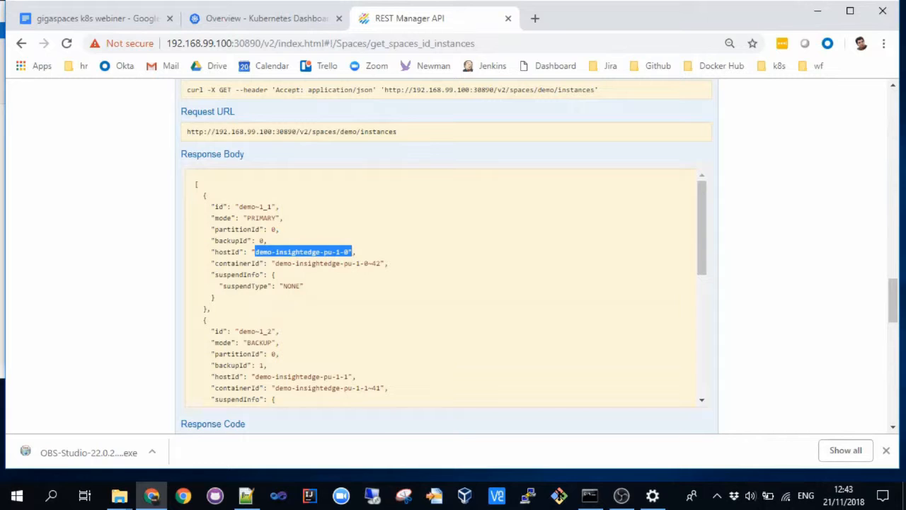
pyautogui.doubleClick(300, 376)
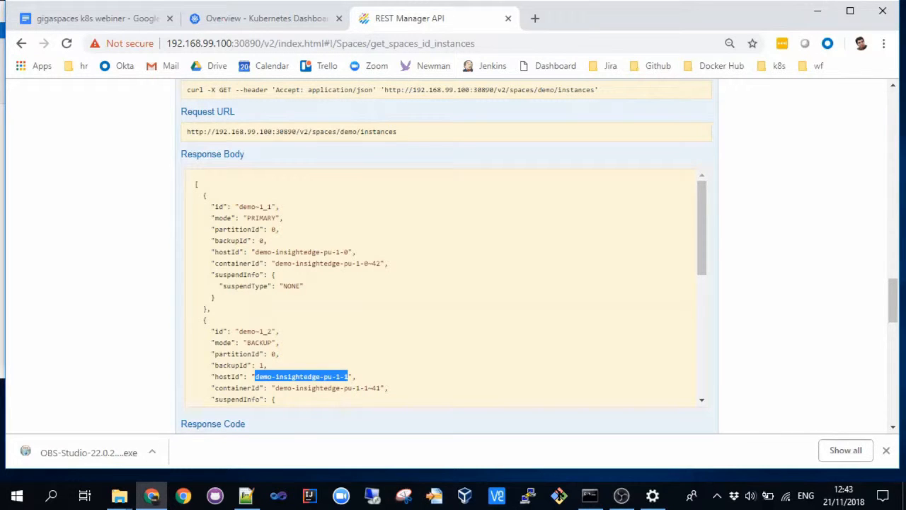
pyautogui.click(92, 17)
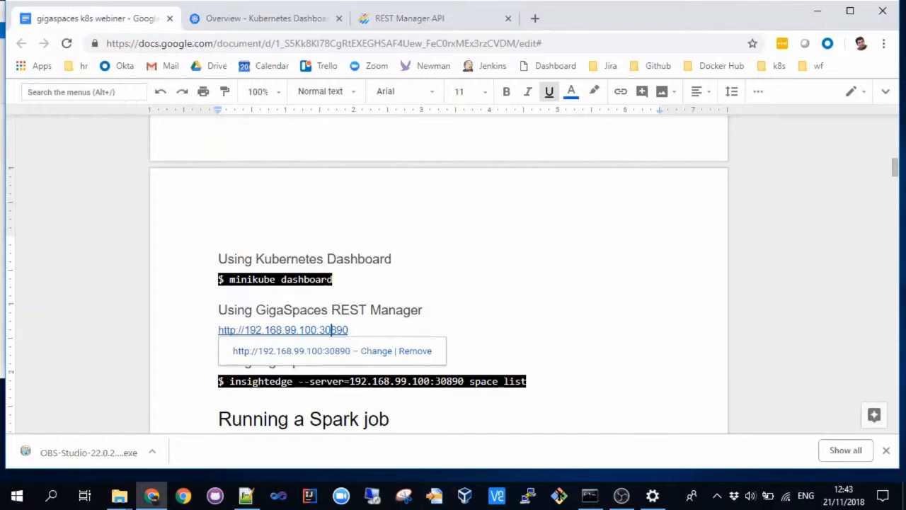
# Step: Scroll to 'Running a Spark job' and copy the SparkPi insightedge-submit command
pyautogui.scroll(-3)
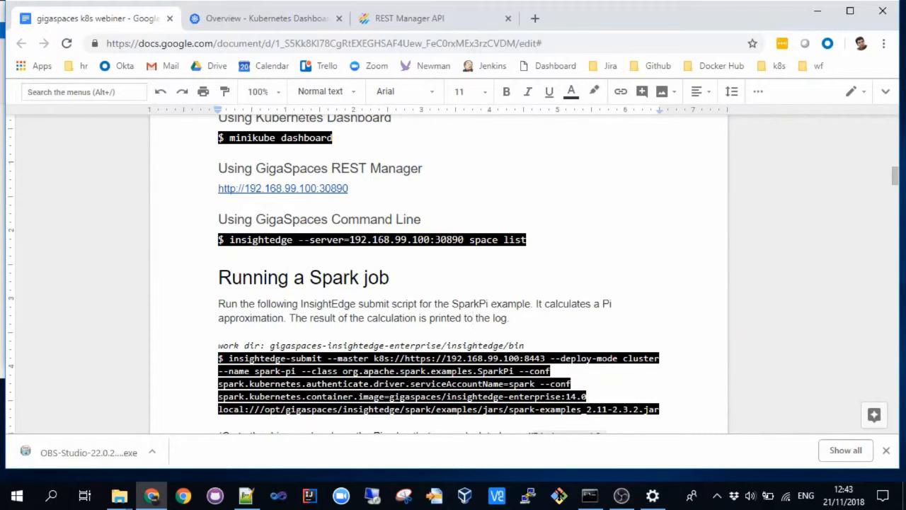
pyautogui.scroll(-3)
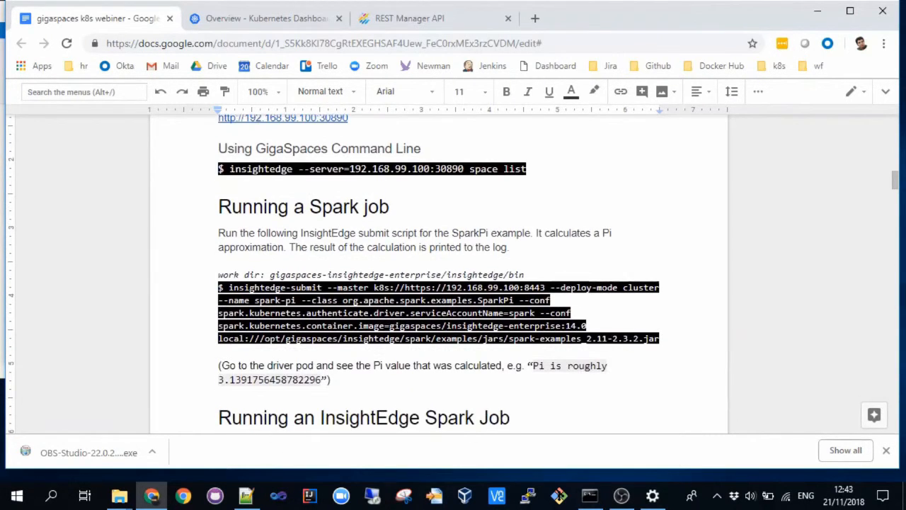
pyautogui.scroll(-3)
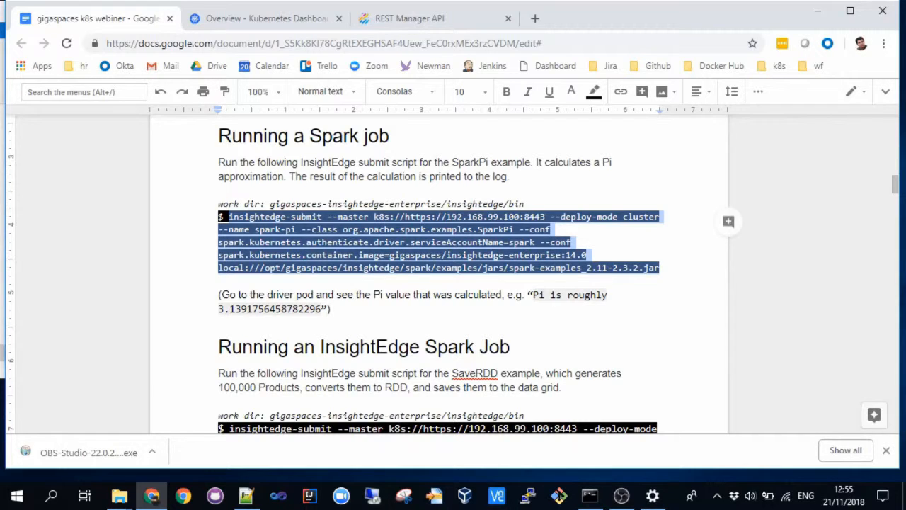
# Step: Paste and run the SparkPi insightedge-submit command in the command prompt
pyautogui.click(588, 495)
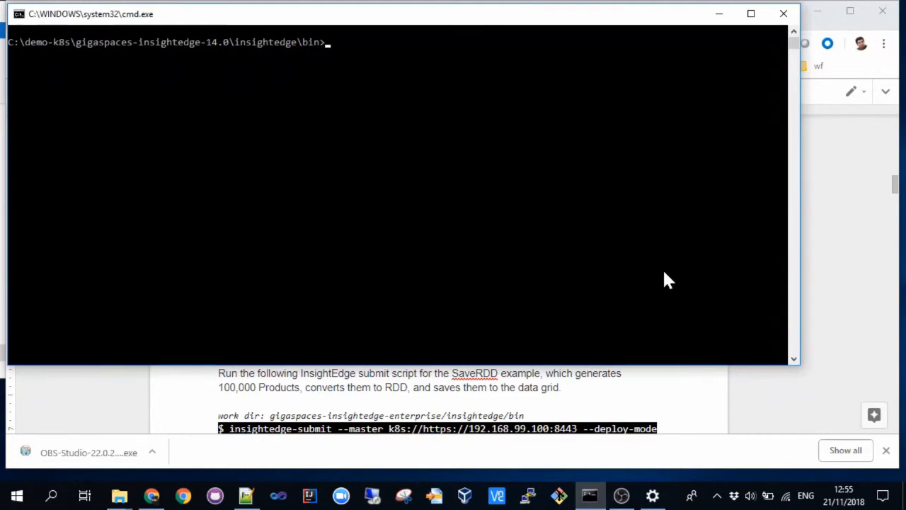
pyautogui.moveTo(100, 60)
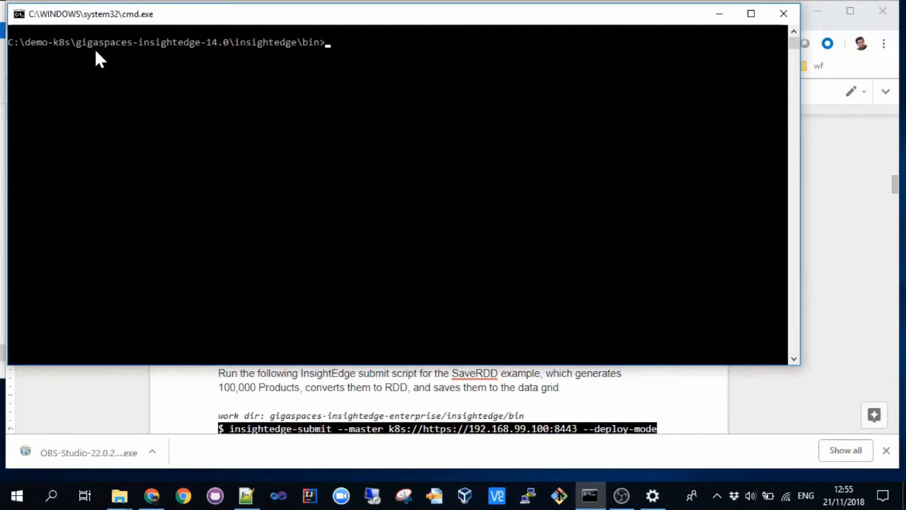
pyautogui.moveTo(365, 63)
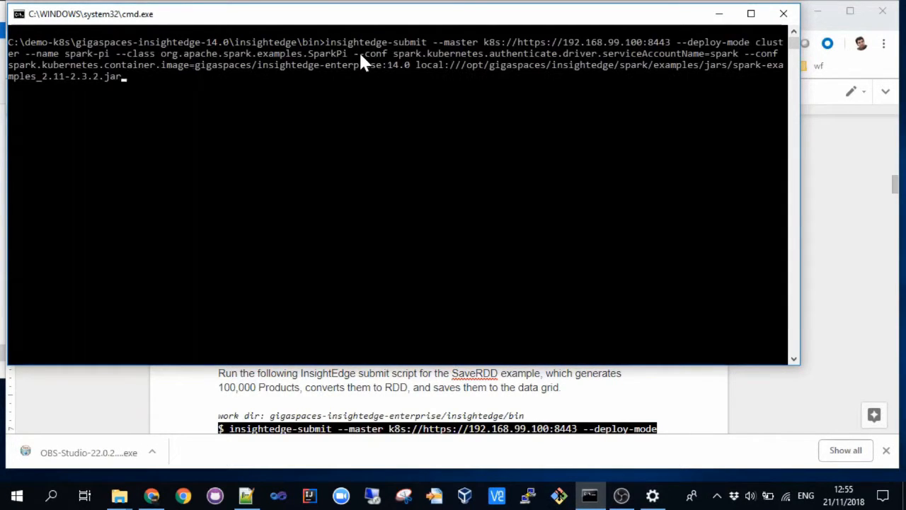
pyautogui.press('Return')
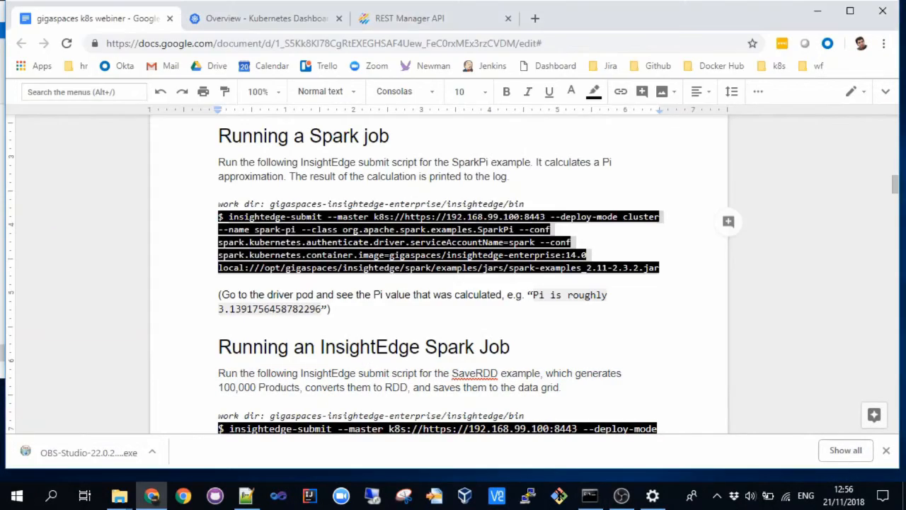
# Step: Watch the Pods list as the three spark-pi driver and executor pods start, zooming to fit them all
pyautogui.click(267, 17)
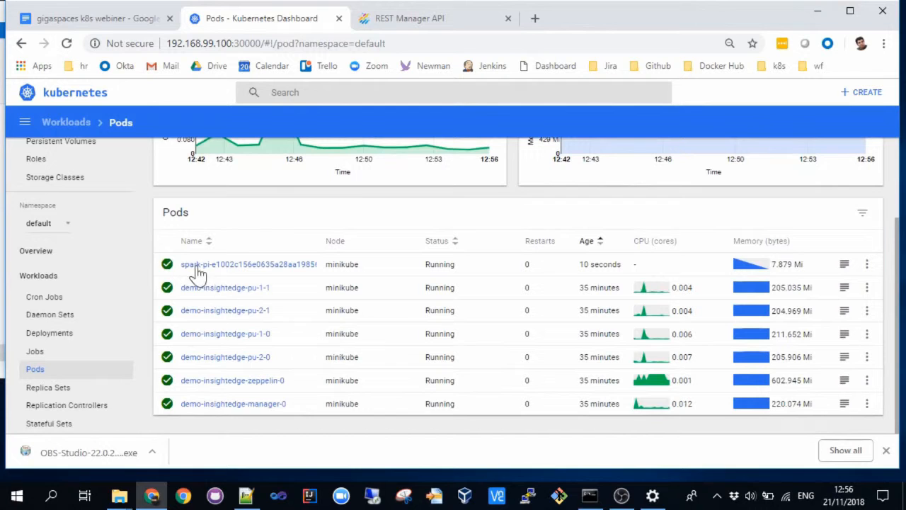
pyautogui.moveTo(375, 284)
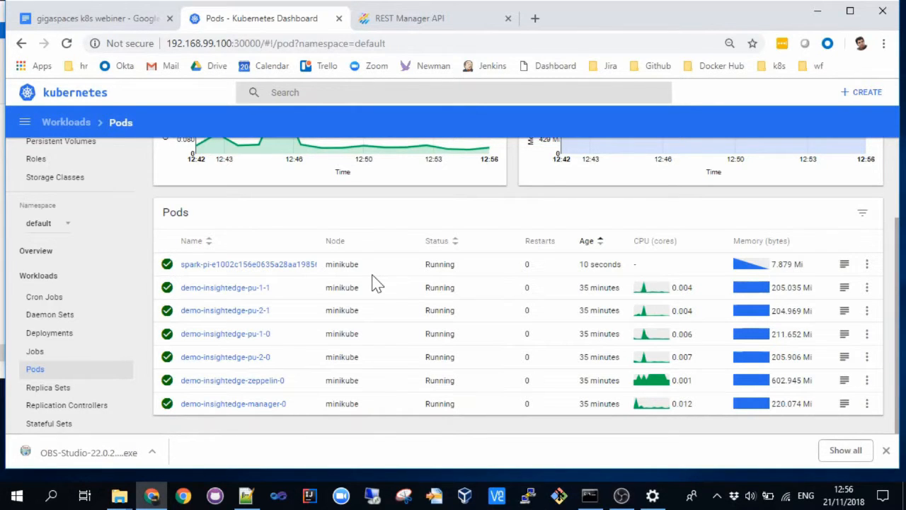
pyautogui.click(66, 42)
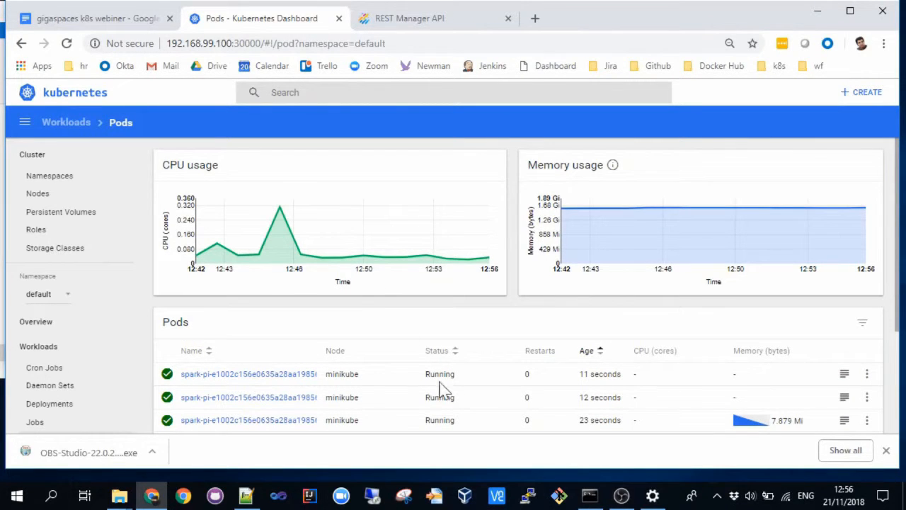
pyautogui.scroll(-3)
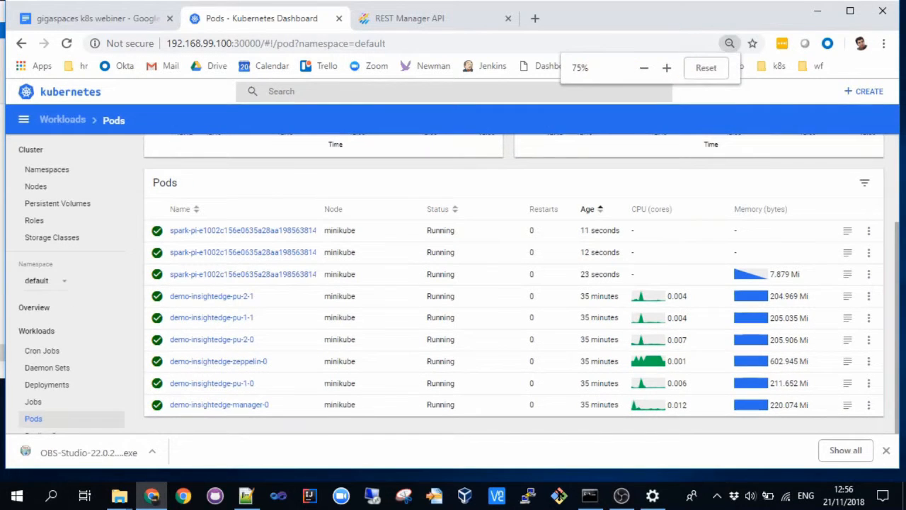
pyautogui.click(642, 68)
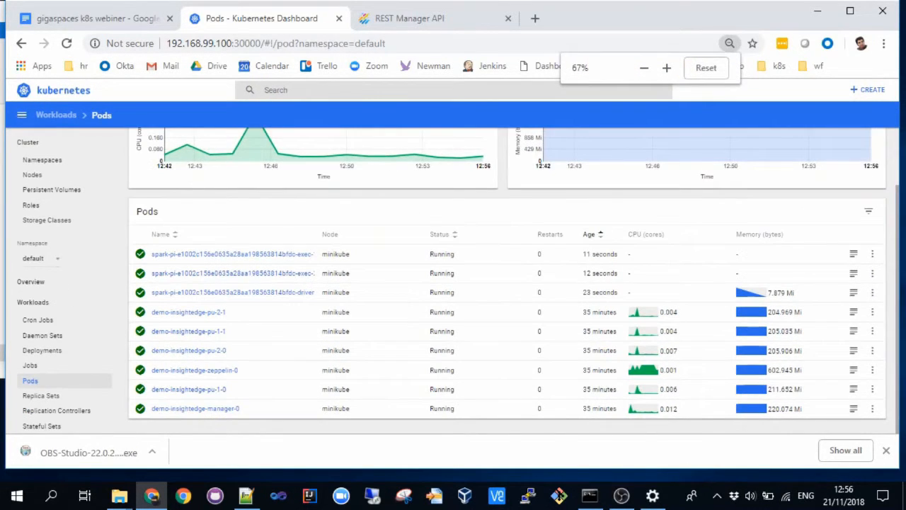
pyautogui.click(705, 68)
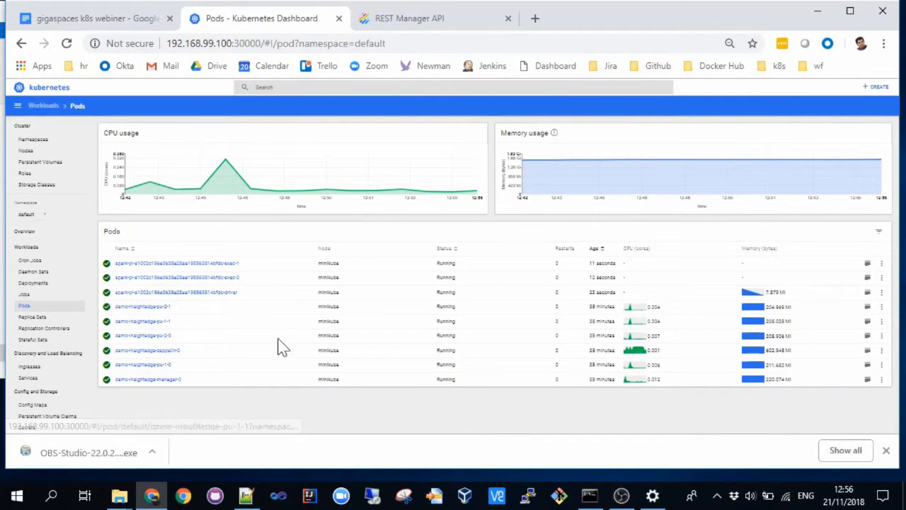
pyautogui.moveTo(286, 337)
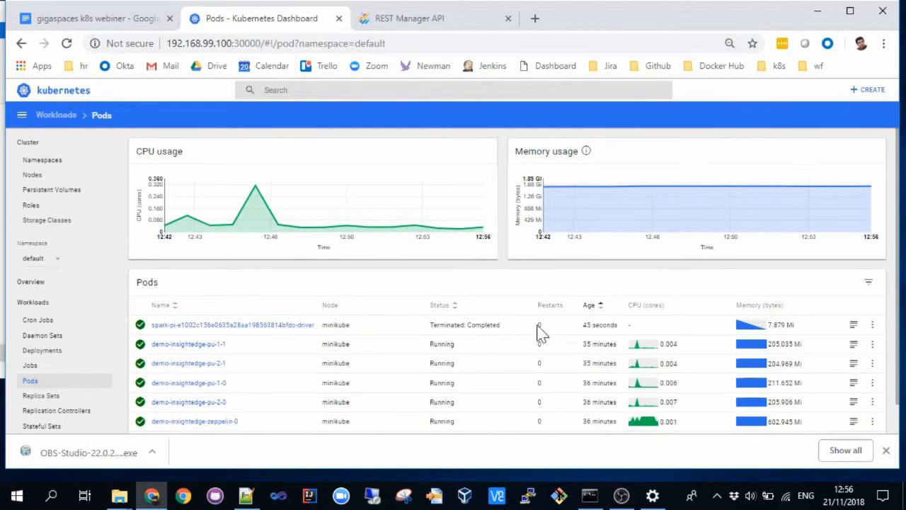
pyautogui.moveTo(286, 329)
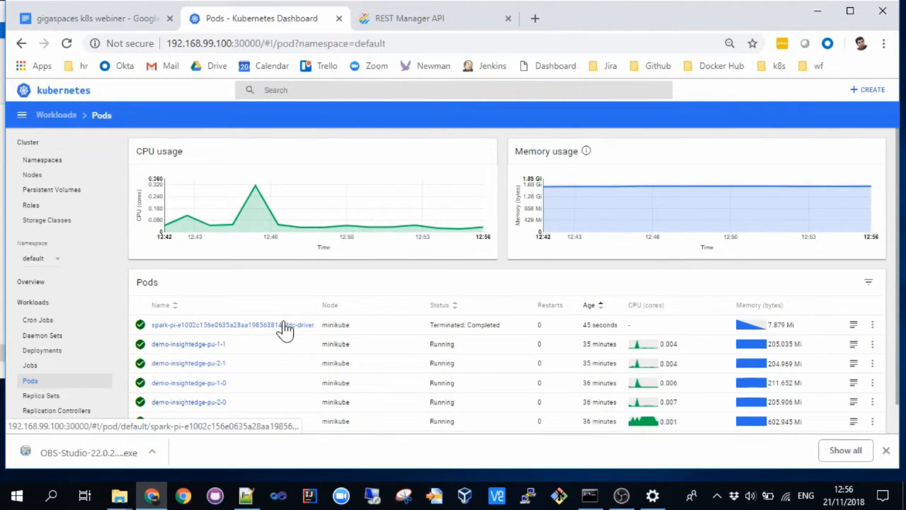
# Step: View the spark-pi driver pod's logs and highlight 'Pi is roughly 3.137'
pyautogui.click(224, 324)
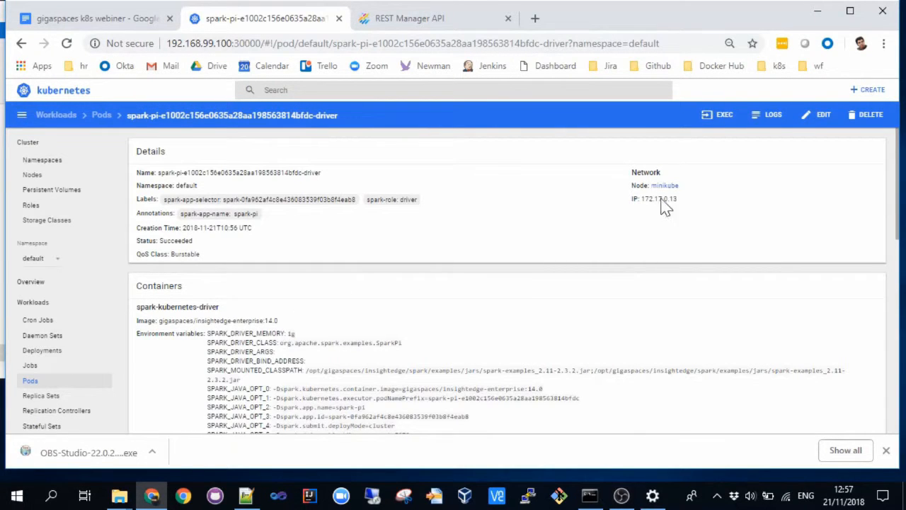
pyautogui.click(767, 114)
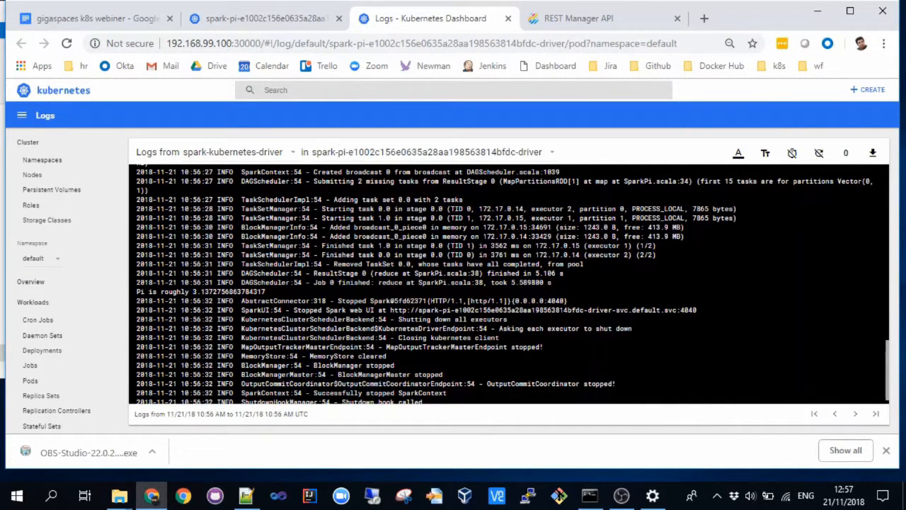
pyautogui.doubleClick(227, 291)
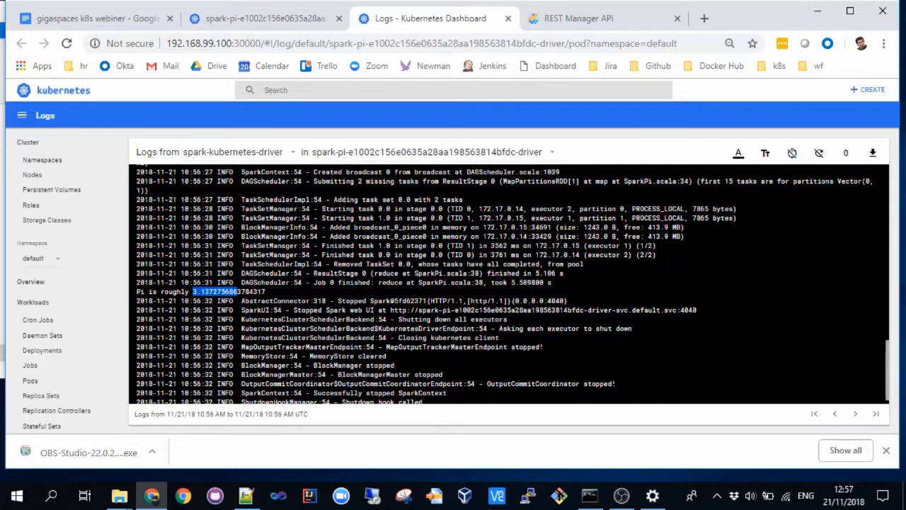
pyautogui.moveTo(314, 71)
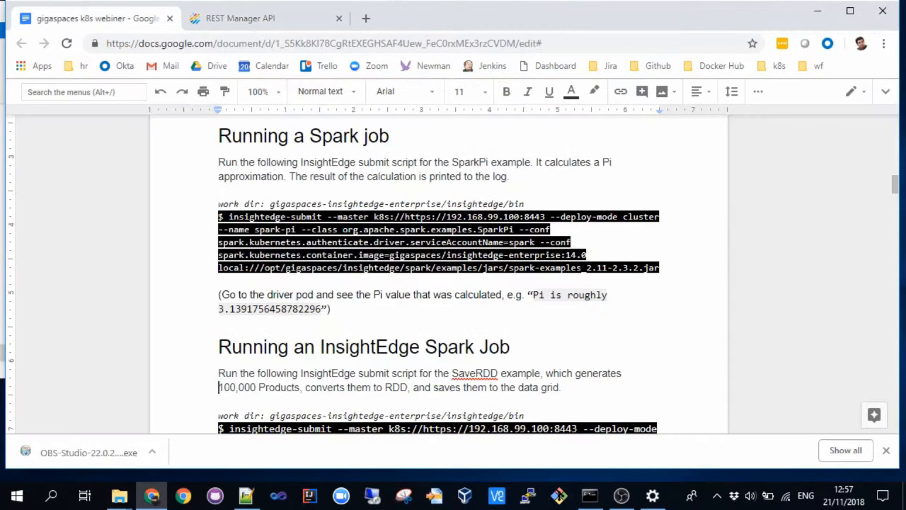
# Step: Copy the SaveRDD insightedge-submit command under 'Running an InsightEdge Spark Job'
pyautogui.scroll(-3)
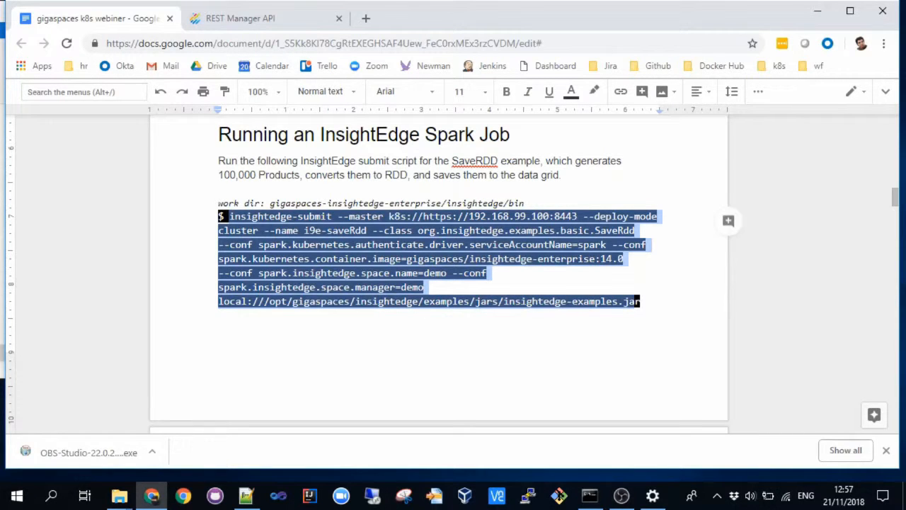
pyautogui.click(403, 90)
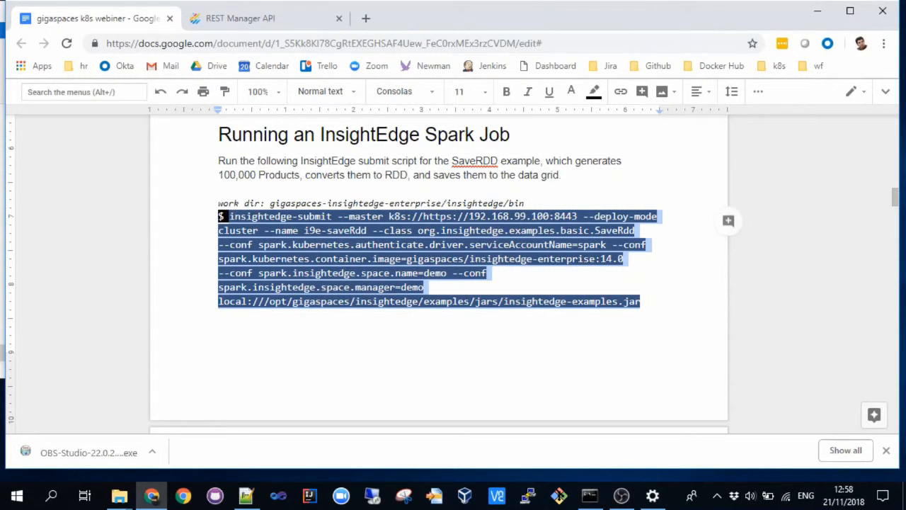
pyautogui.click(589, 495)
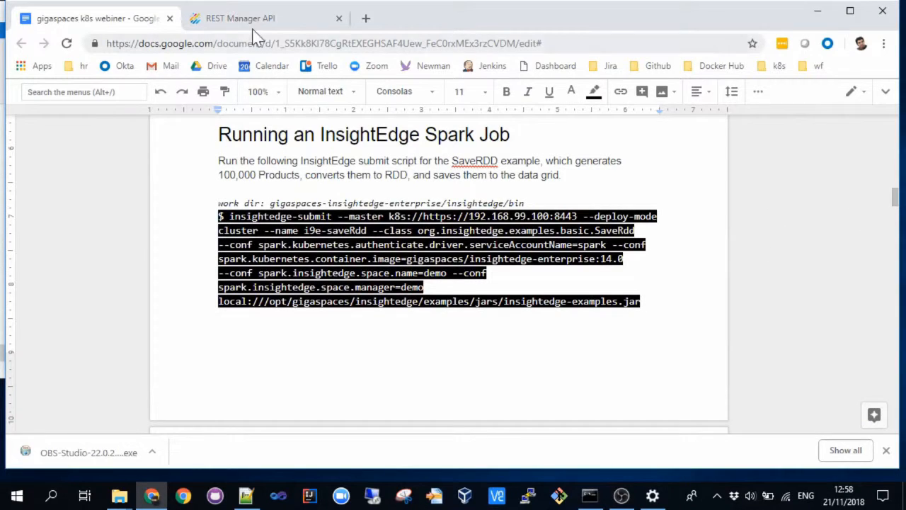
# Step: Check in the command prompt that the i9e-saverdd driver pod is Running, then return to Chrome
pyautogui.click(366, 19)
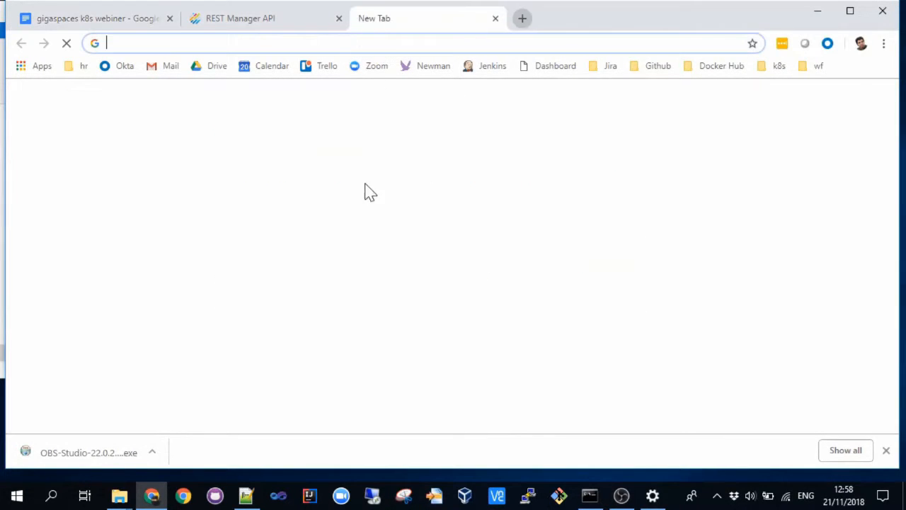
pyautogui.press('alt+tab')
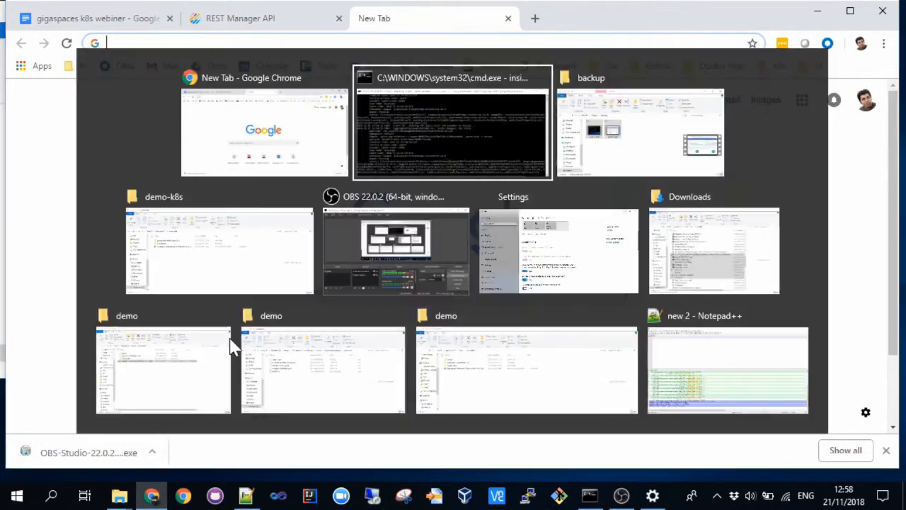
pyautogui.click(450, 125)
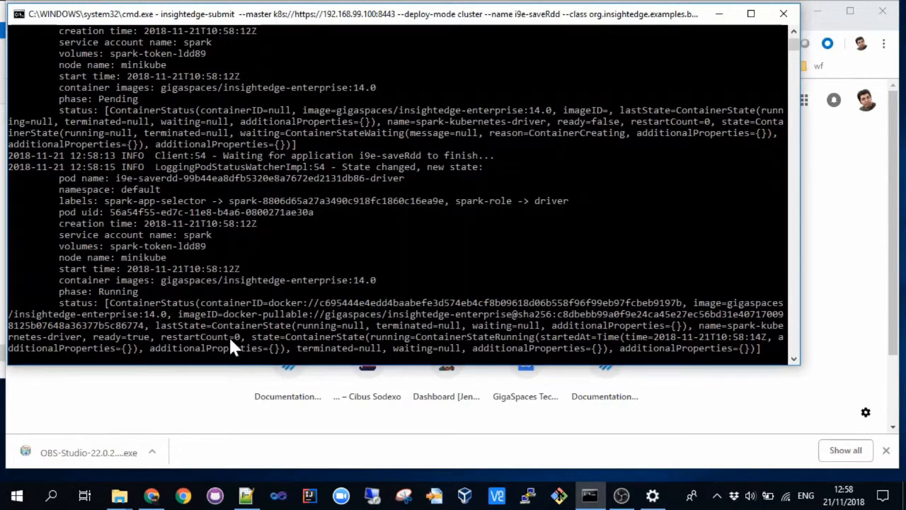
pyautogui.click(150, 496)
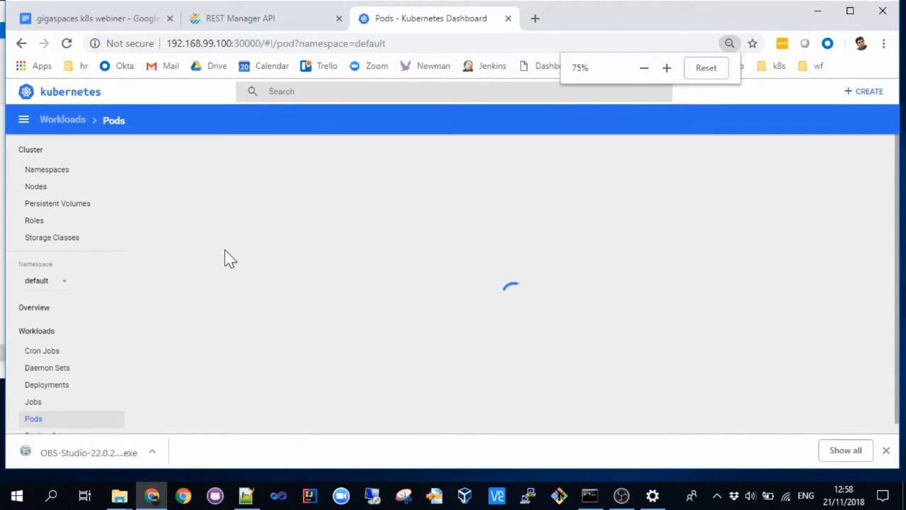
# Step: Reload the Pods table showing three i9e-saverdd pods running and the spark-pi driver completed
pyautogui.click(665, 67)
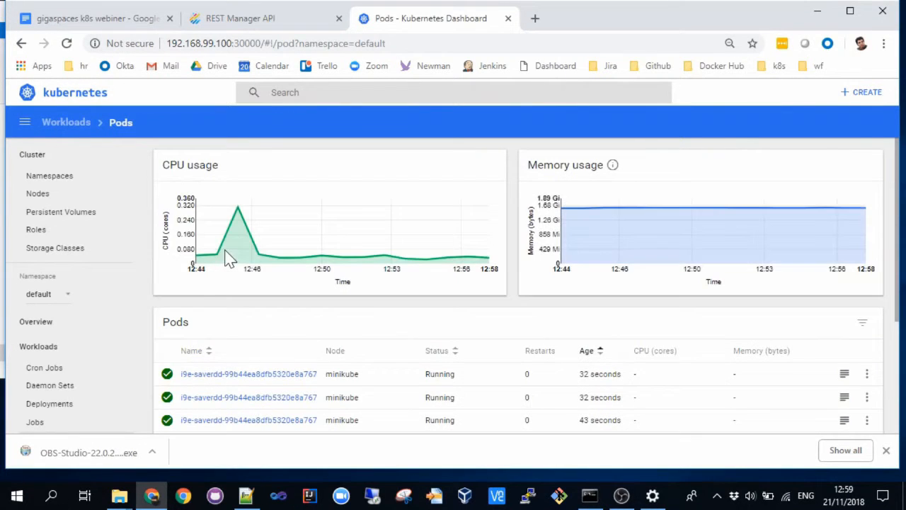
pyautogui.scroll(-3)
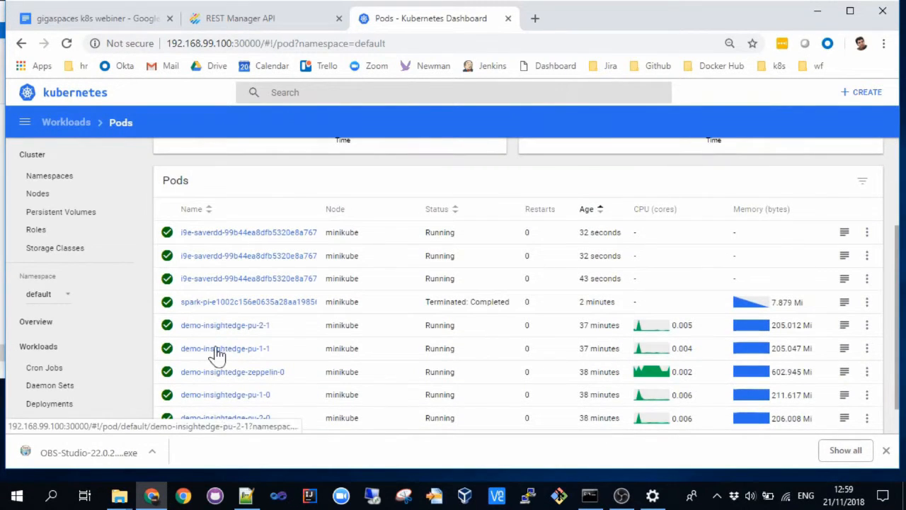
pyautogui.moveTo(242, 380)
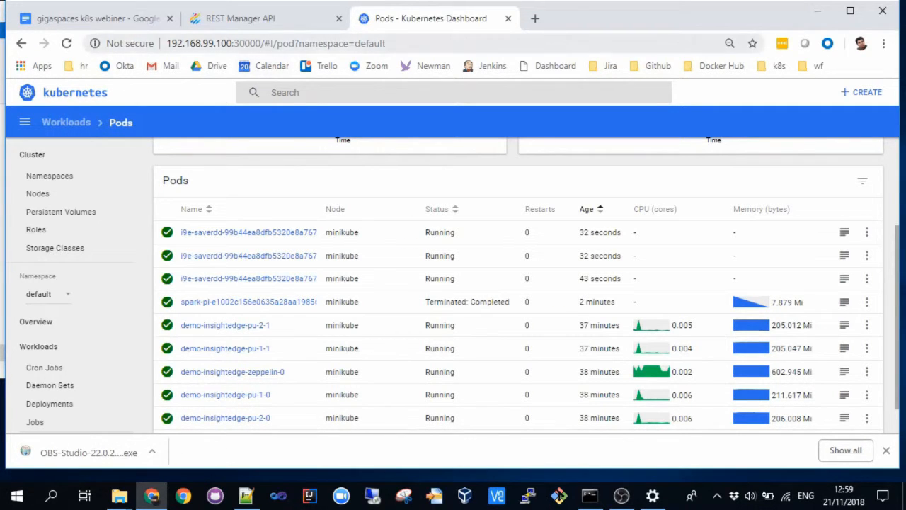
# Step: Load the Zeppelin welcome page at 192.168.99.100:30990 from the address suggestion
pyautogui.write('192.168.99.100:309')
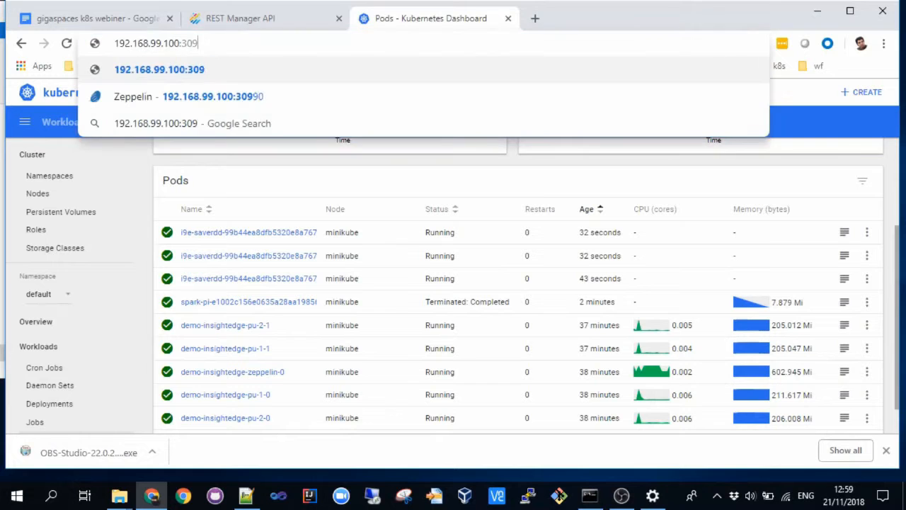
pyautogui.click(187, 96)
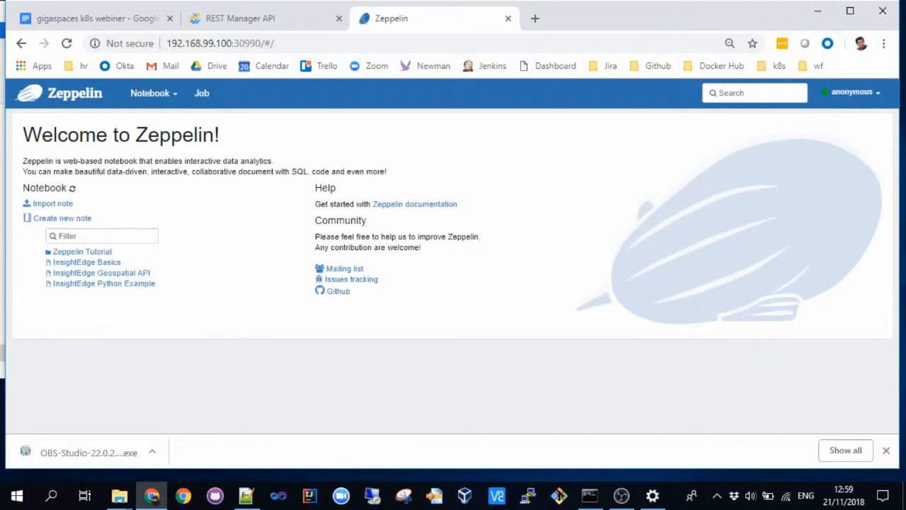
# Step: Create a note named Demo with insightedge_jdbc as default interpreter
pyautogui.click(150, 94)
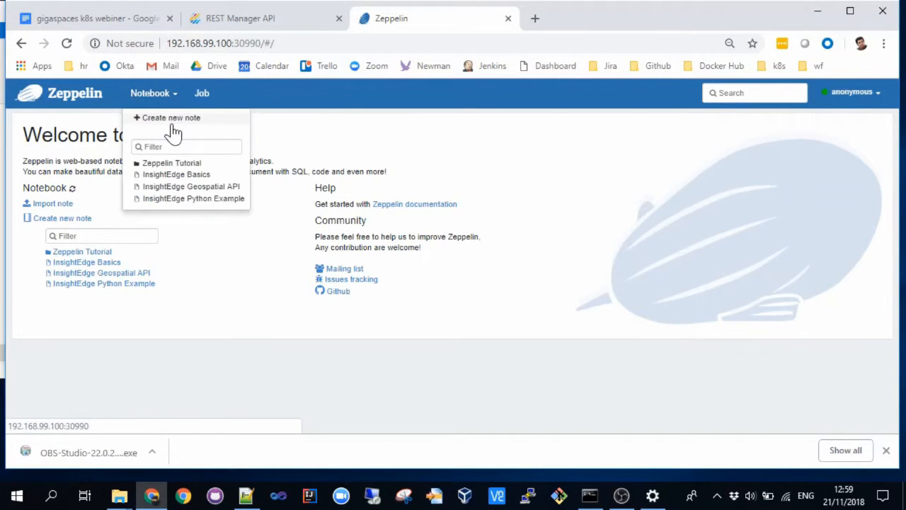
pyautogui.click(170, 118)
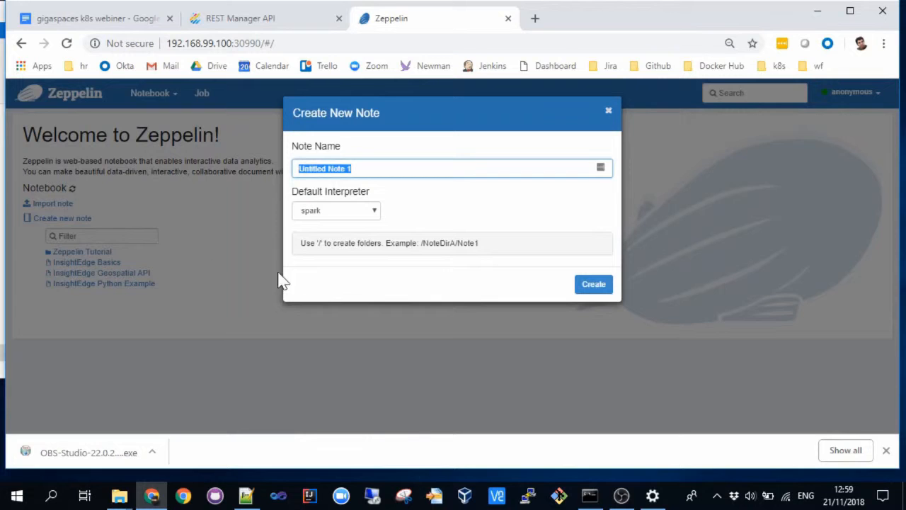
pyautogui.write('Demo')
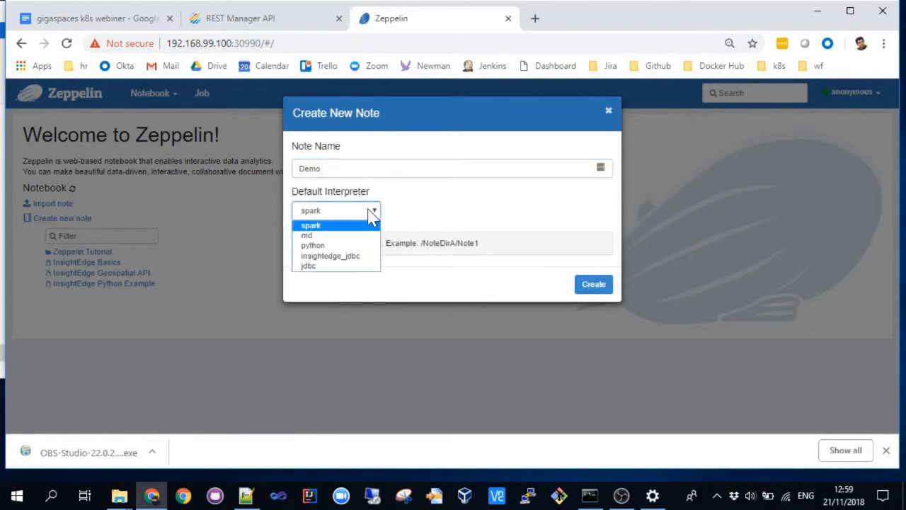
pyautogui.moveTo(331, 255)
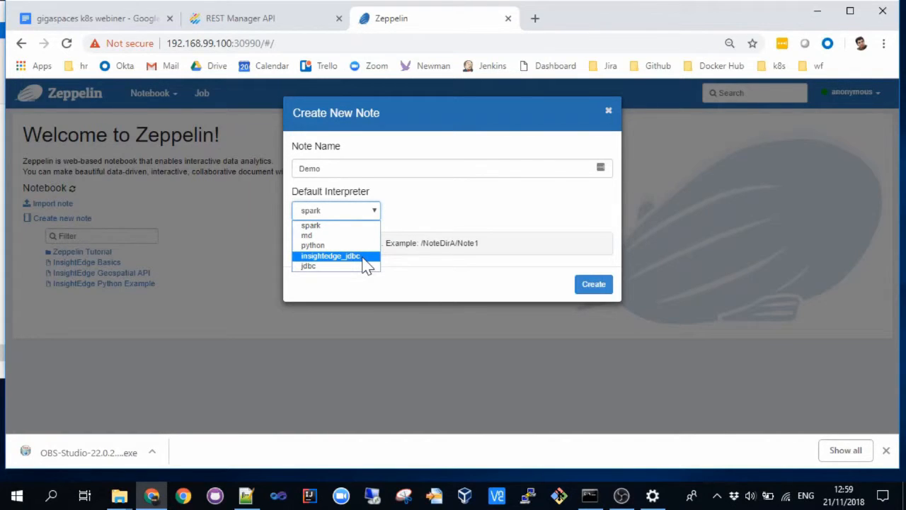
pyautogui.click(331, 255)
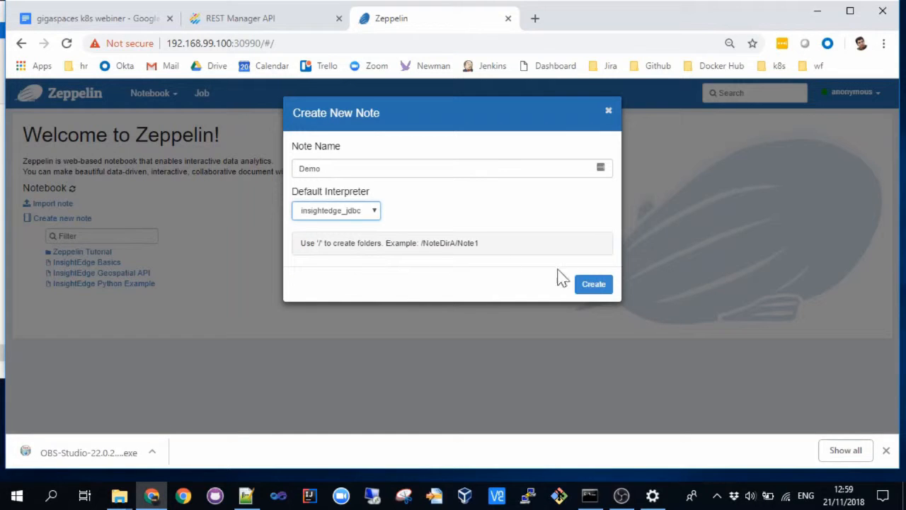
pyautogui.click(593, 283)
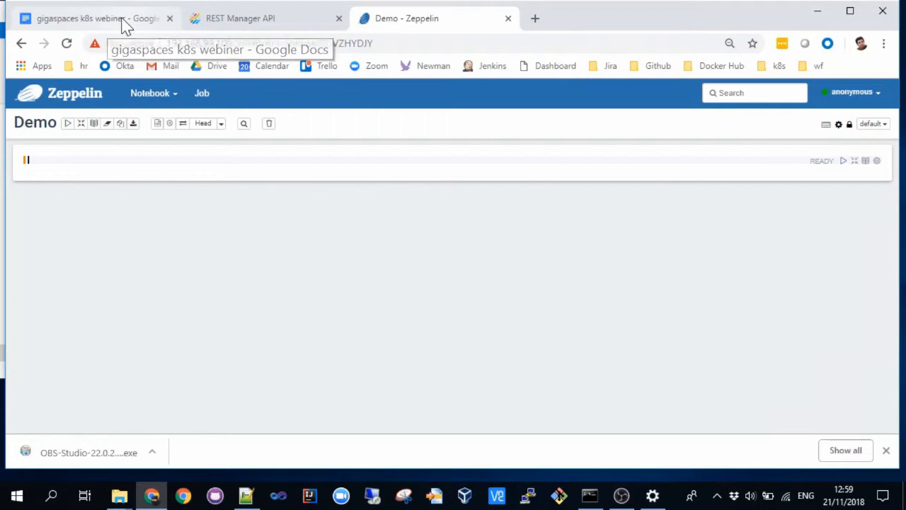
# Step: Bring 'SELECT * from Product' from the setup document into the Demo note and run it
pyautogui.click(96, 17)
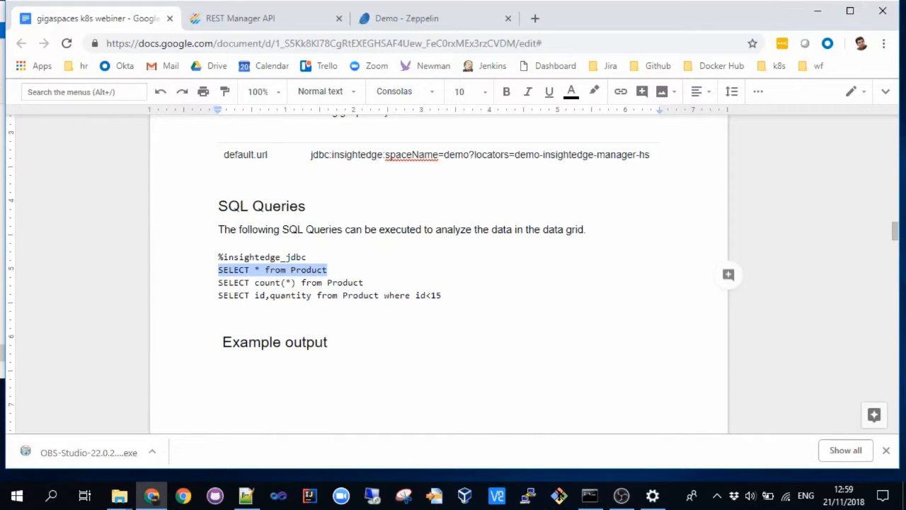
pyautogui.click(405, 17)
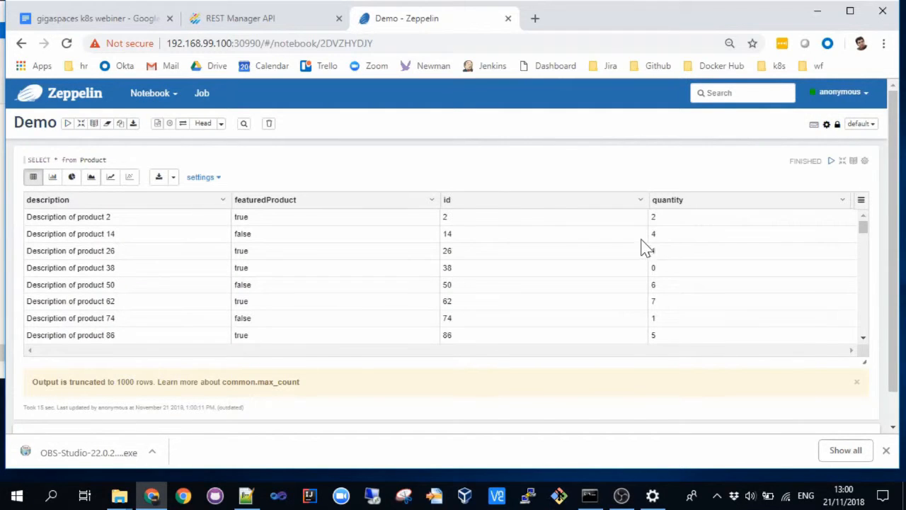
# Step: Run 'SELECT id,quantity from Product where id<15' in a second paragraph, shown as a table
pyautogui.click(266, 17)
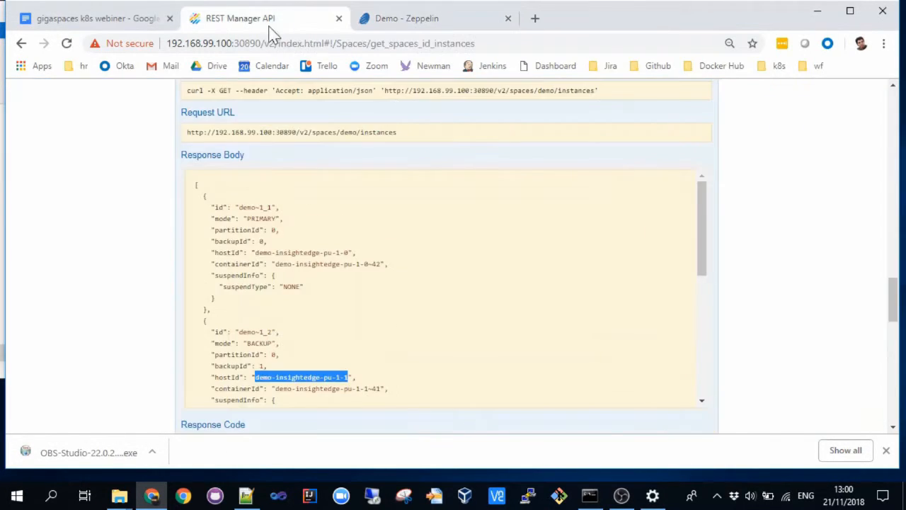
pyautogui.click(92, 17)
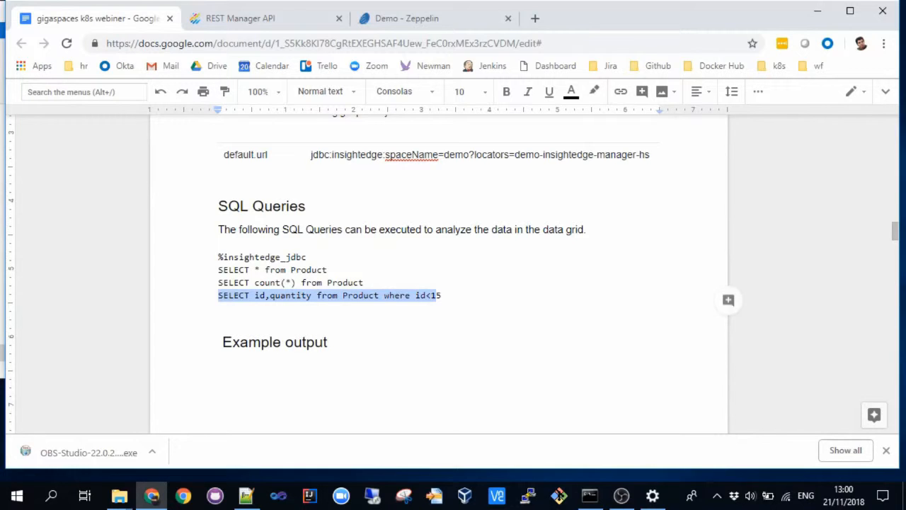
pyautogui.moveTo(432, 31)
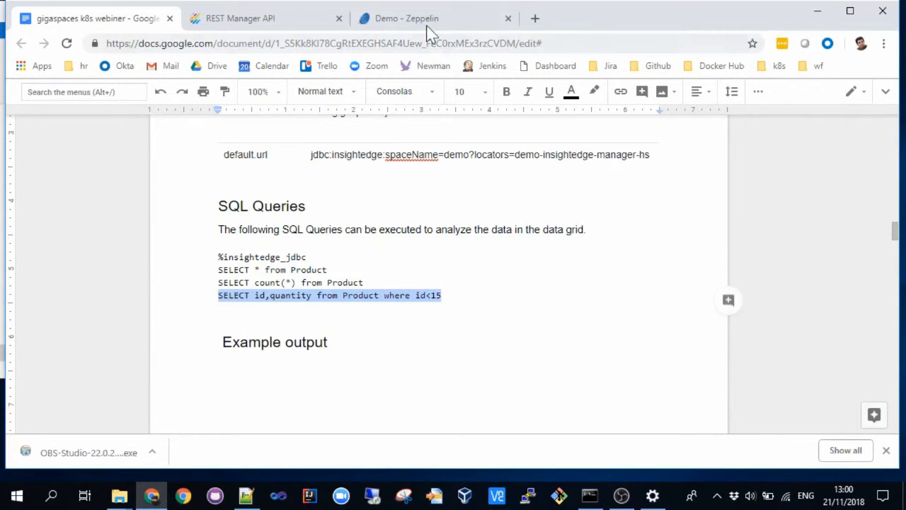
pyautogui.click(435, 17)
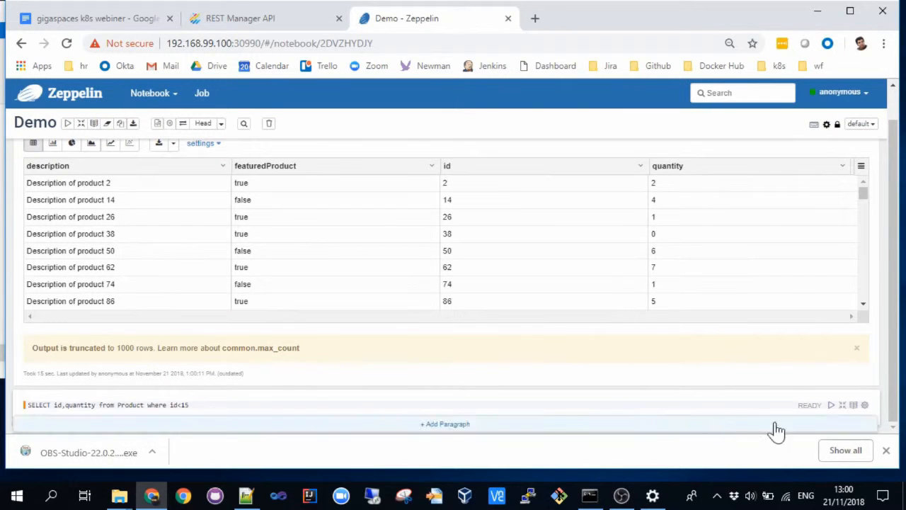
pyautogui.click(831, 405)
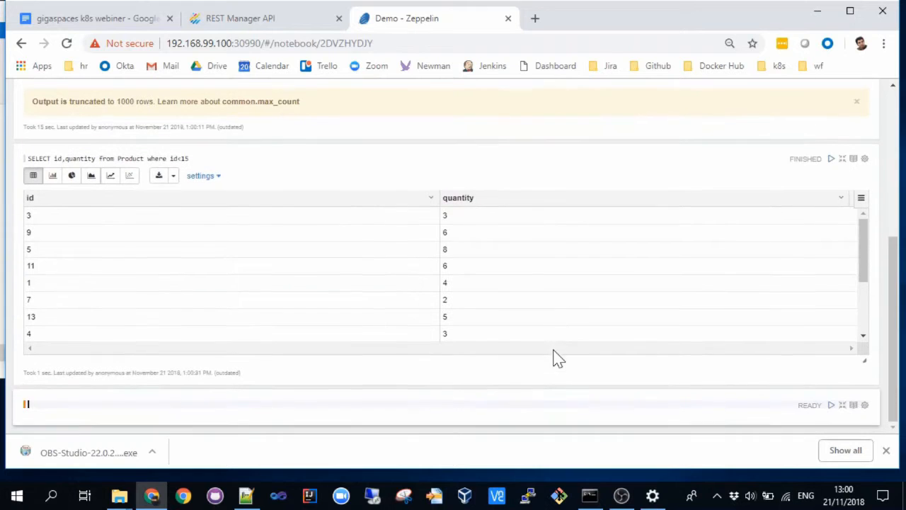
pyautogui.moveTo(70, 201)
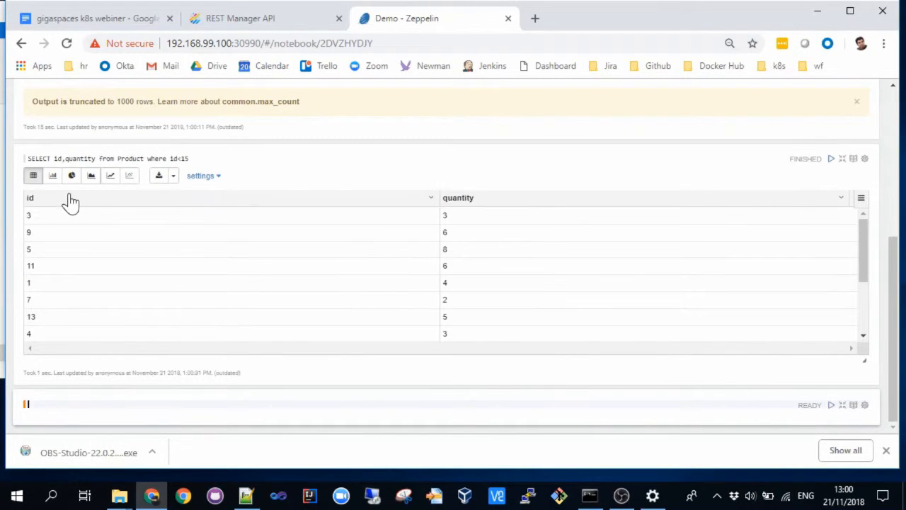
# Step: Switch the id/quantity results from bar chart to a pie chart with one slice per id
pyautogui.click(53, 175)
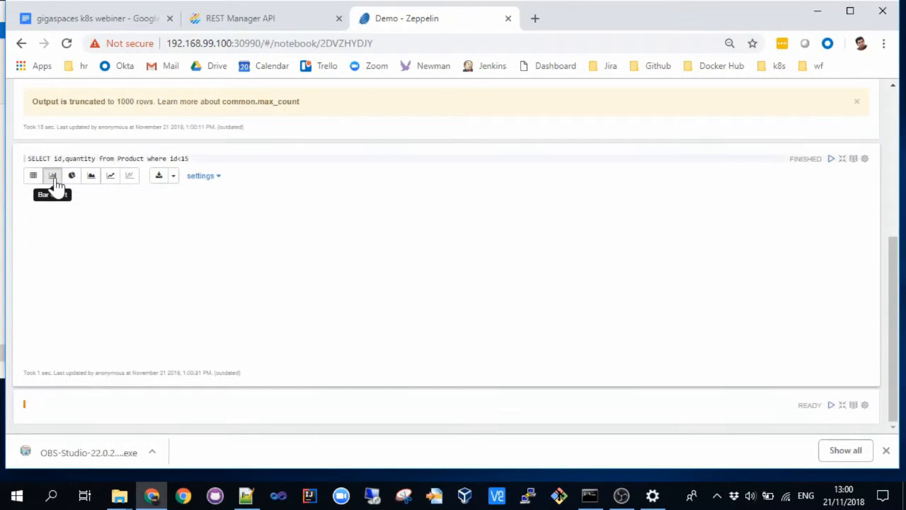
pyautogui.click(71, 176)
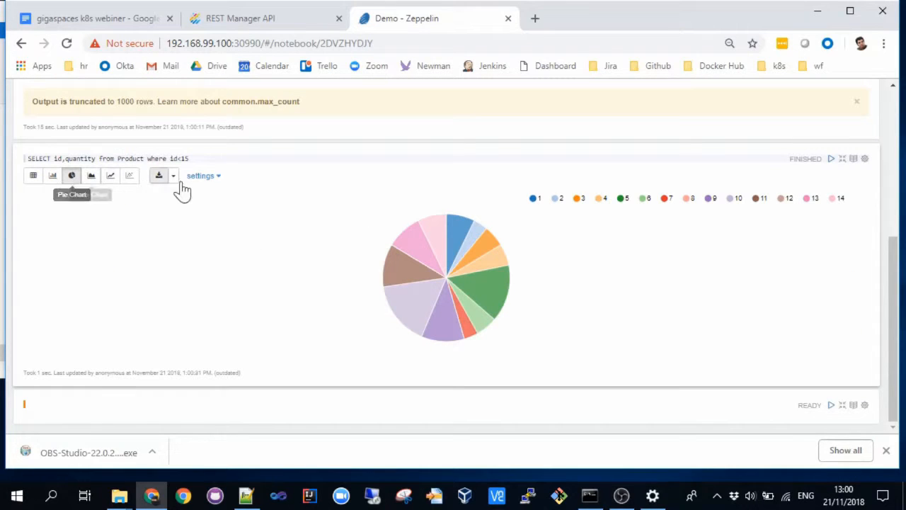
pyautogui.moveTo(199, 215)
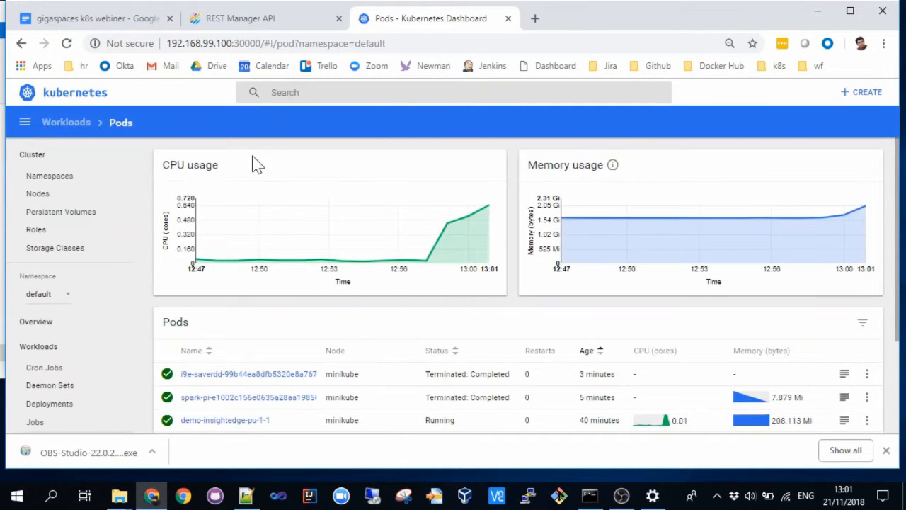
# Step: Review the running demo pods list, then return to the REST Manager API listing
pyautogui.scroll(-3)
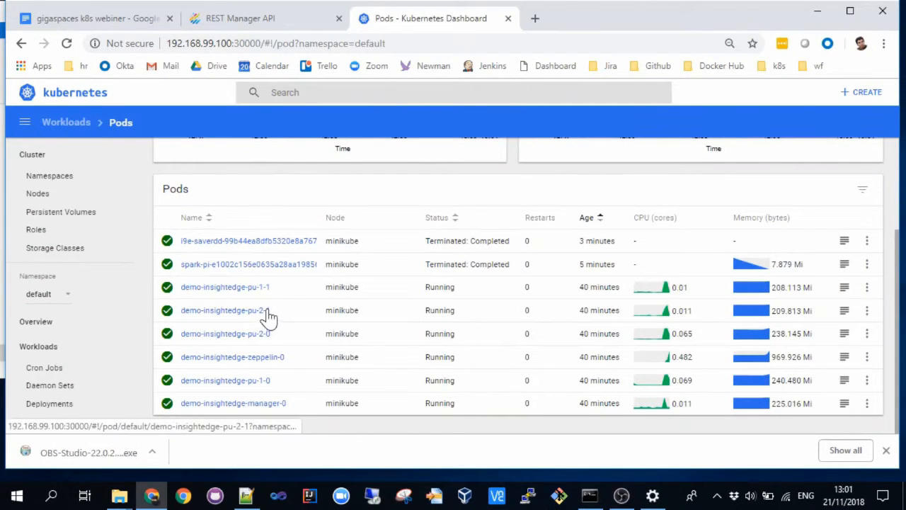
pyautogui.click(241, 19)
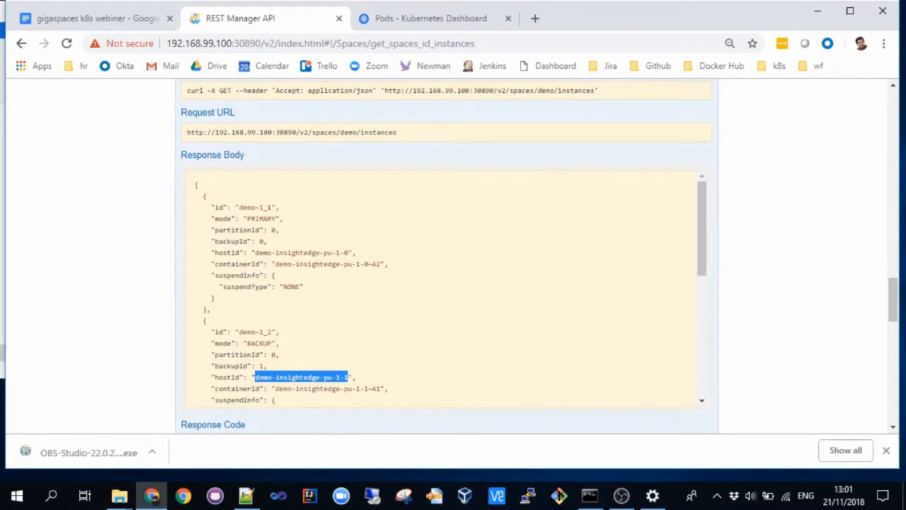
pyautogui.moveTo(266, 255)
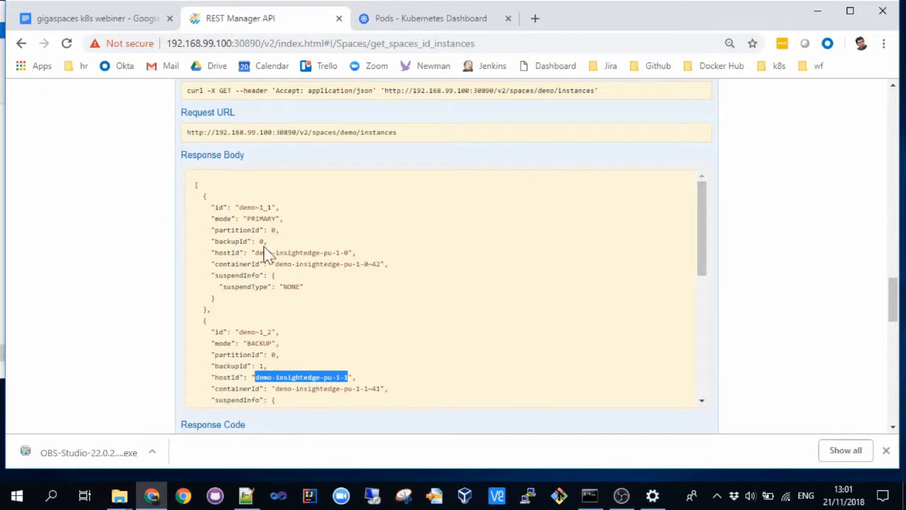
pyautogui.doubleClick(286, 252)
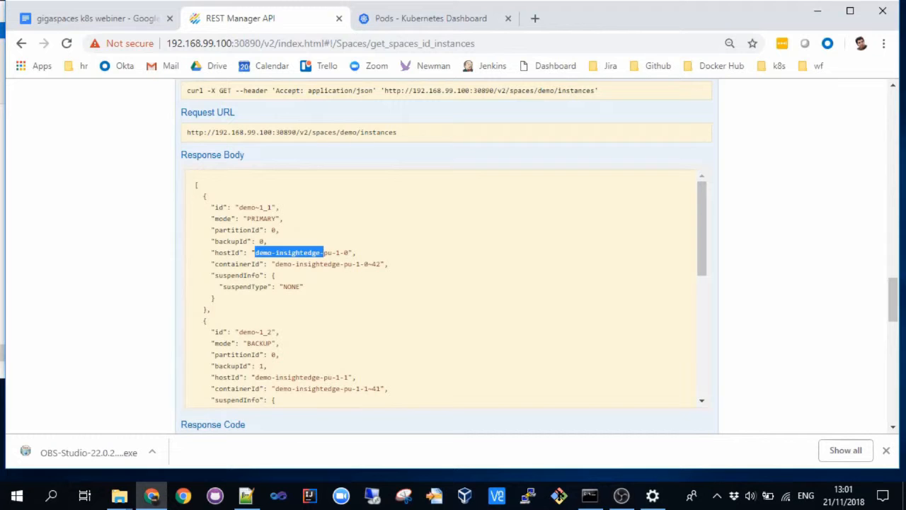
pyautogui.moveTo(289, 247)
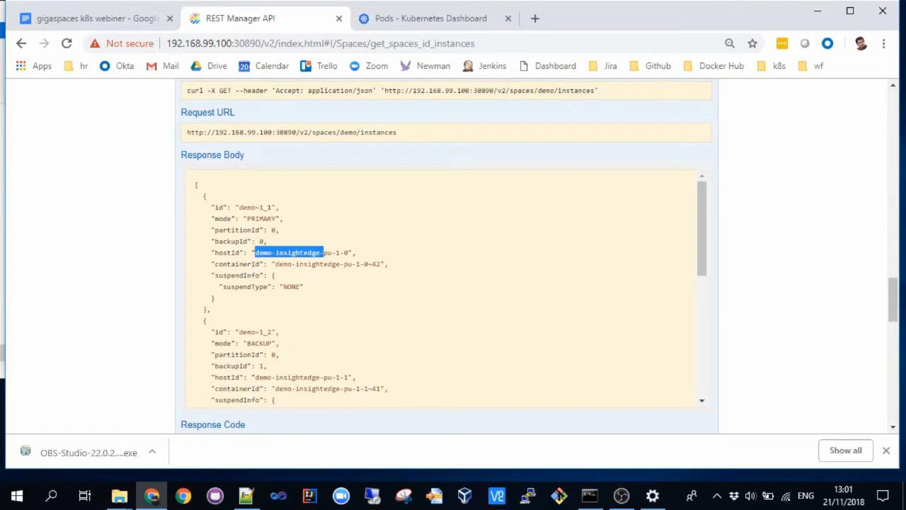
pyautogui.moveTo(318, 218)
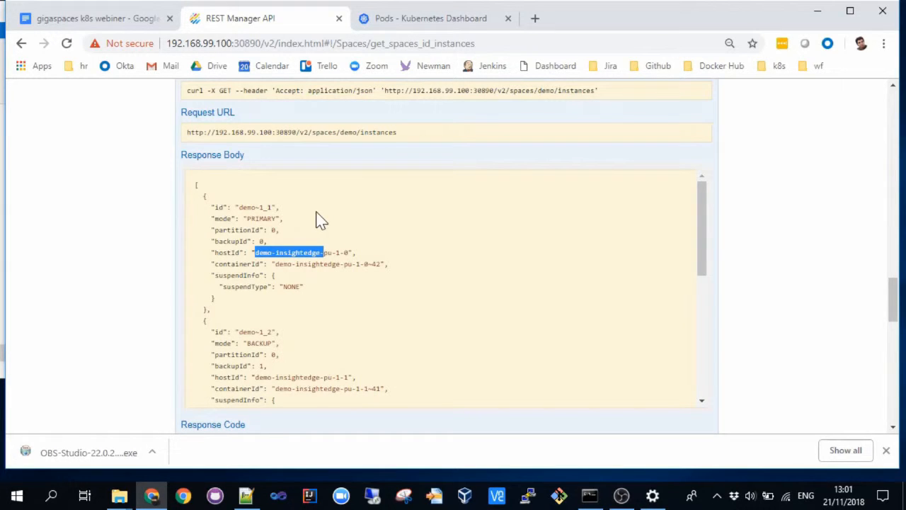
# Step: Open an EXEC shell inside pod demo-insightedge-pu-1-0 from the Pods list
pyautogui.click(430, 19)
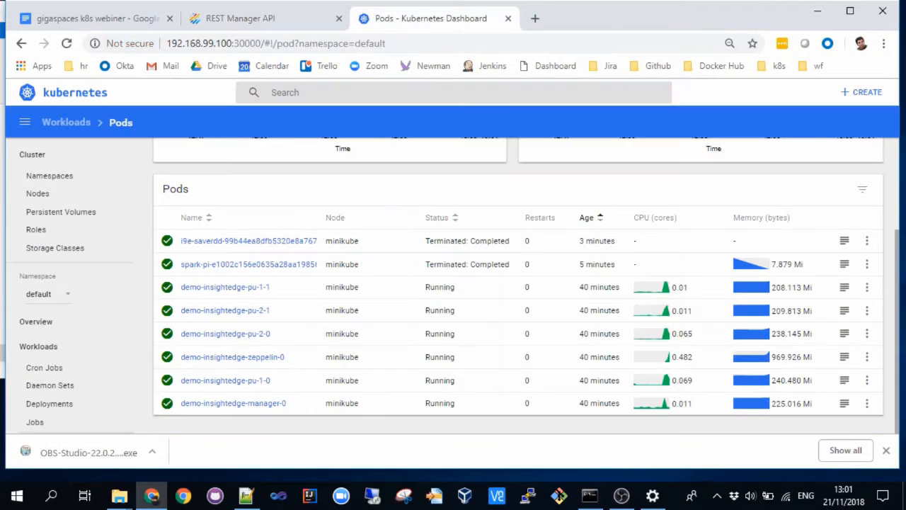
pyautogui.moveTo(474, 365)
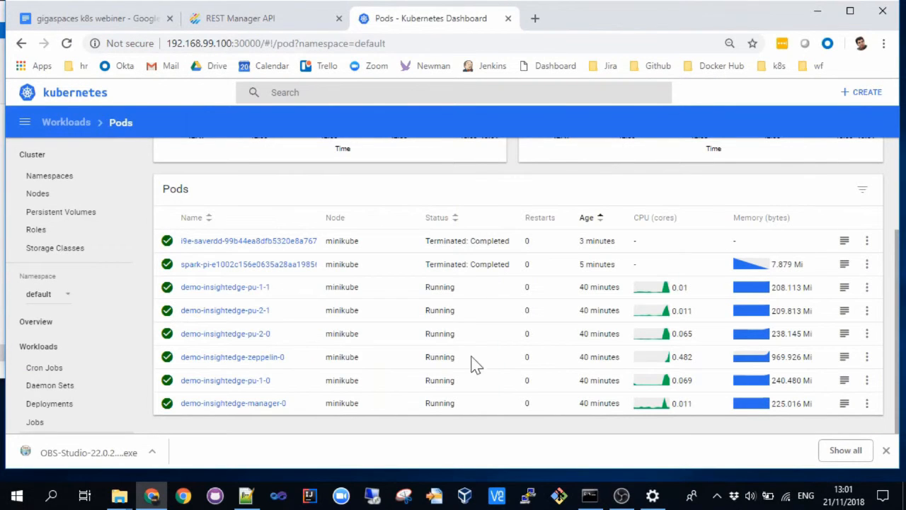
pyautogui.click(225, 379)
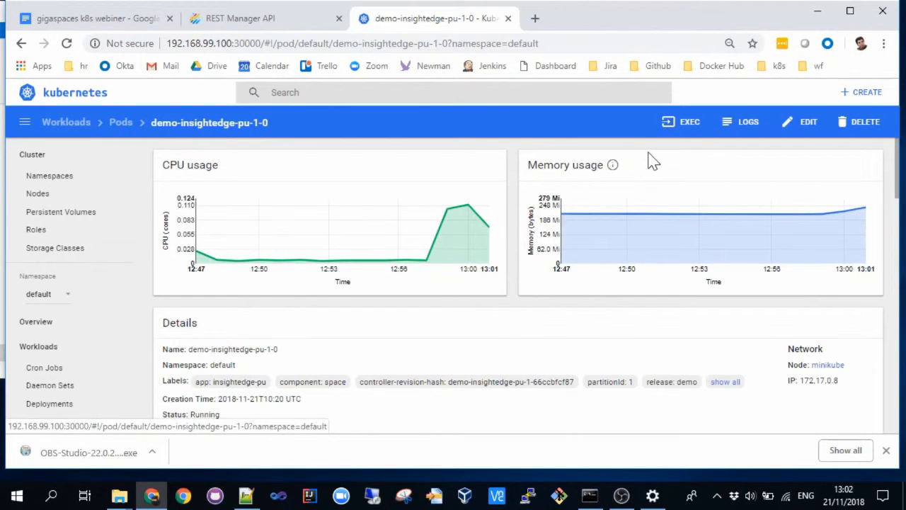
pyautogui.moveTo(687, 122)
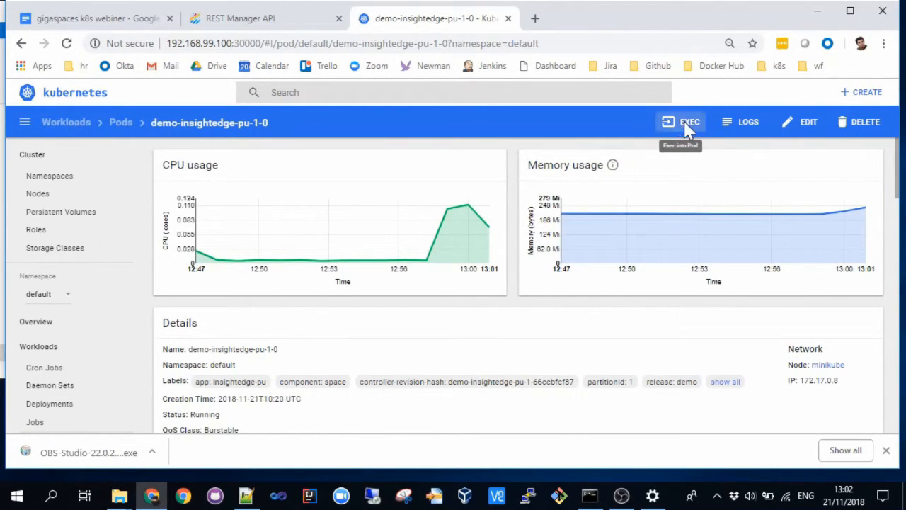
pyautogui.click(681, 122)
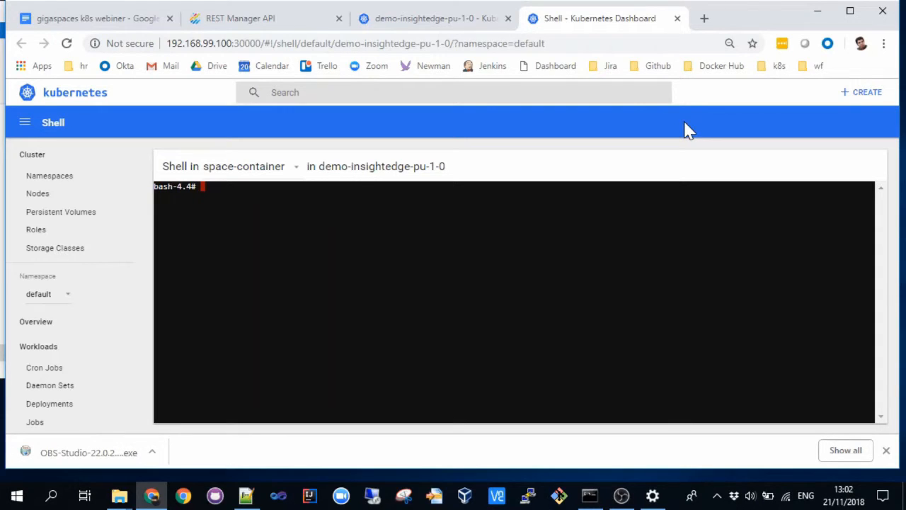
# Step: Run 'pkill -9 java' in the pod shell to kill the Java process
pyautogui.write('pkill -')
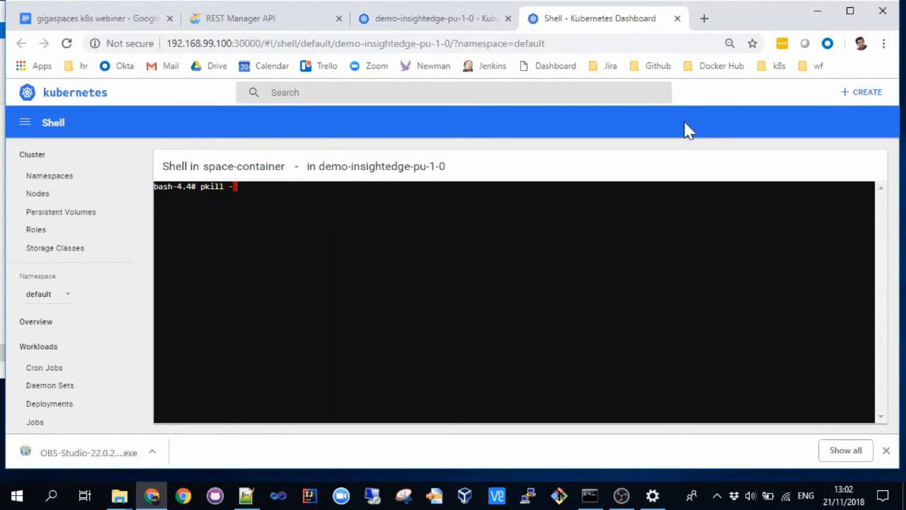
pyautogui.write('9')
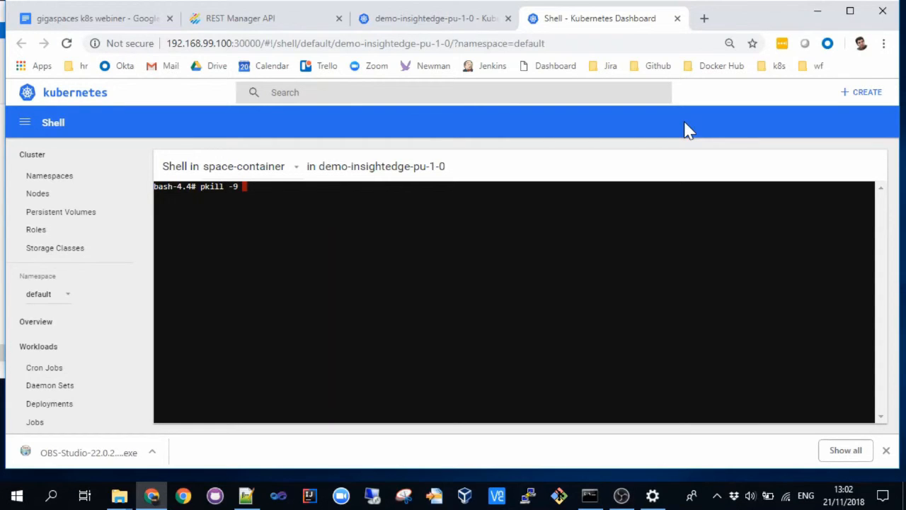
pyautogui.write('java')
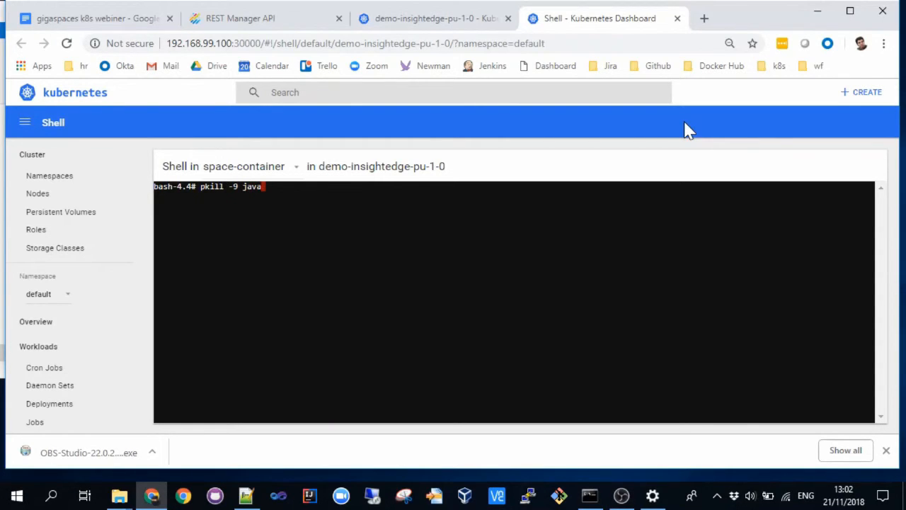
pyautogui.press('Return')
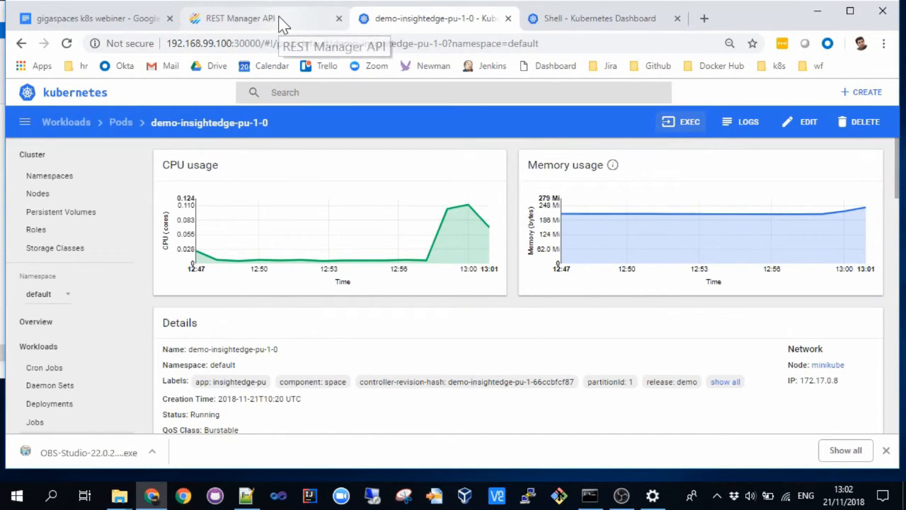
# Step: Refresh the space instances to confirm demo-1_2 on pu-1-1 is now primary, then return to pod details
pyautogui.click(241, 17)
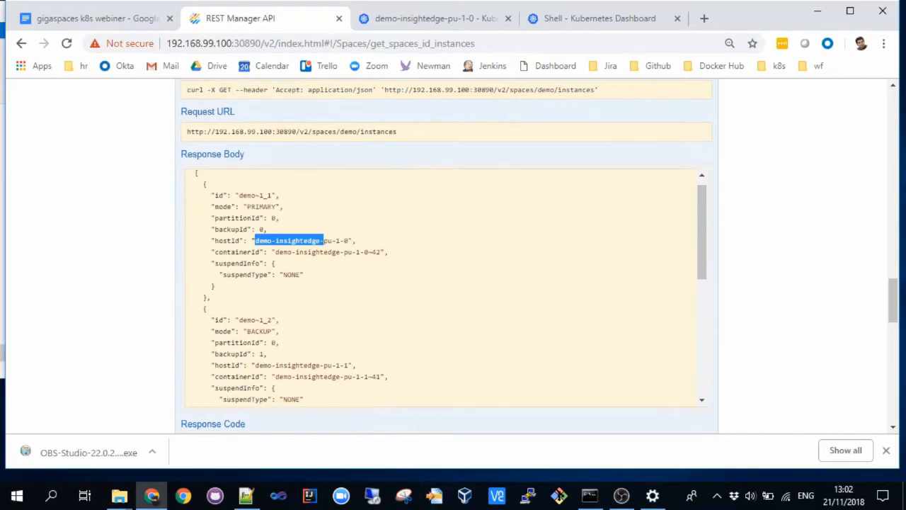
pyautogui.scroll(3)
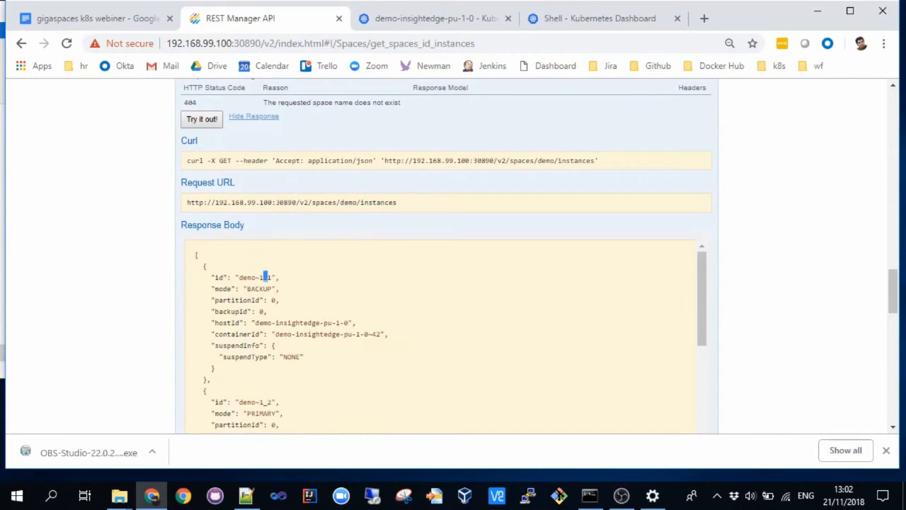
pyautogui.scroll(-3)
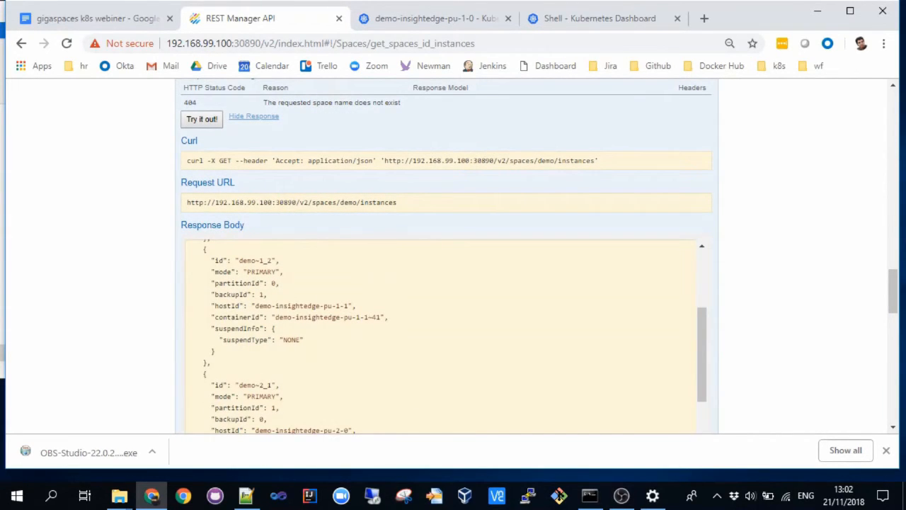
pyautogui.click(432, 18)
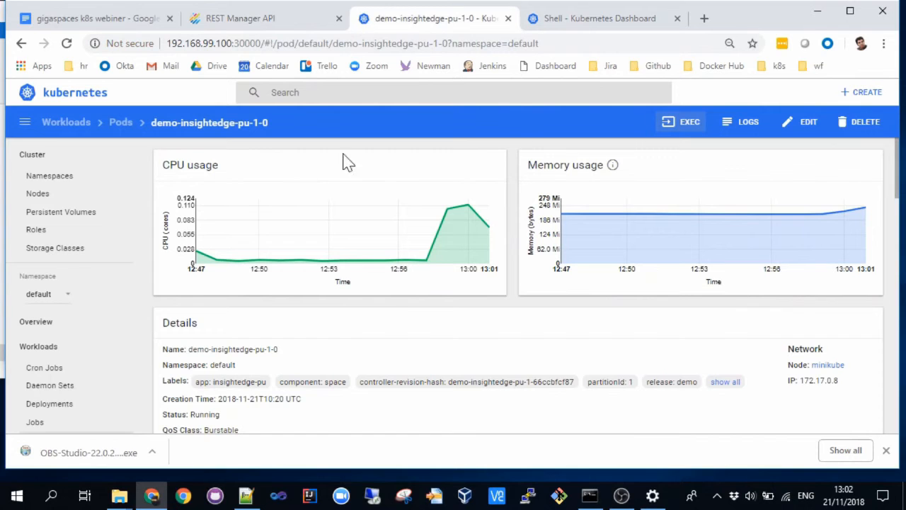
# Step: Open Workloads > Pods to see demo-insightedge-pu-1-0 running with one restart
pyautogui.scroll(-3)
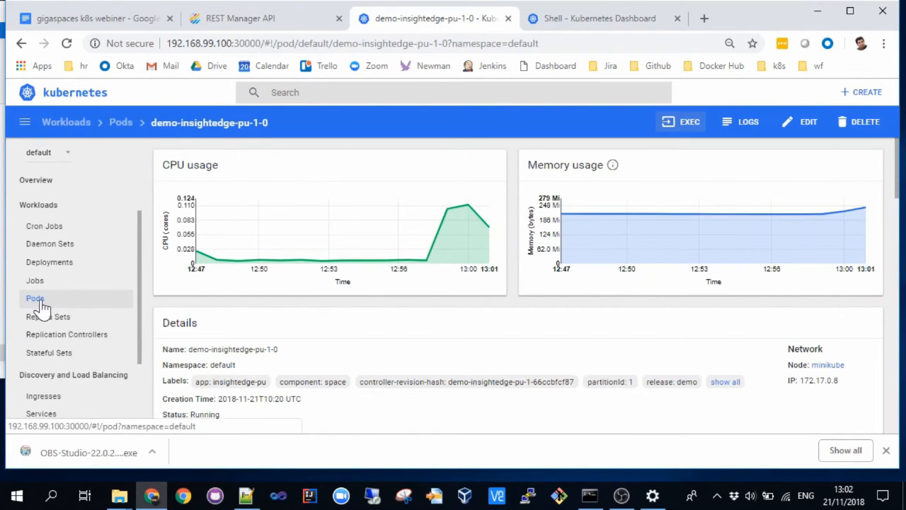
pyautogui.click(33, 298)
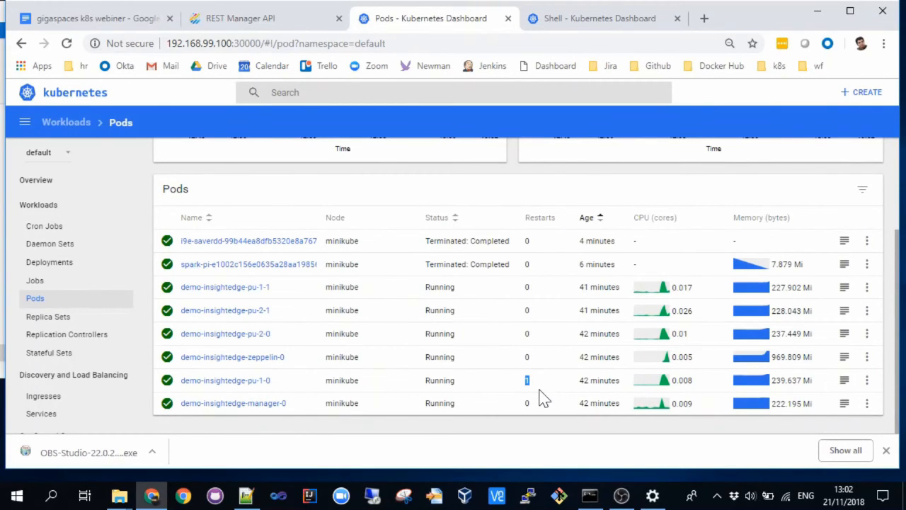
pyautogui.moveTo(569, 395)
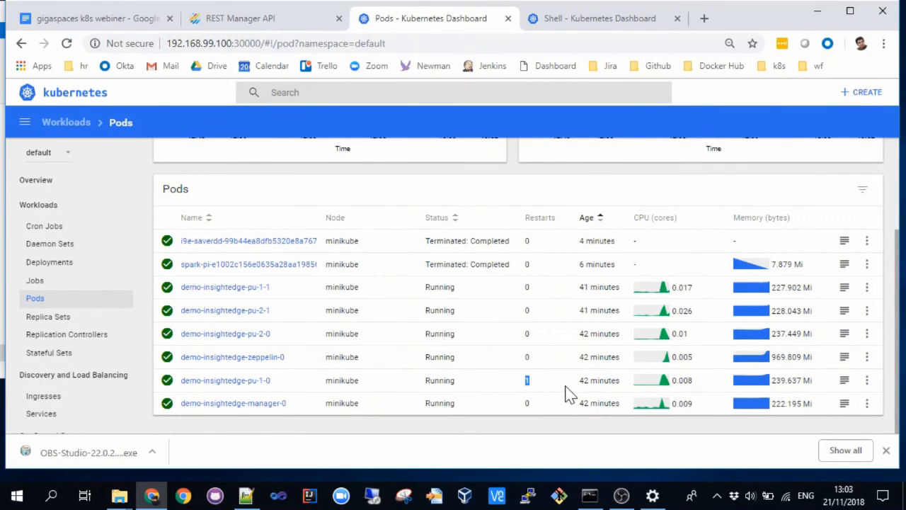